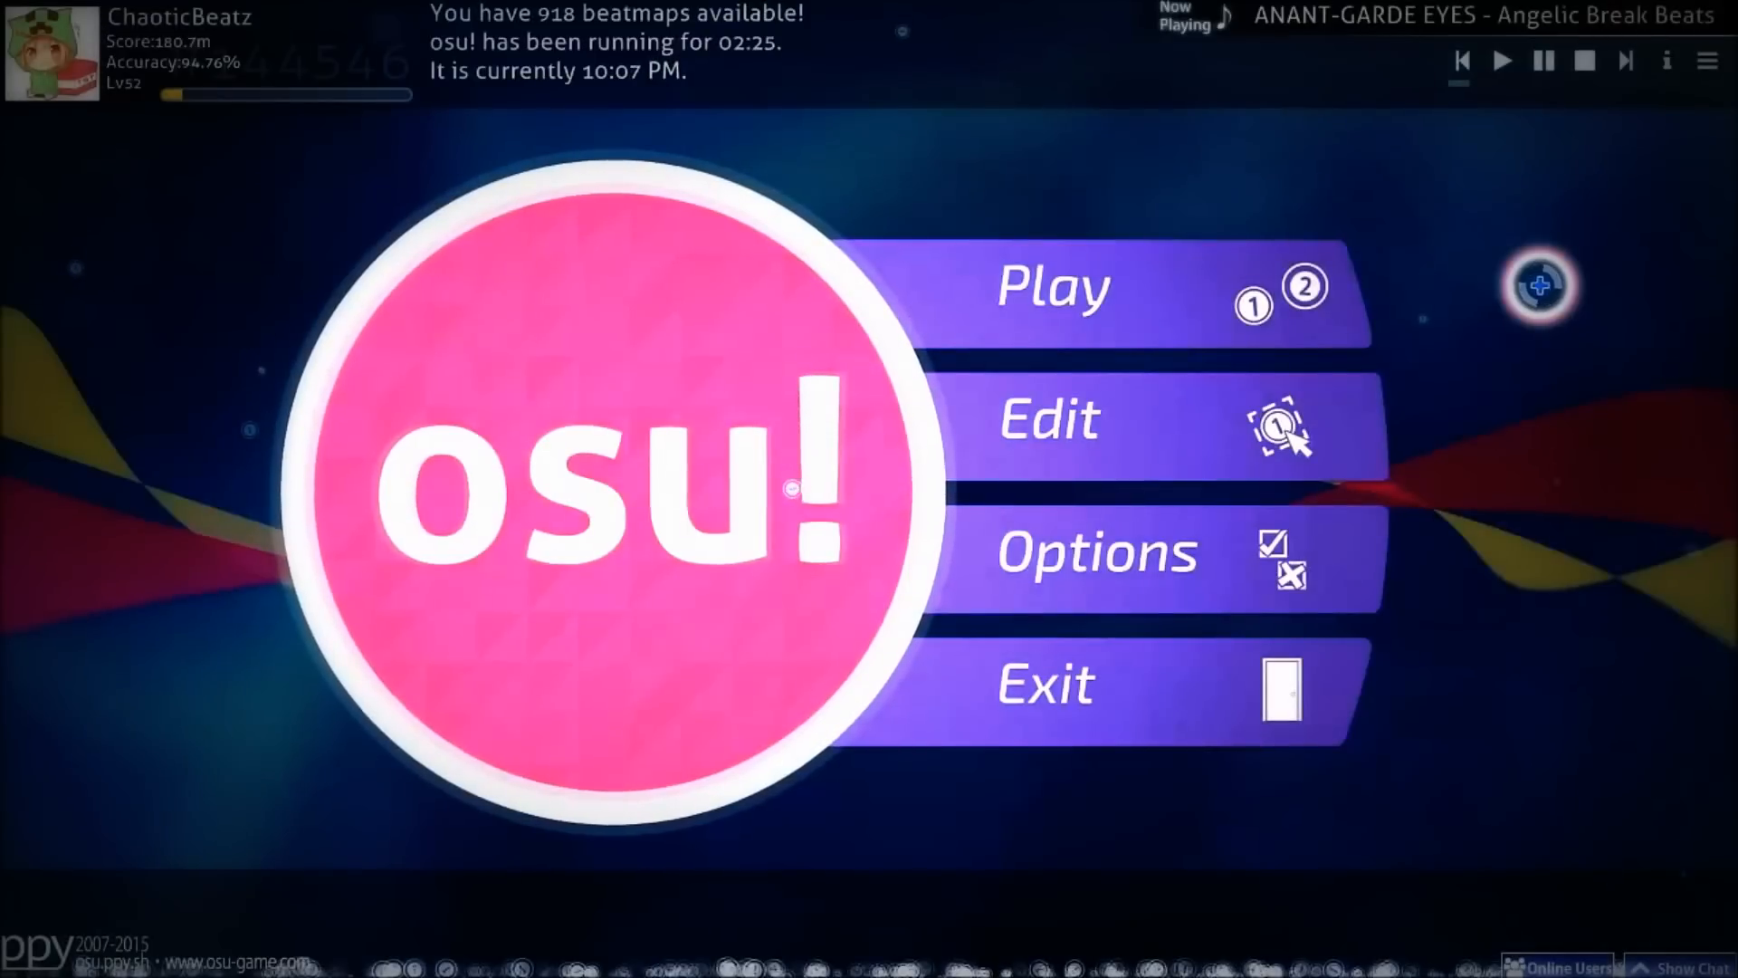
Search the options for 'skin' and expand the Current skin dropdown to list installed skins.
click(615, 487)
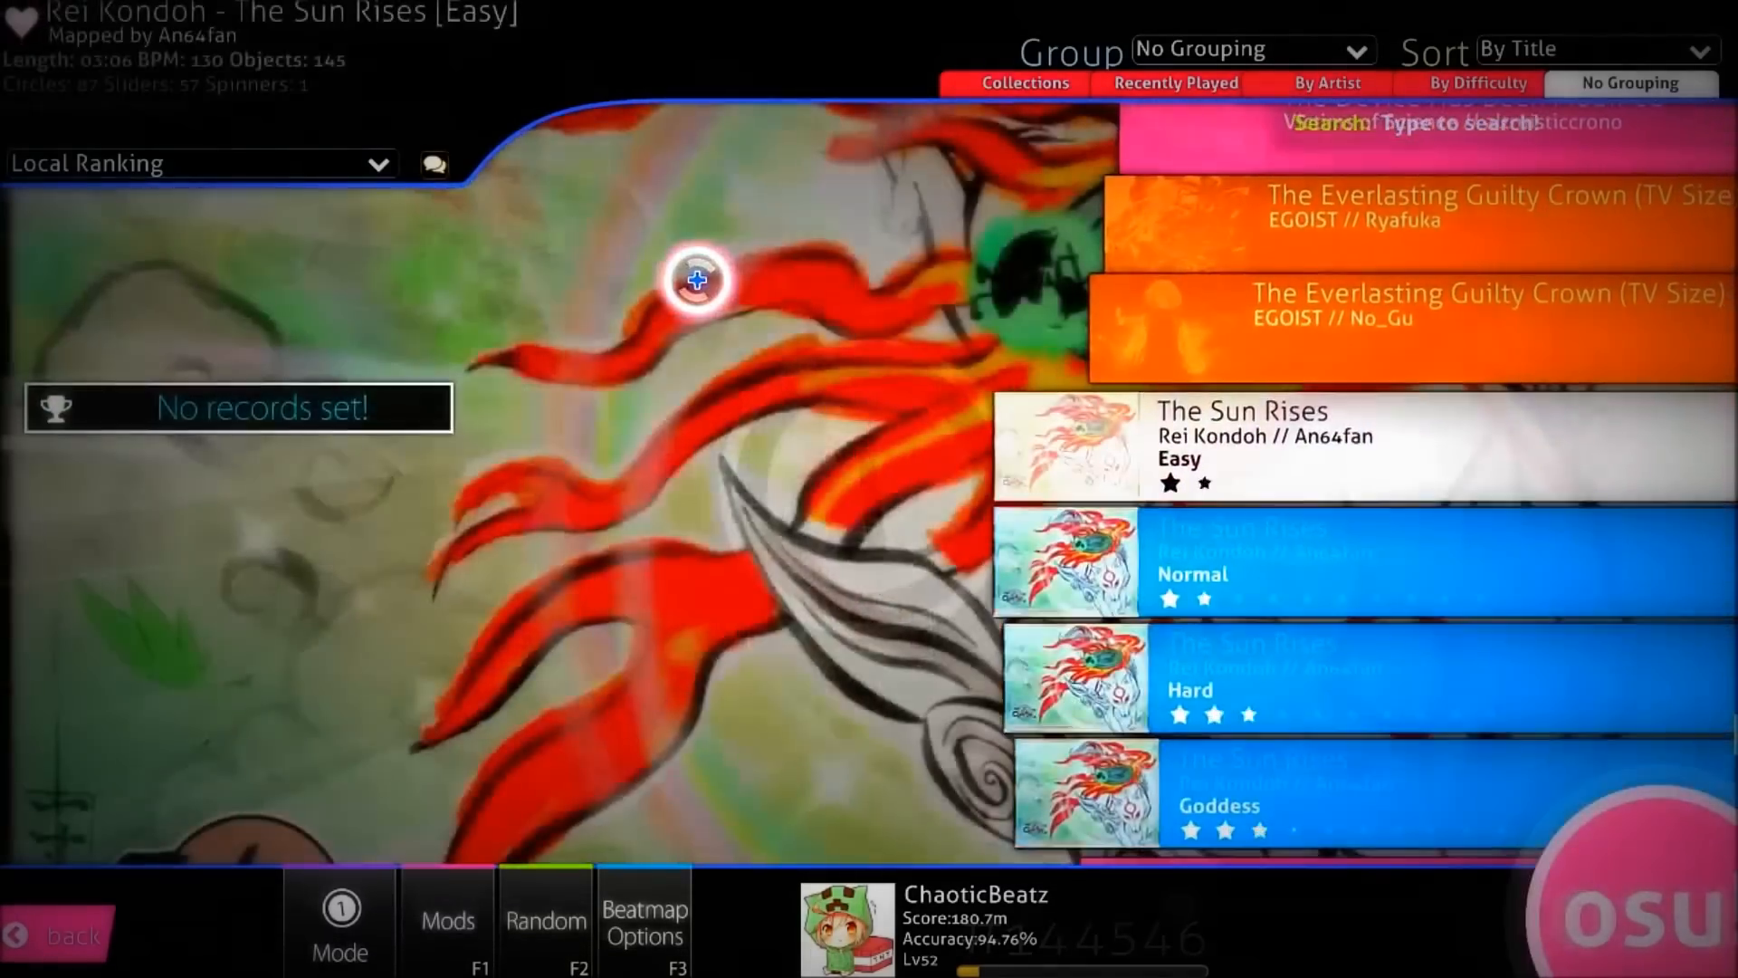
click(56, 934)
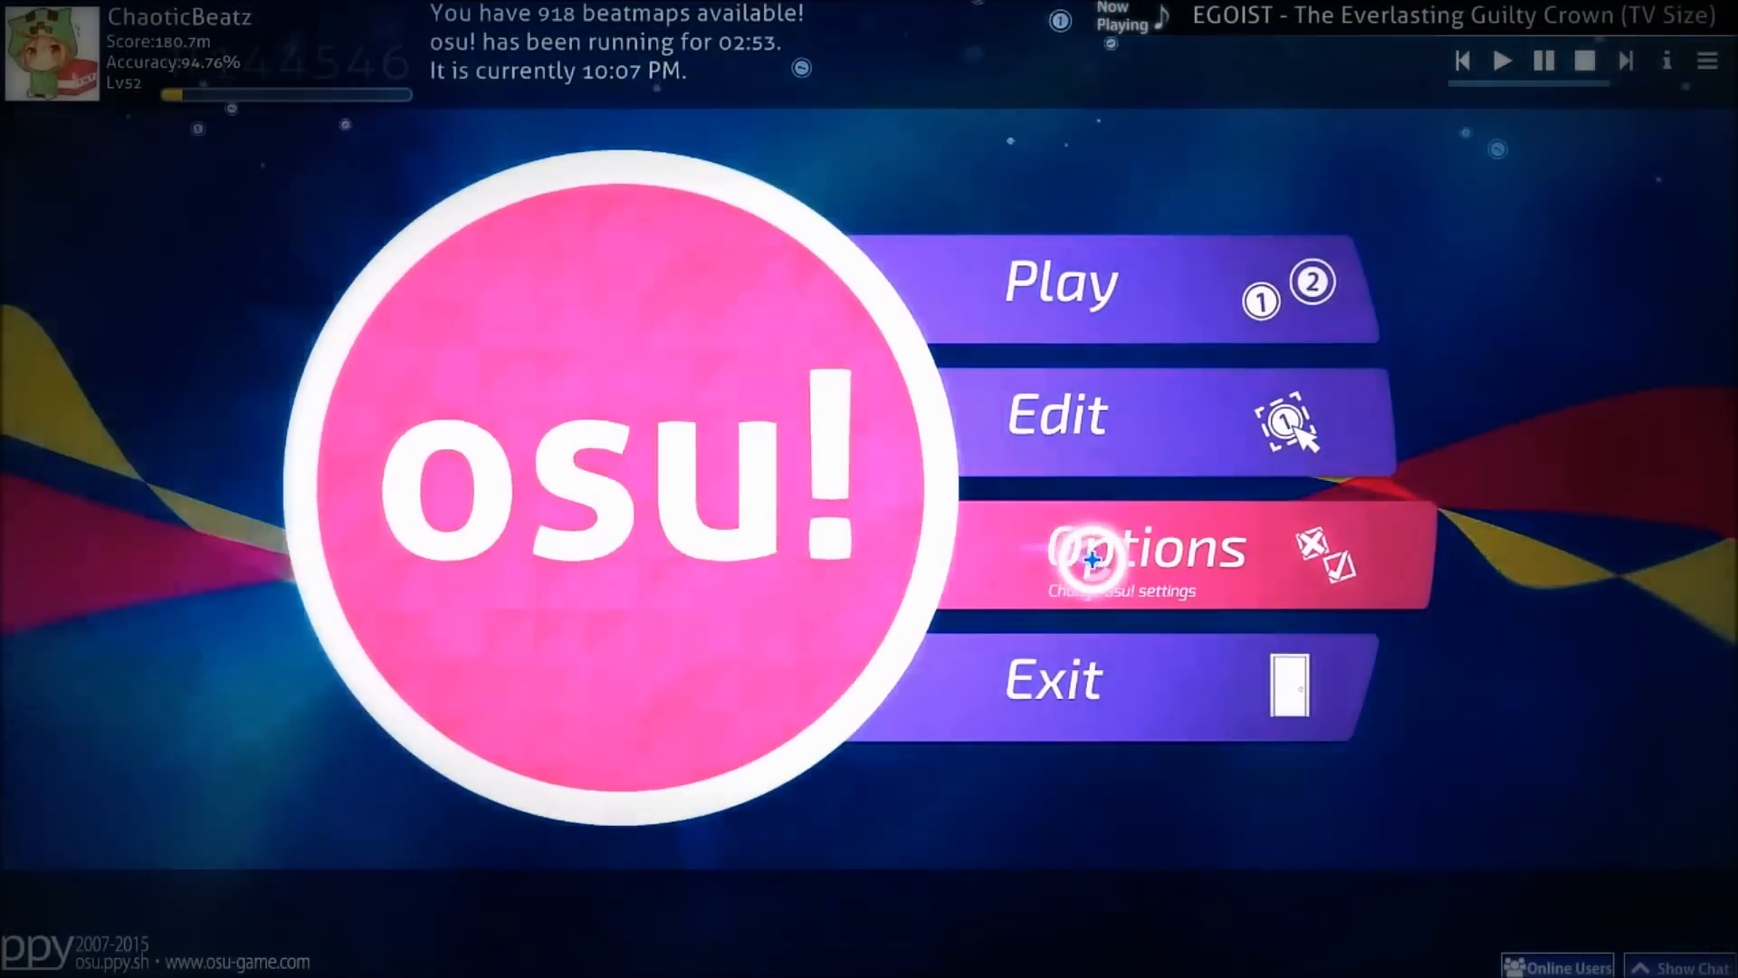
click(1148, 549)
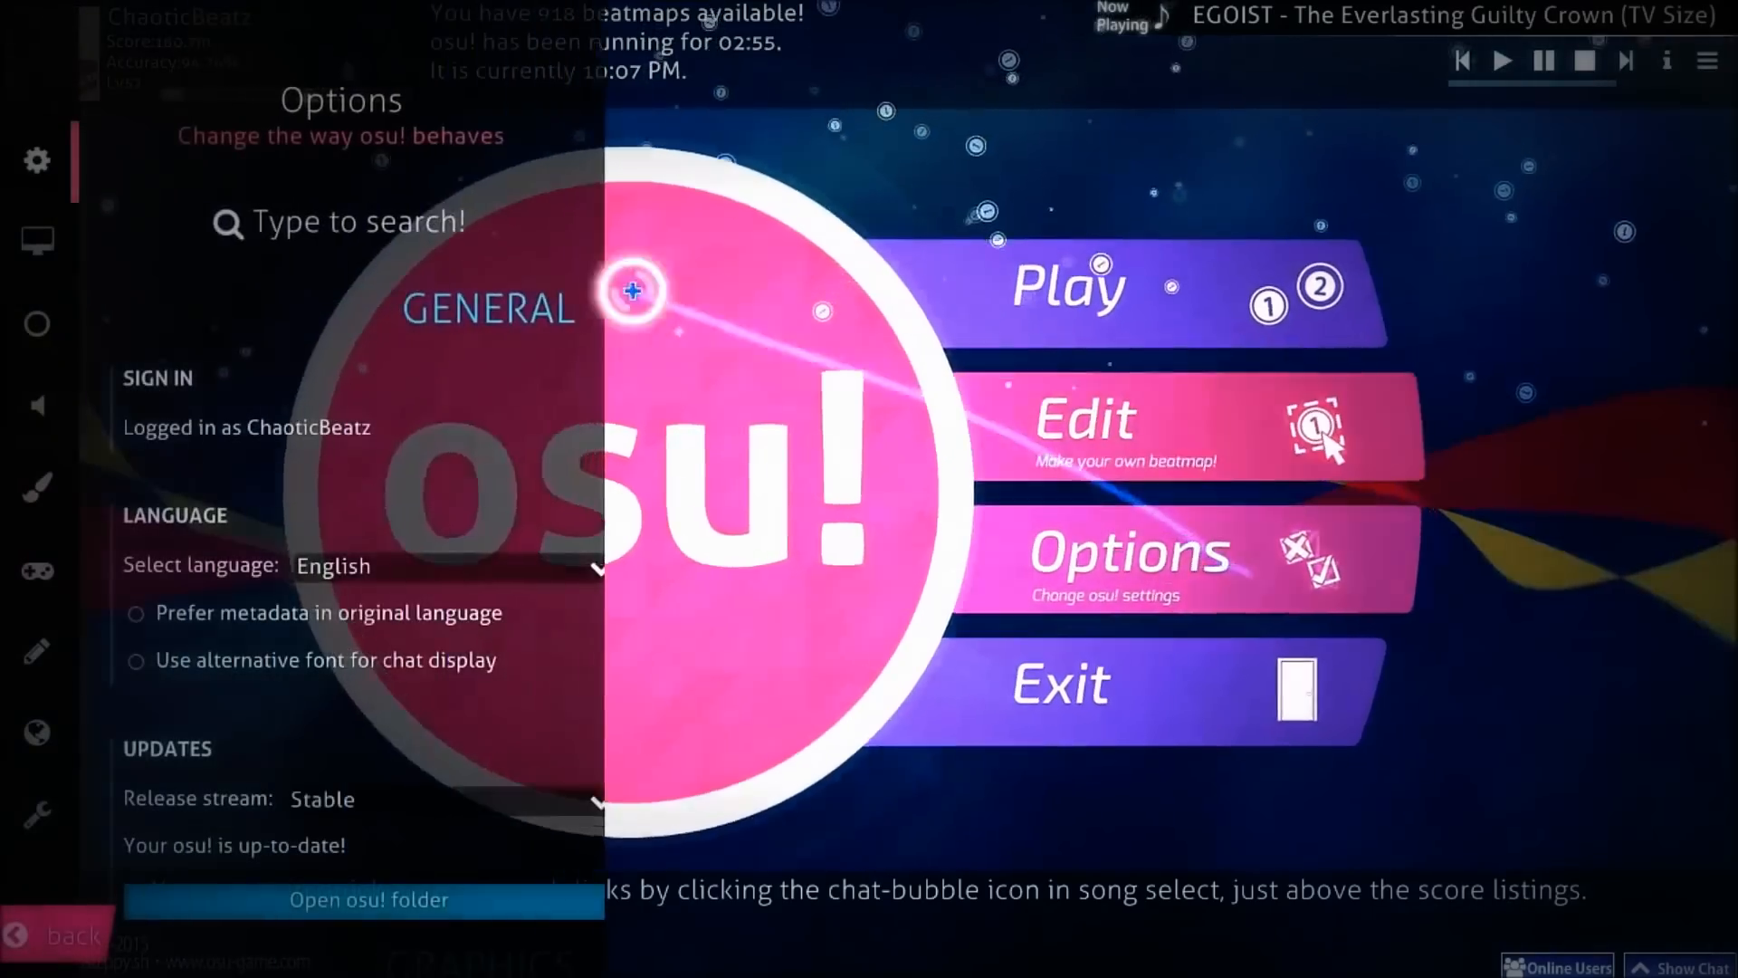
text(skin)
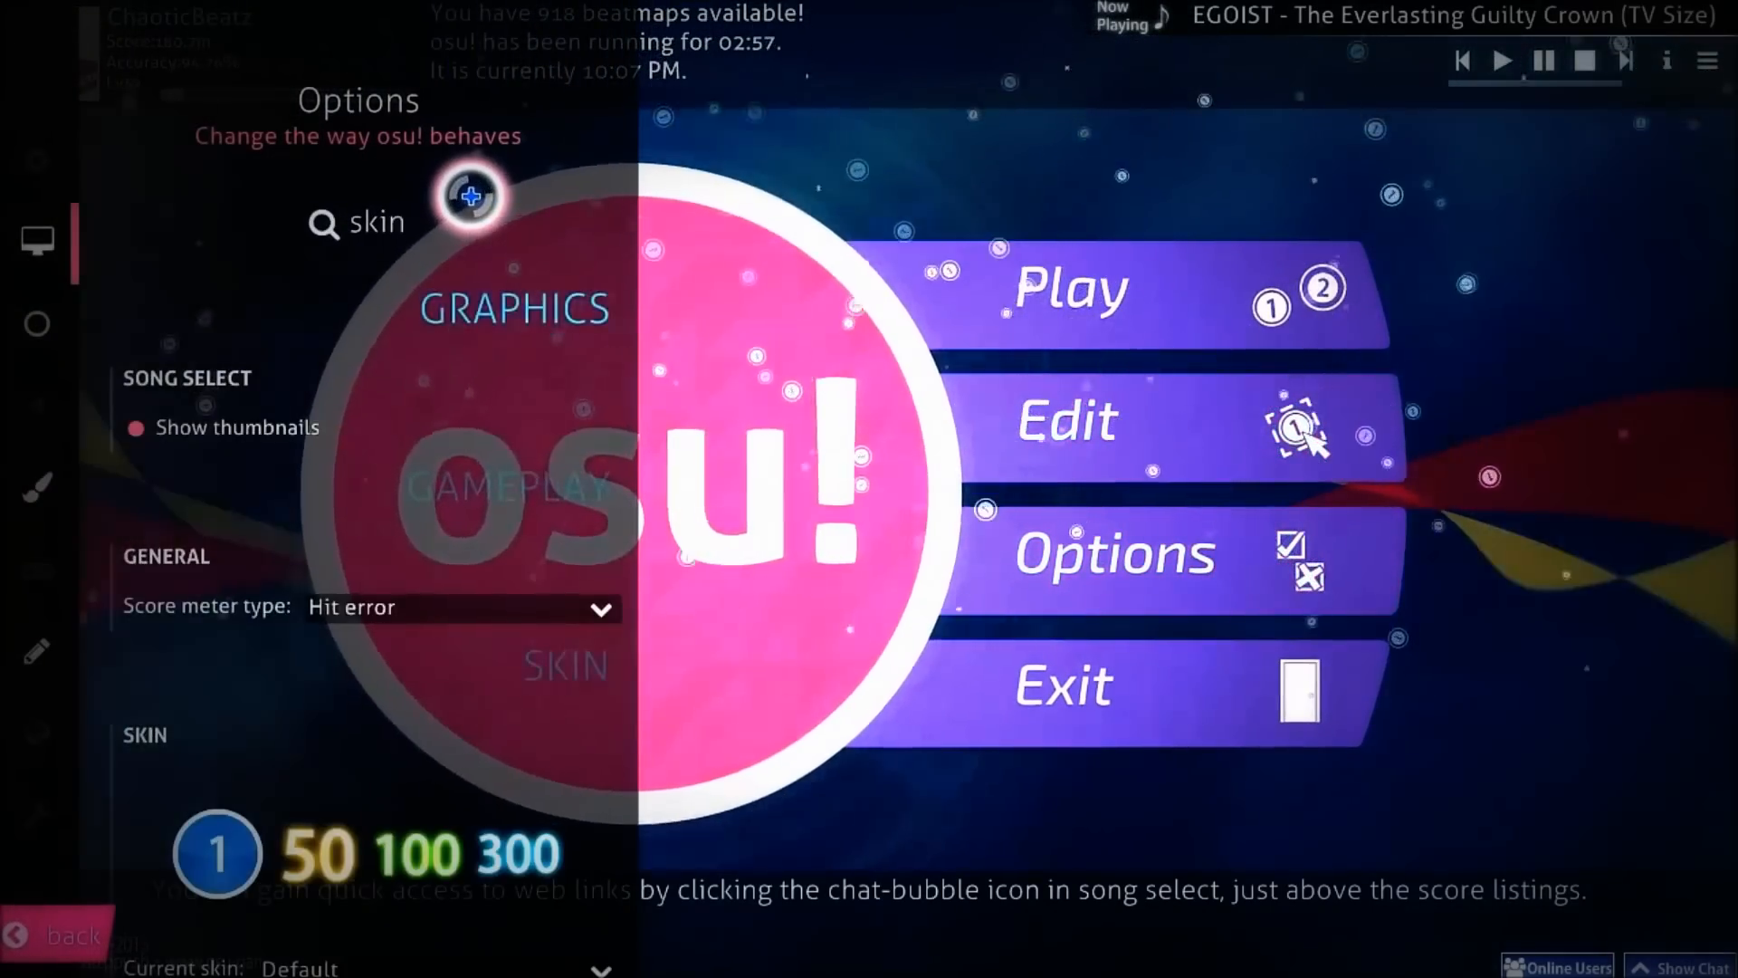
scroll(down, 3)
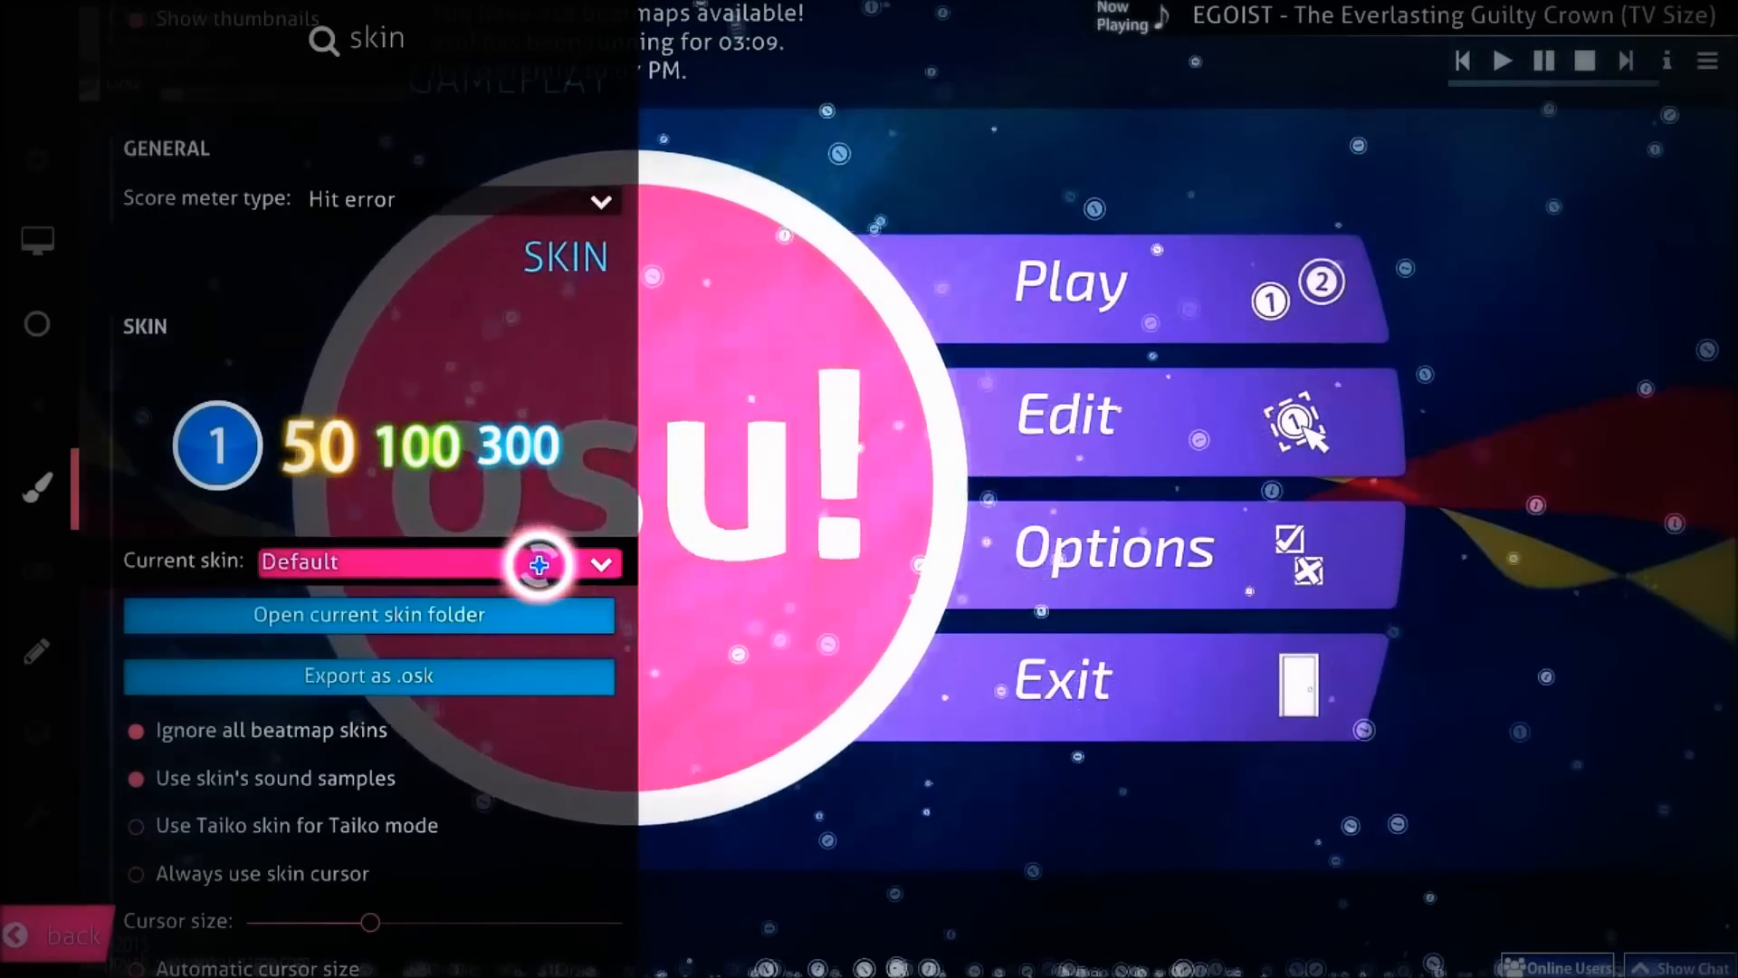
click(599, 561)
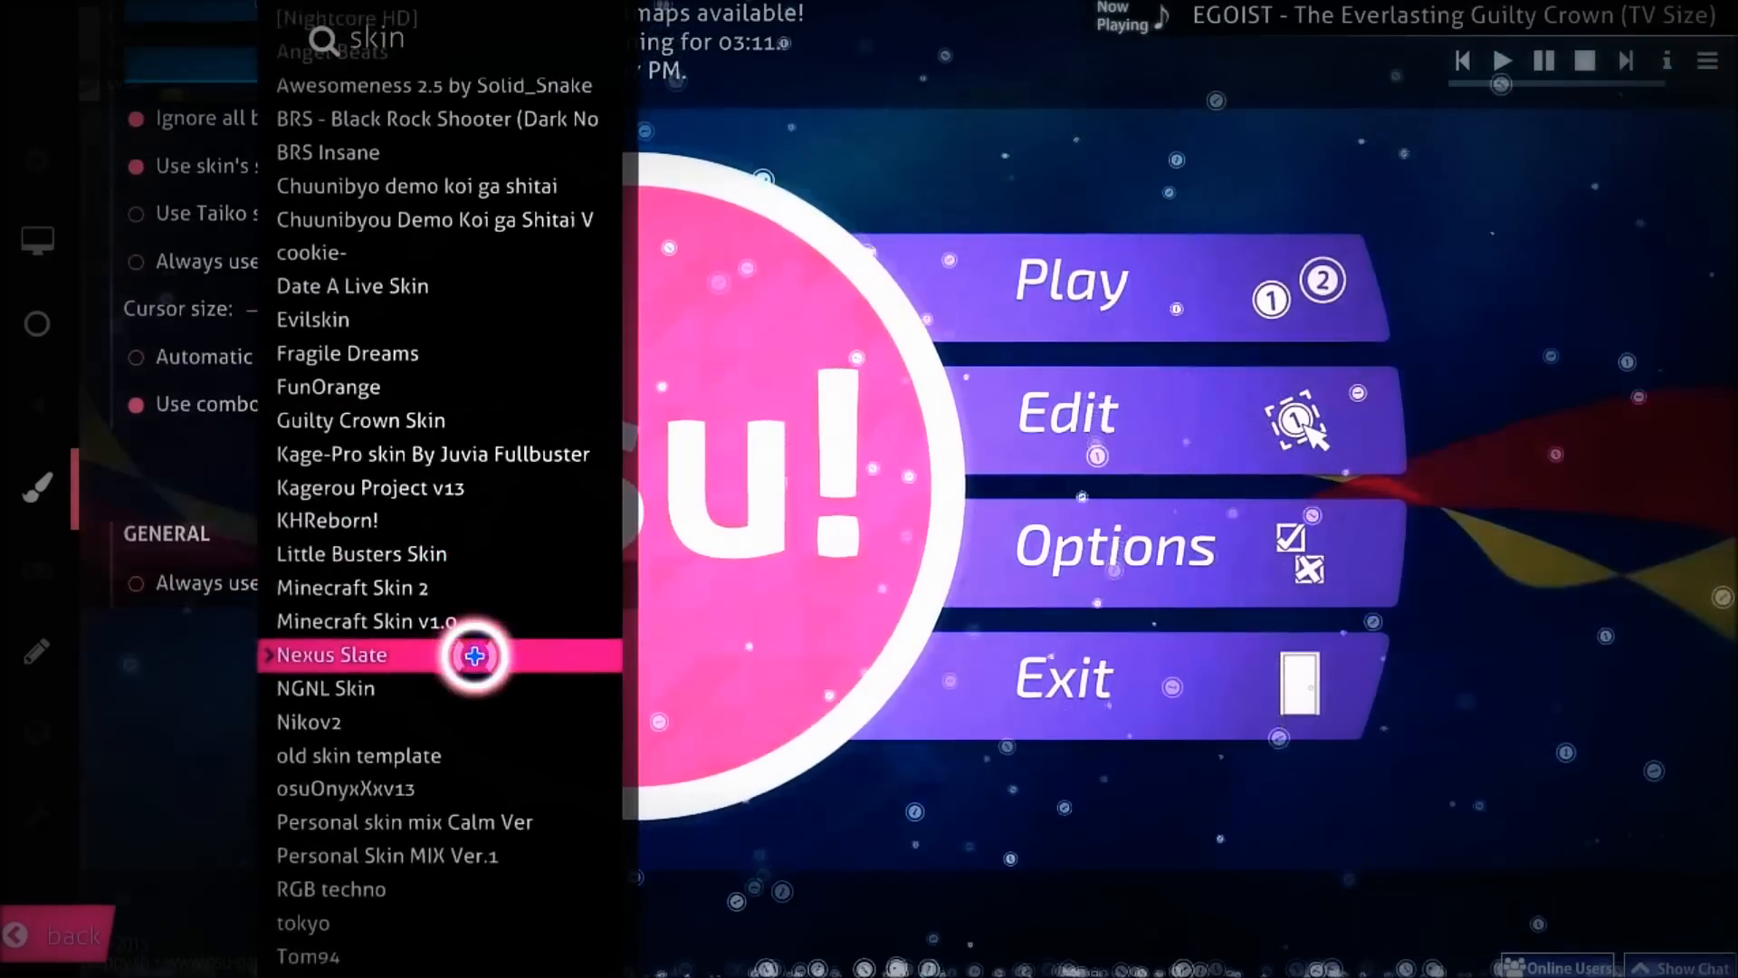
scroll(up, 3)
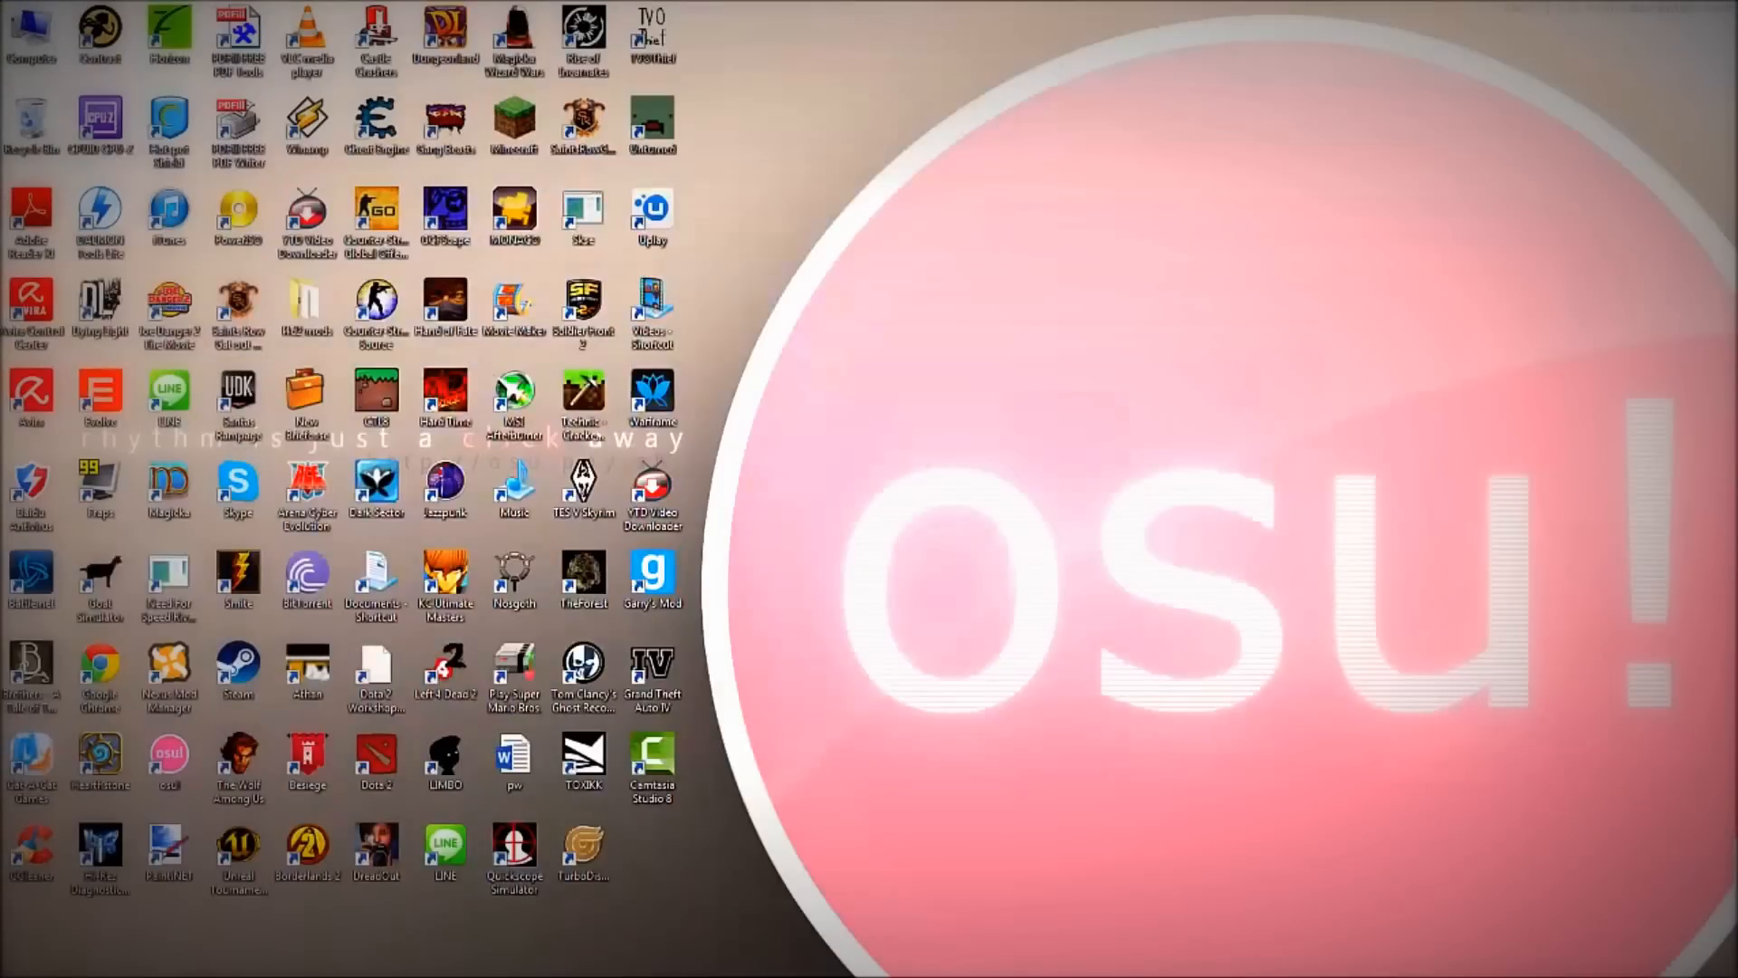
mouse_move(559, 930)
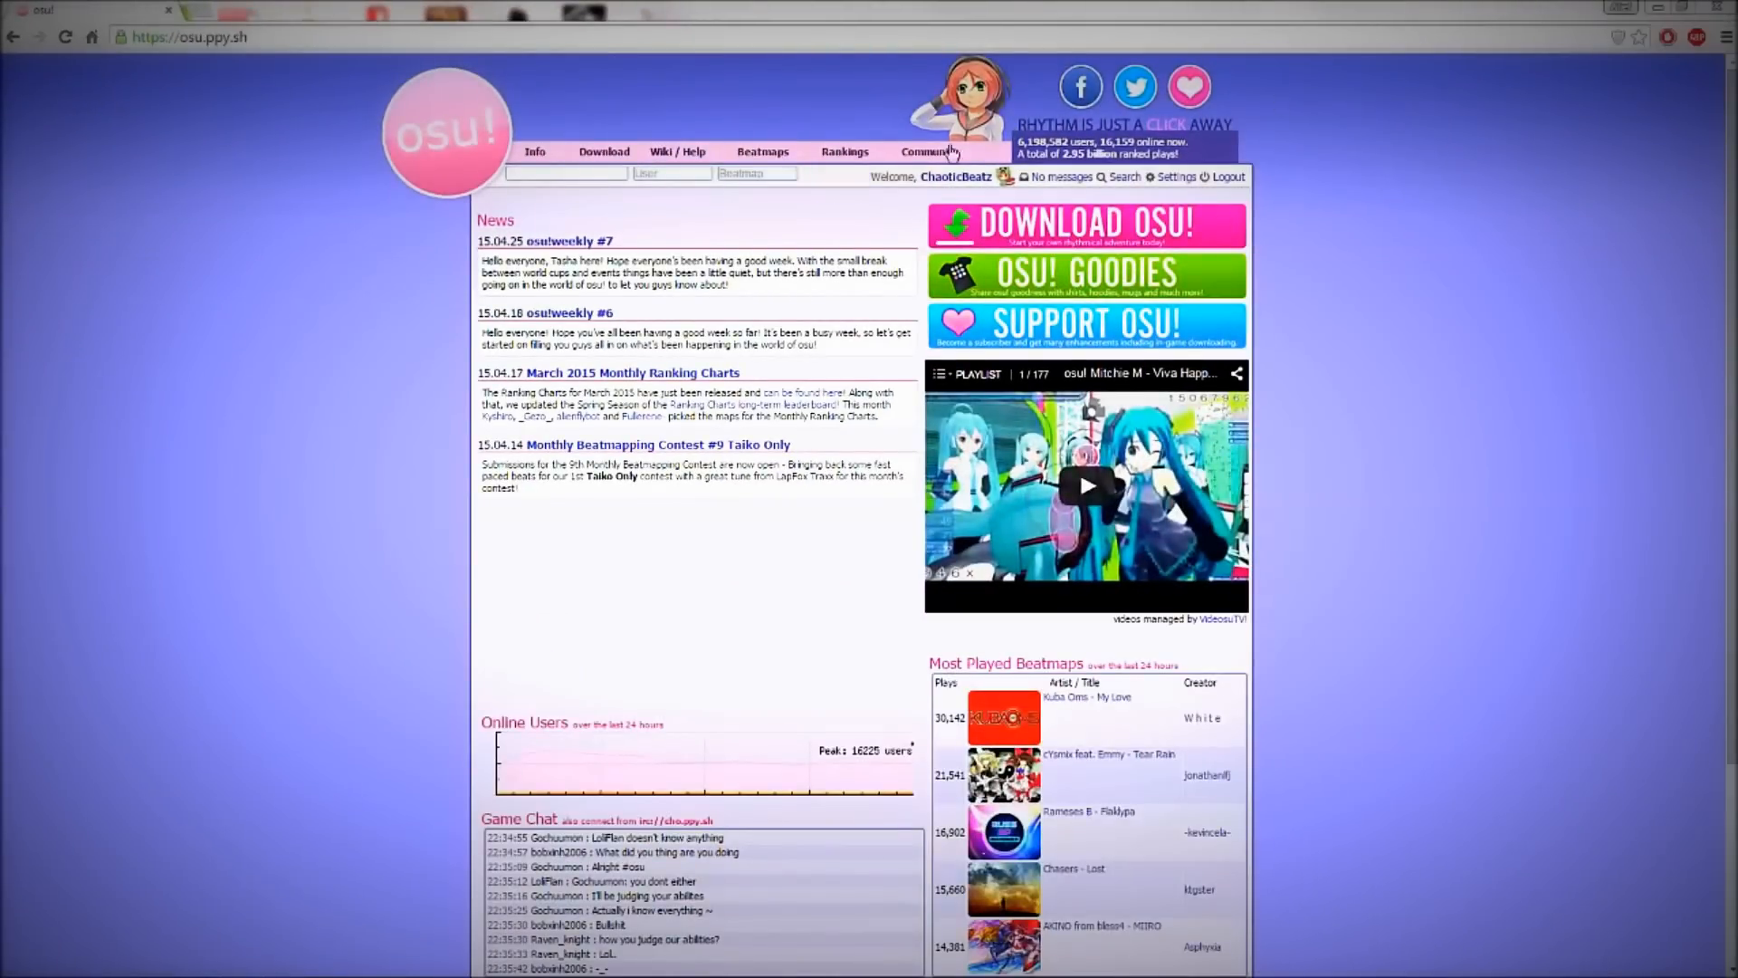
mouse_move(889, 197)
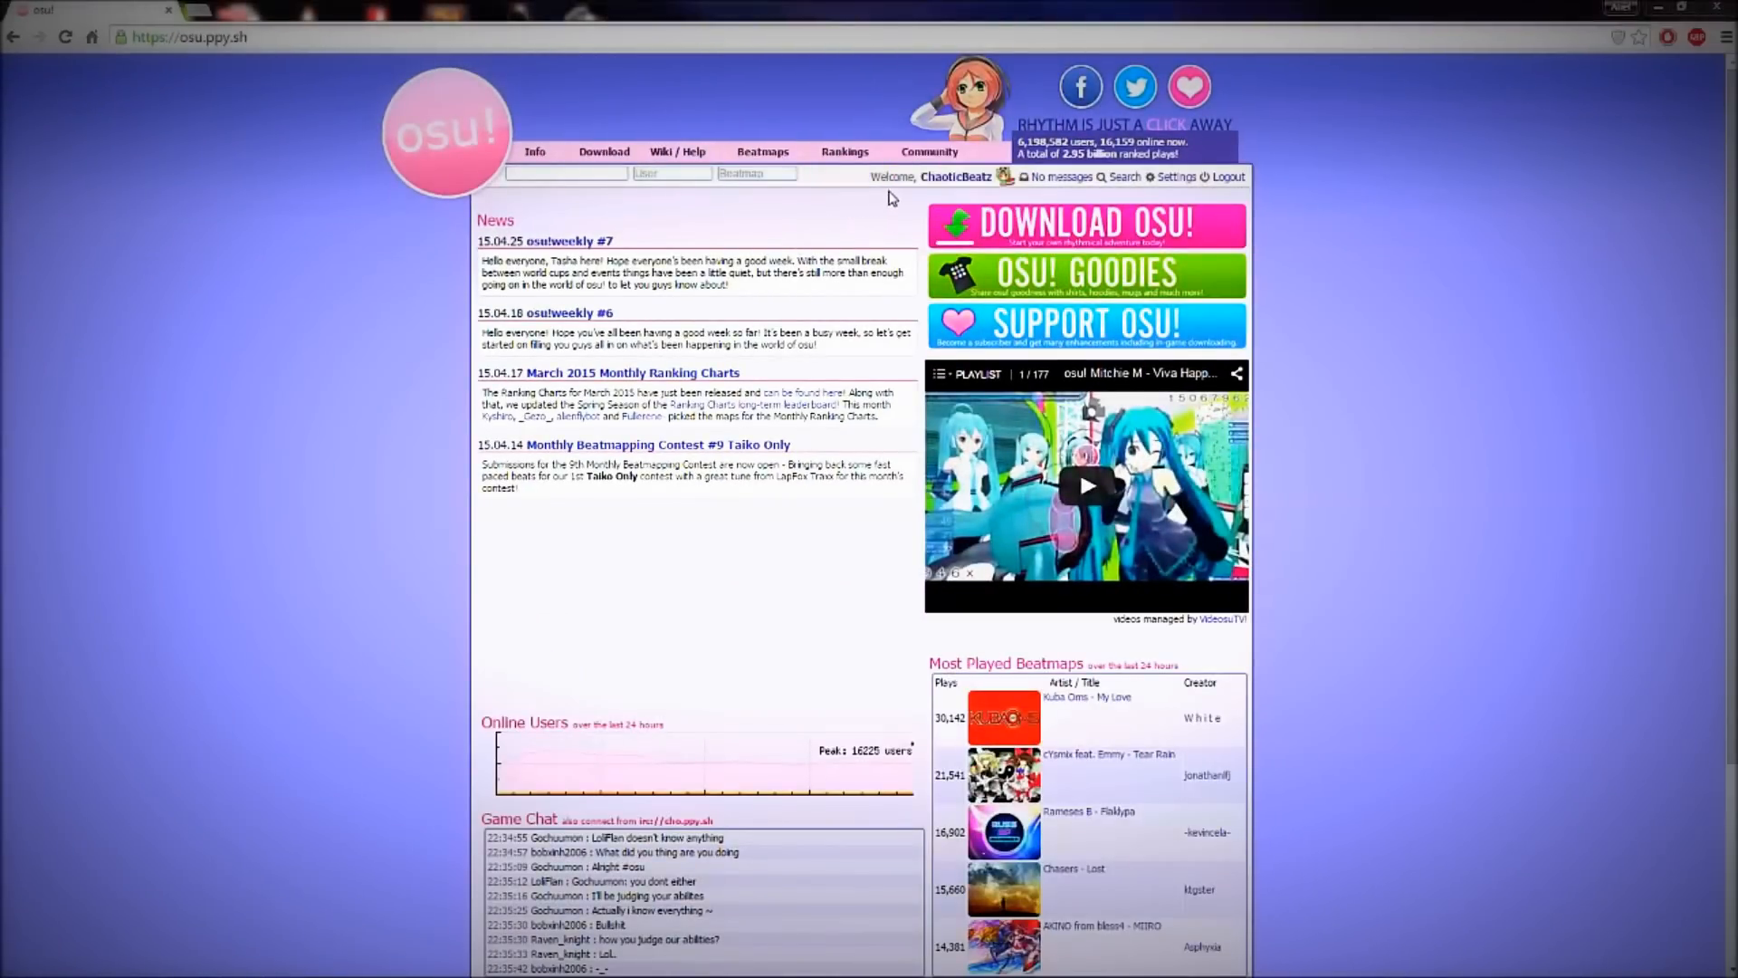
Load the osu.ppy.sh home page while logged in.
click(929, 152)
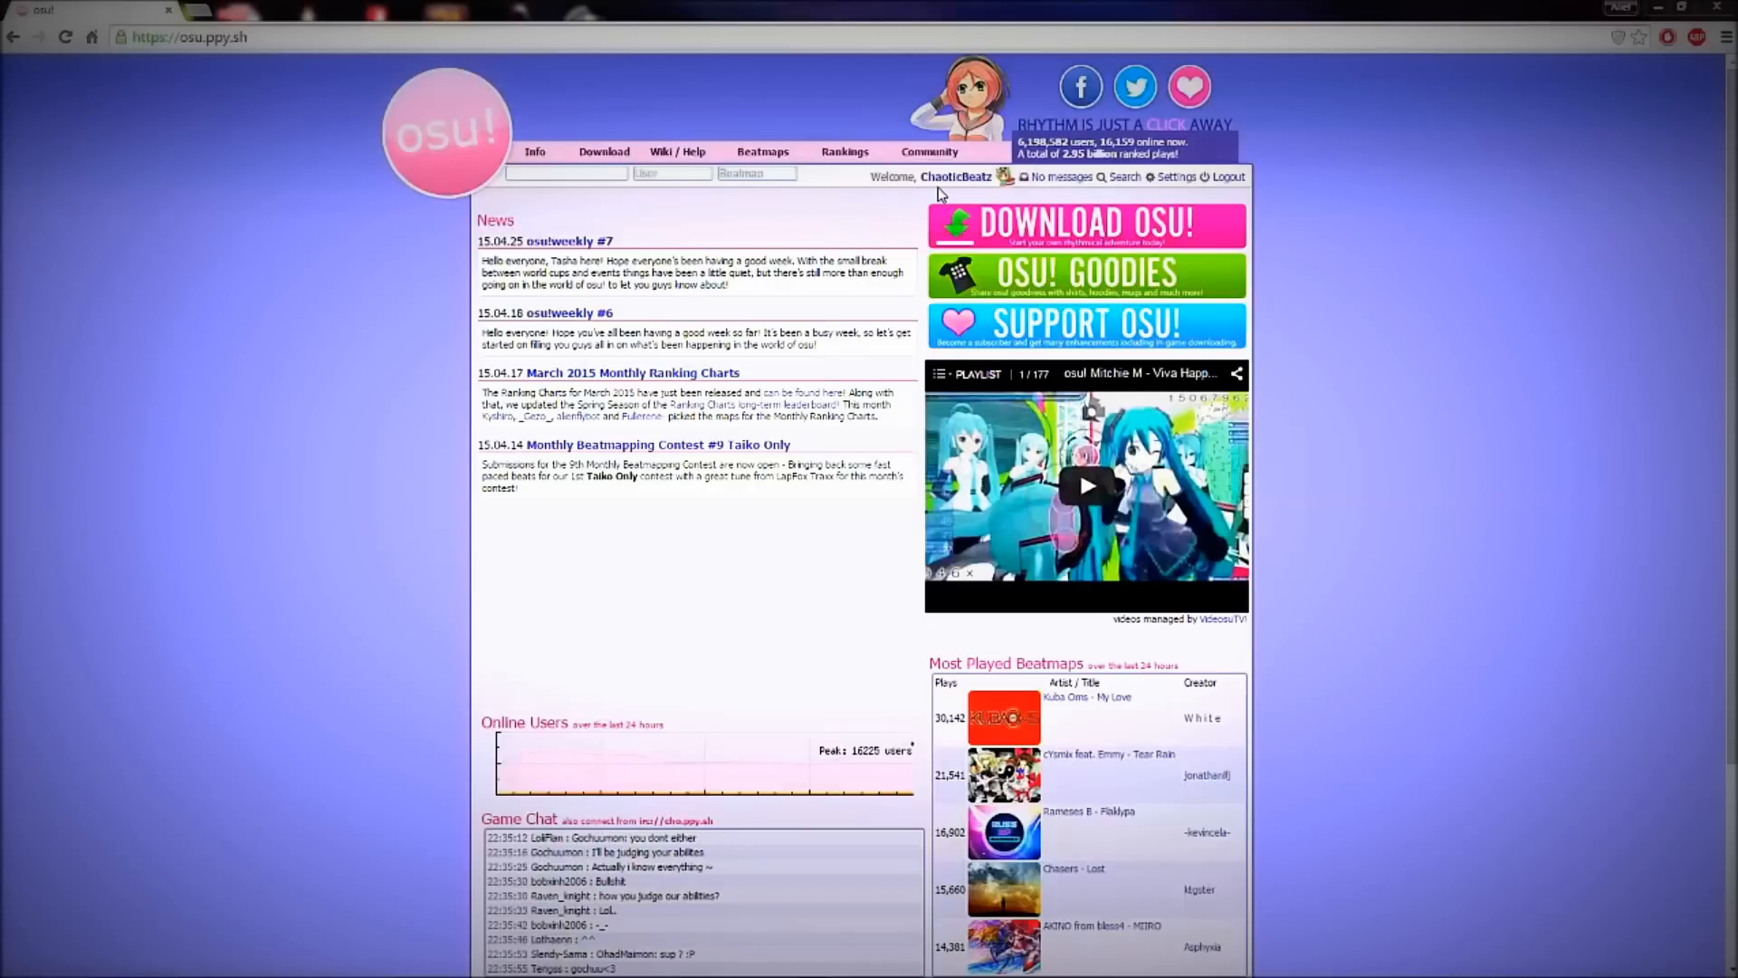
mouse_move(867, 213)
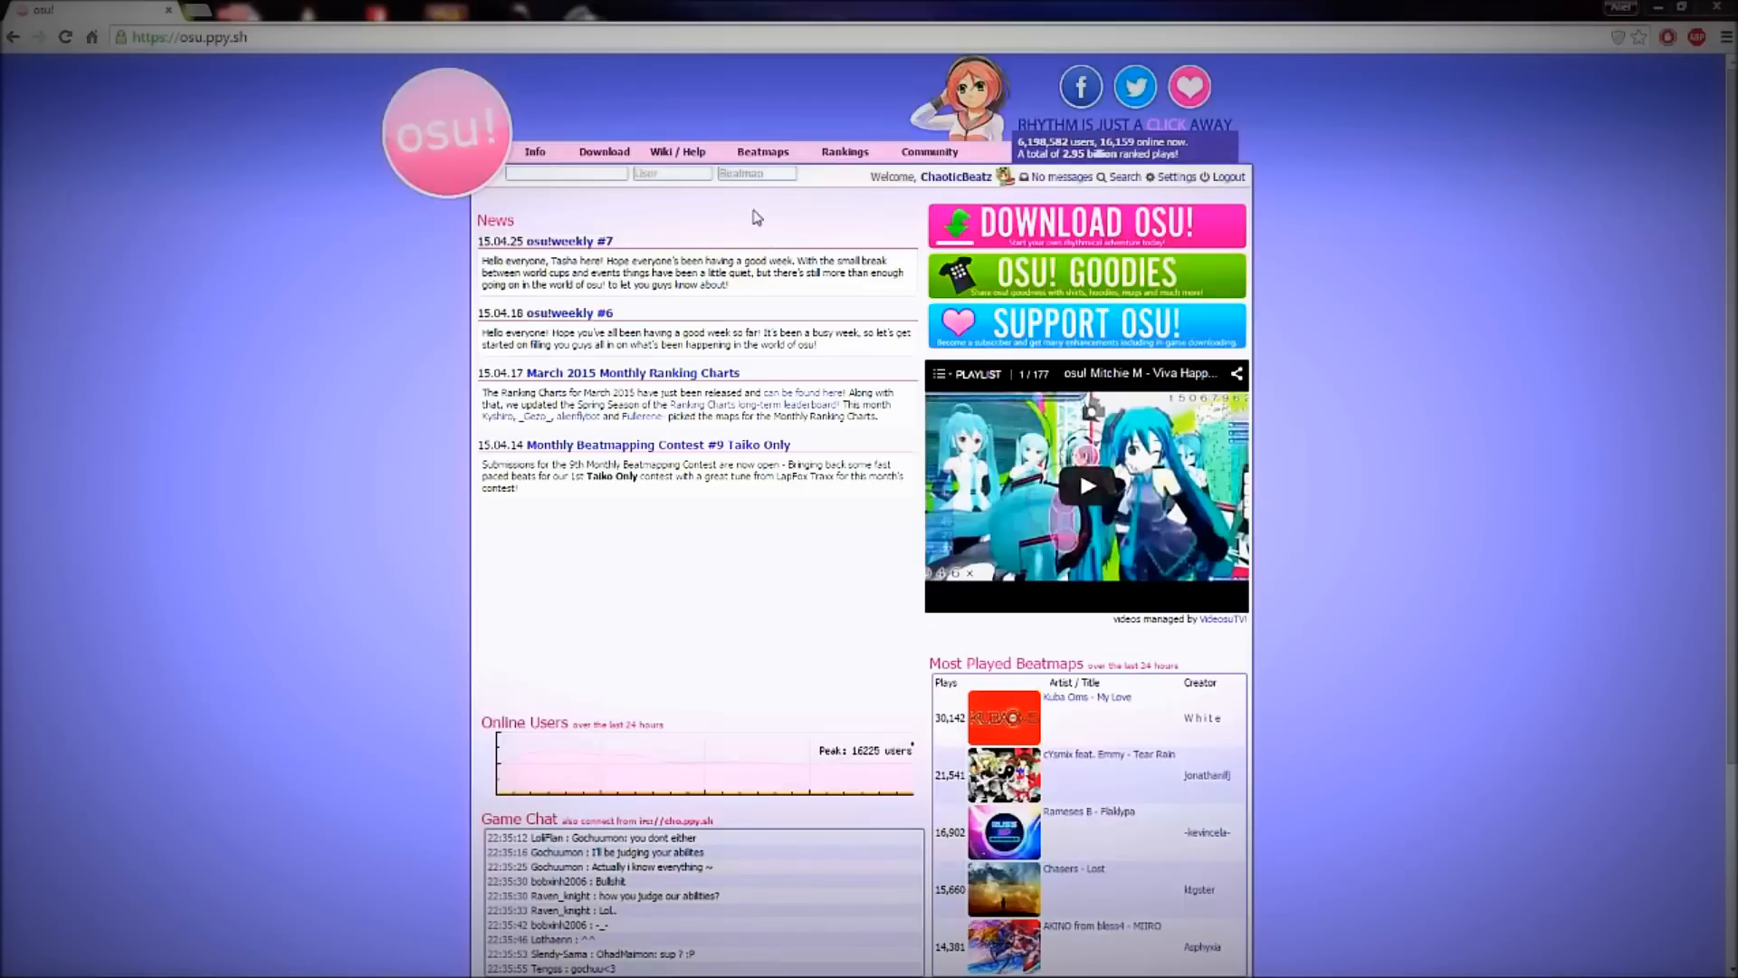
Search the beatmap listing for 'anicca' and pick the Harada Hitomi - Anicca result.
click(762, 152)
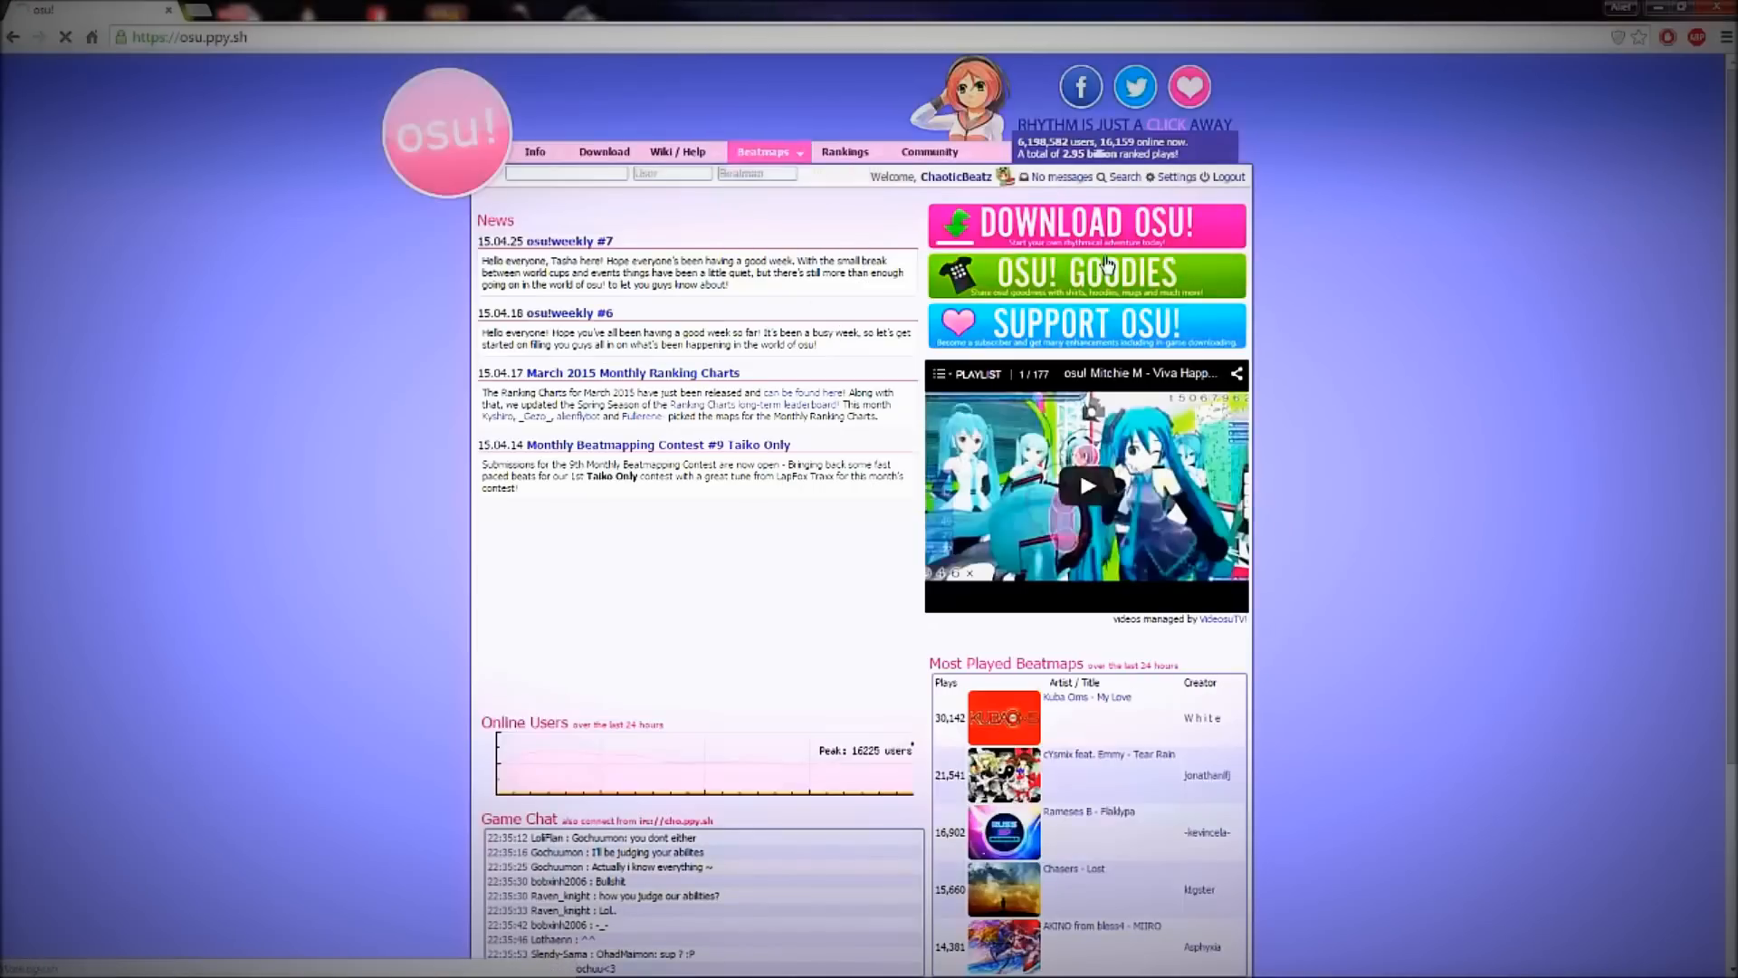
click(762, 150)
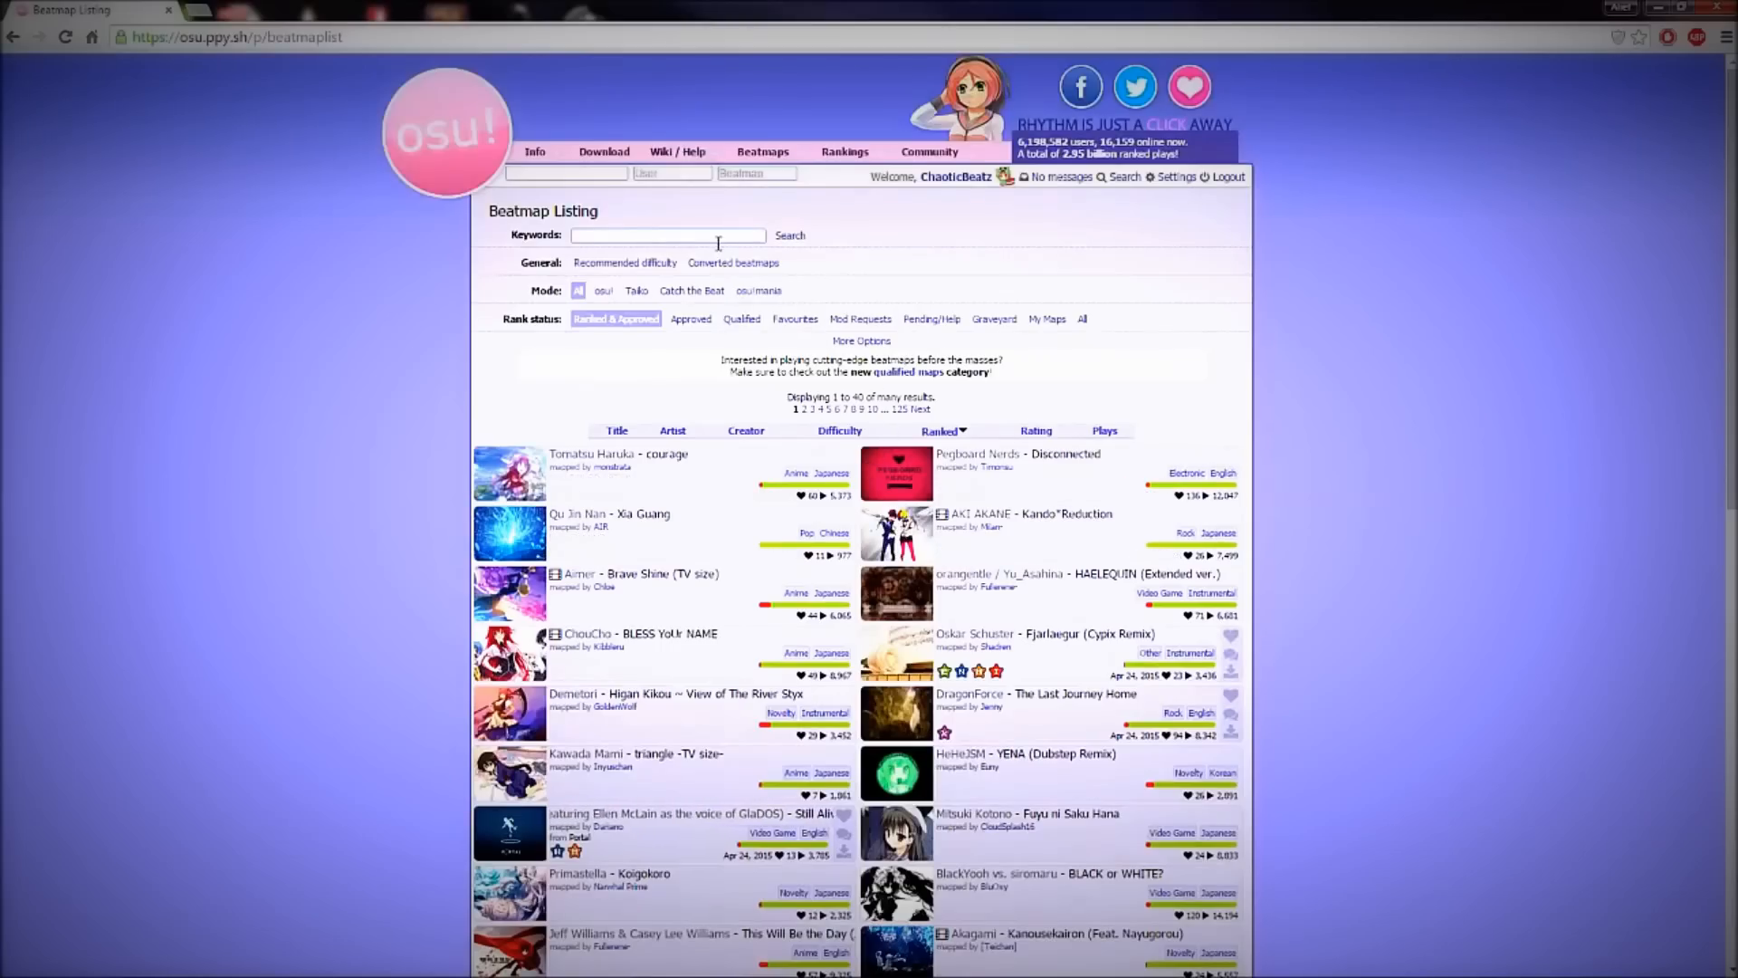
scroll(down, 3)
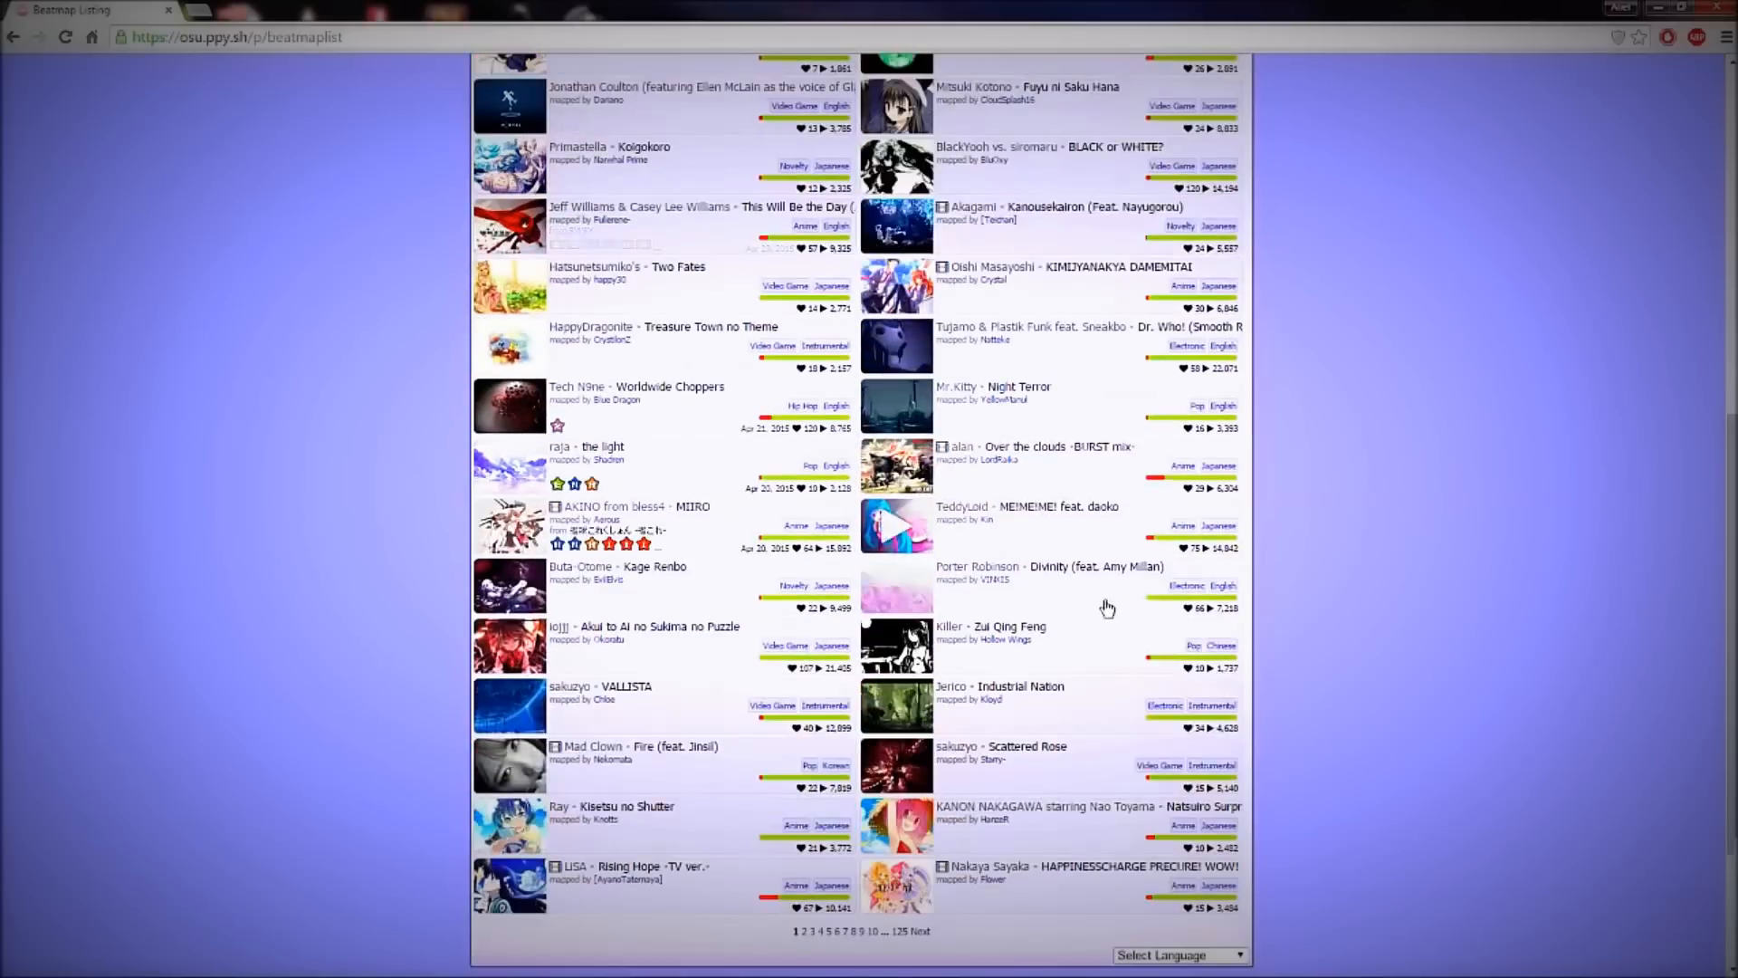
scroll(up, 3)
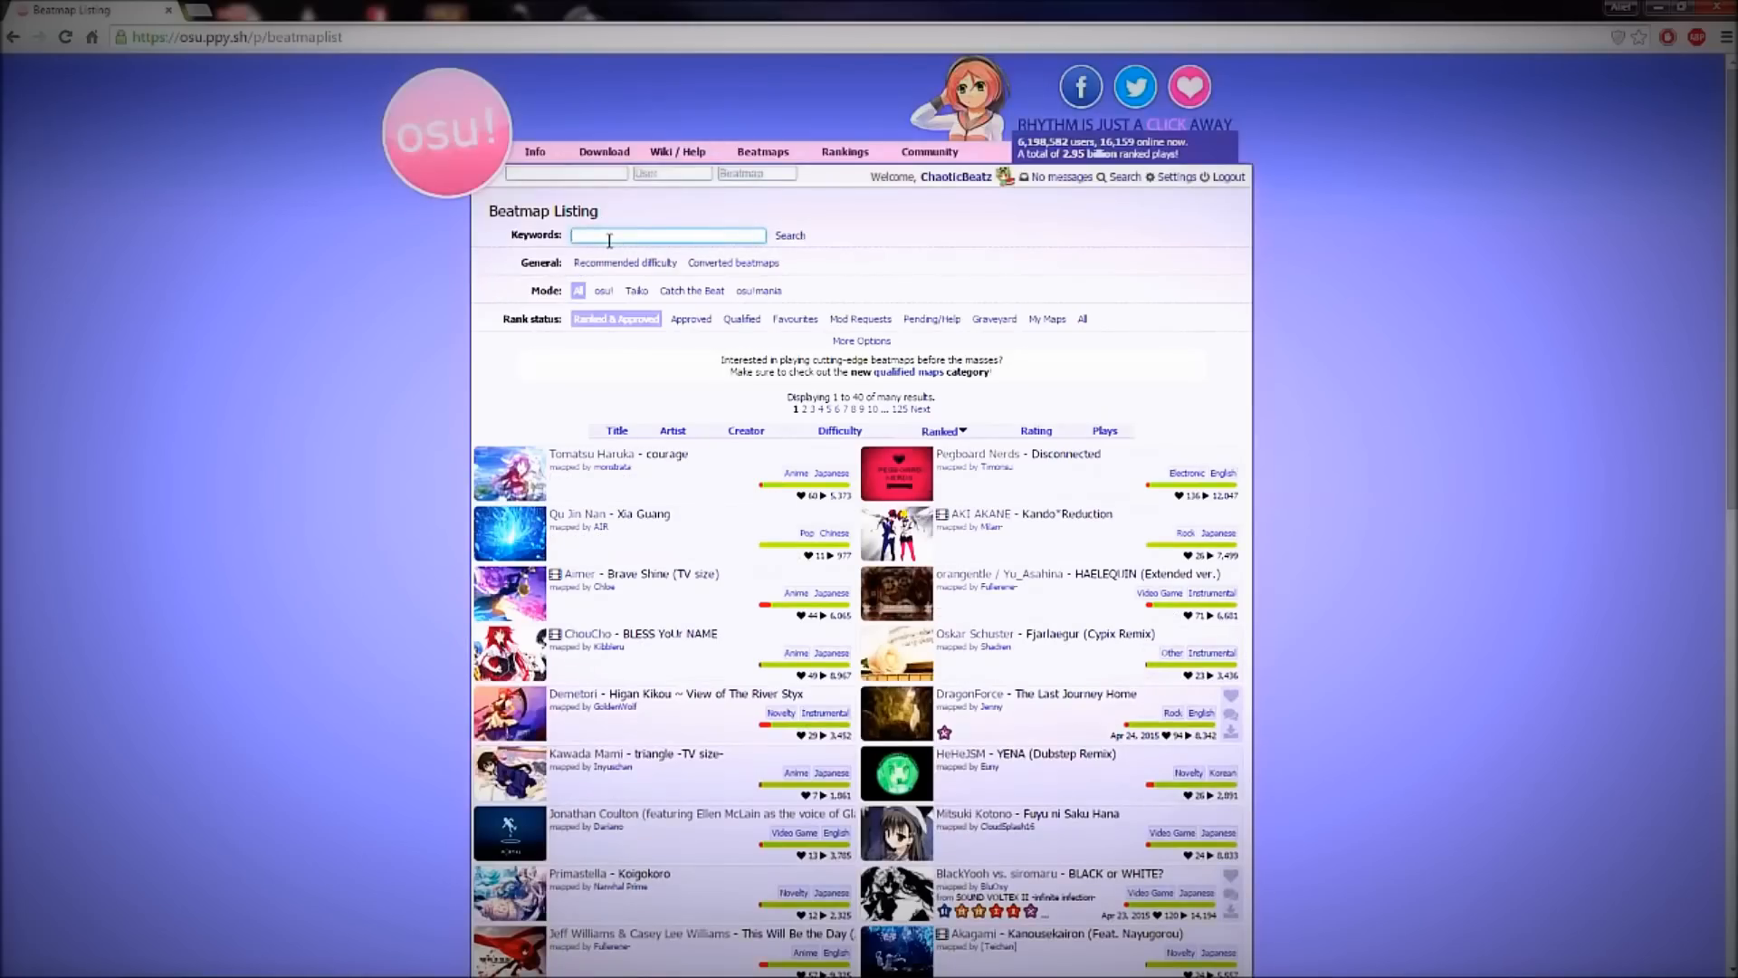
text(anicca)
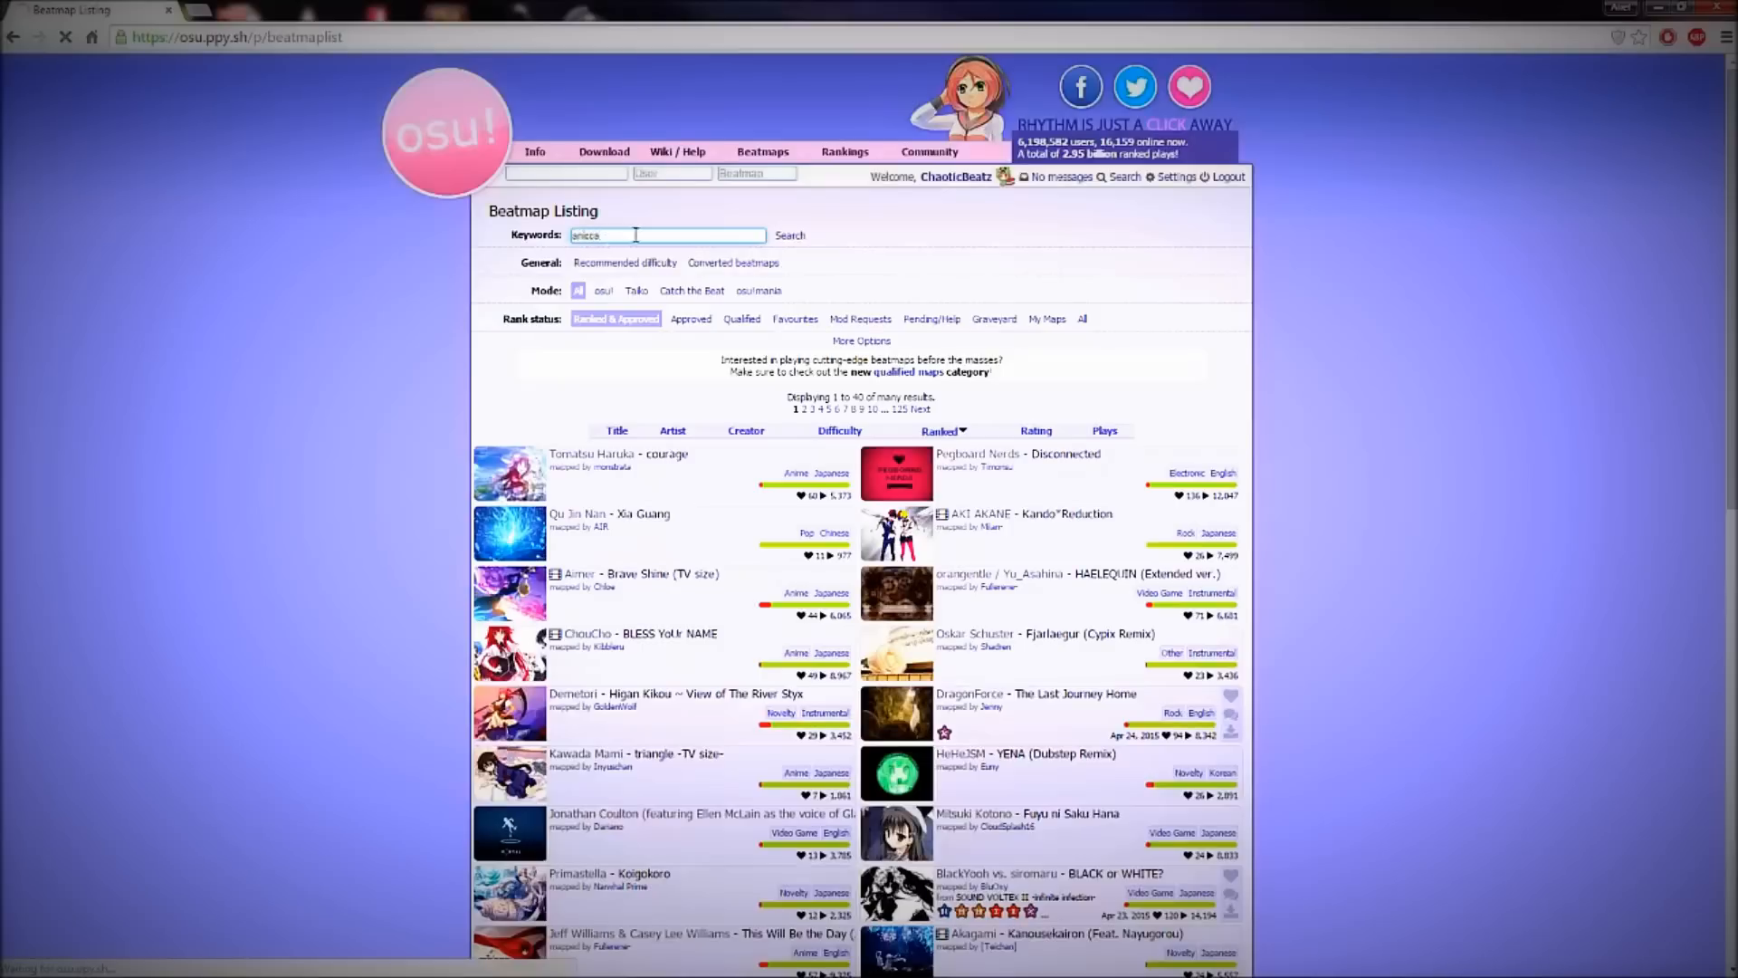
click(789, 235)
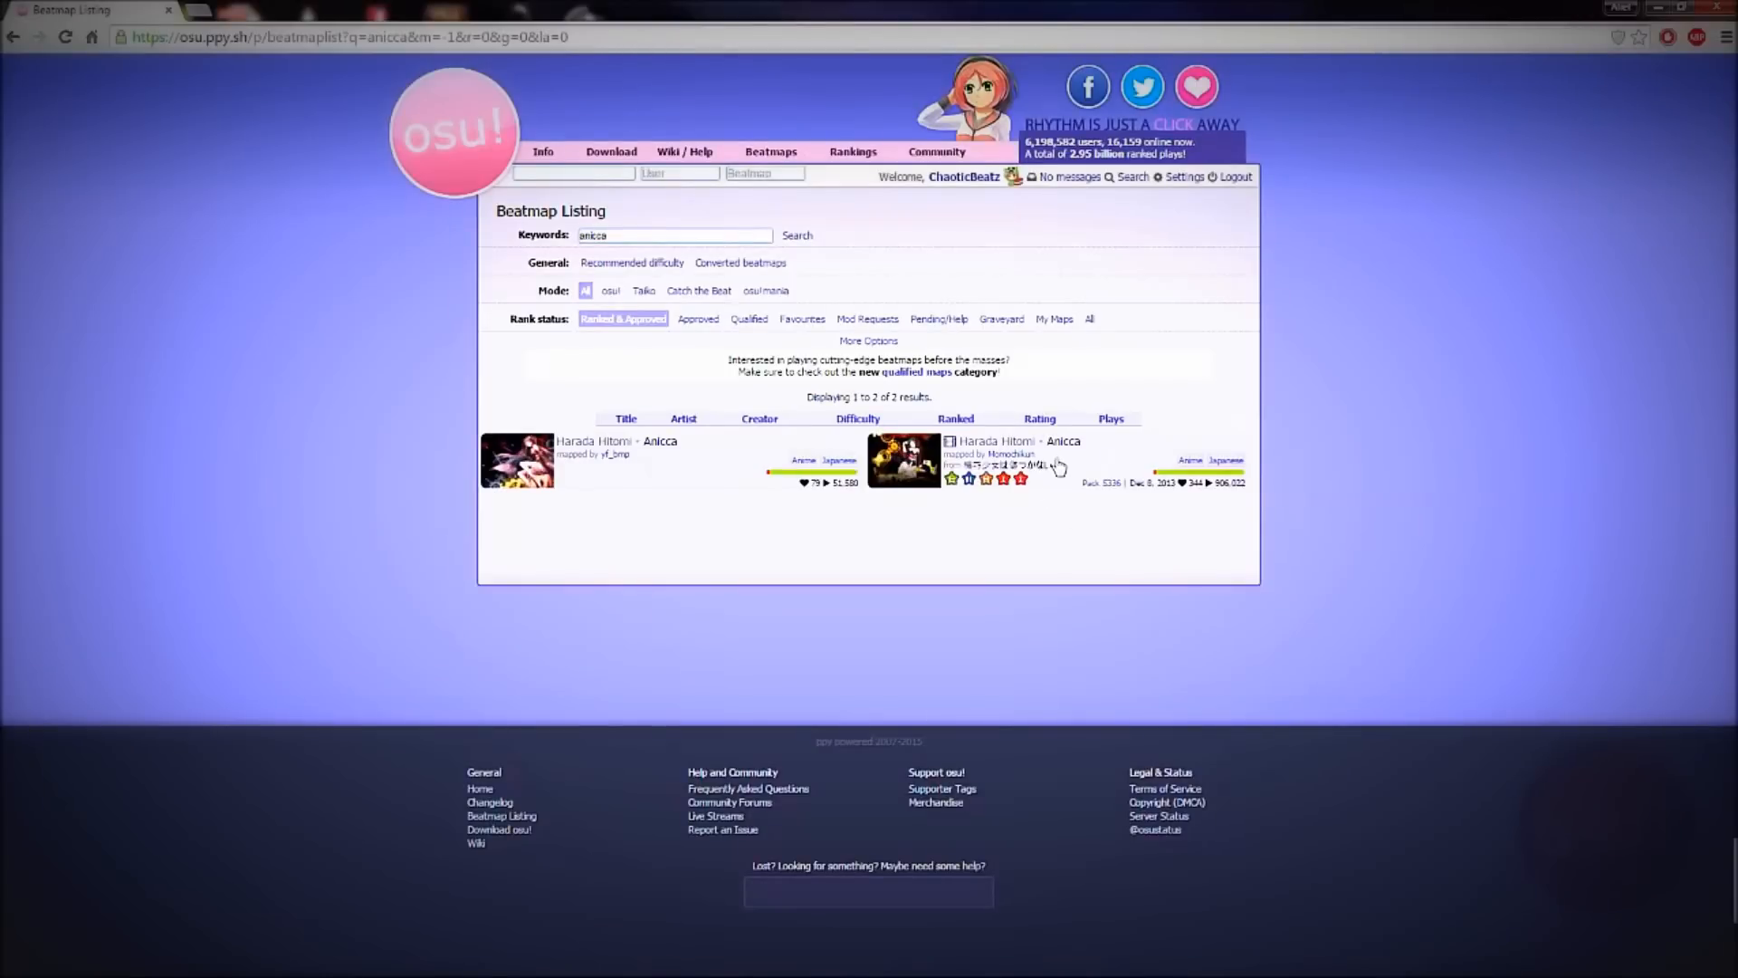
click(1062, 440)
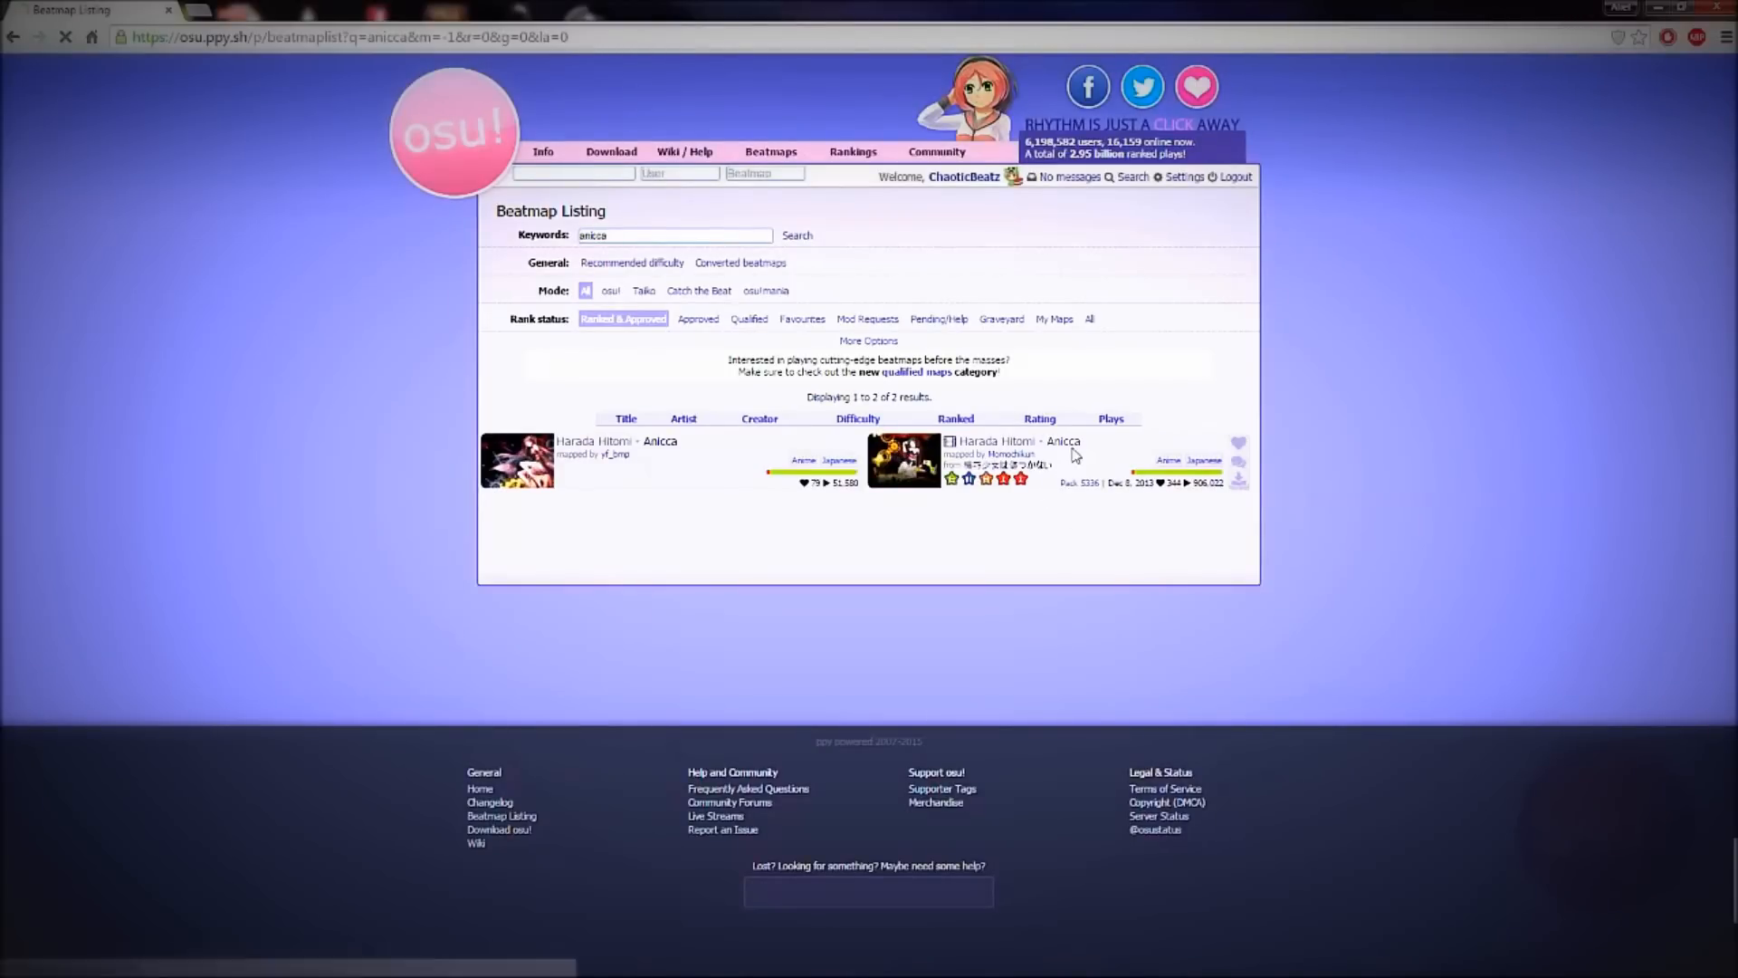
Download the Harada Hitomi - Anicca beatmap (without video) from its page.
click(1010, 440)
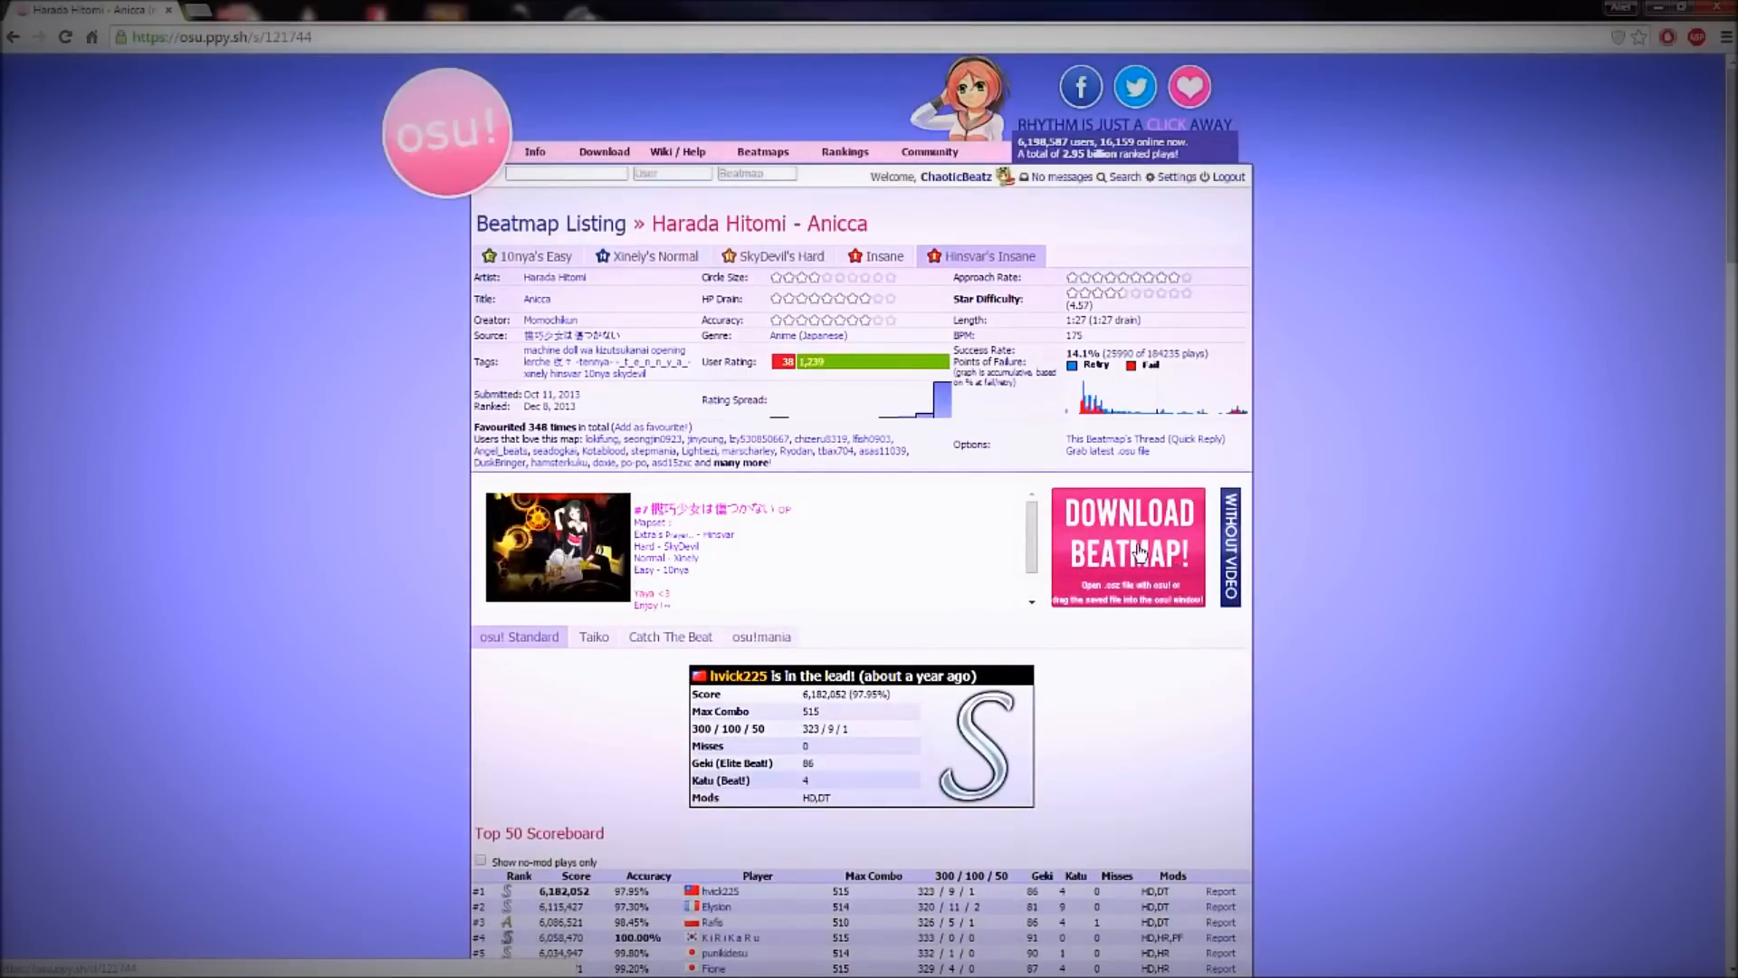
mouse_move(1218, 596)
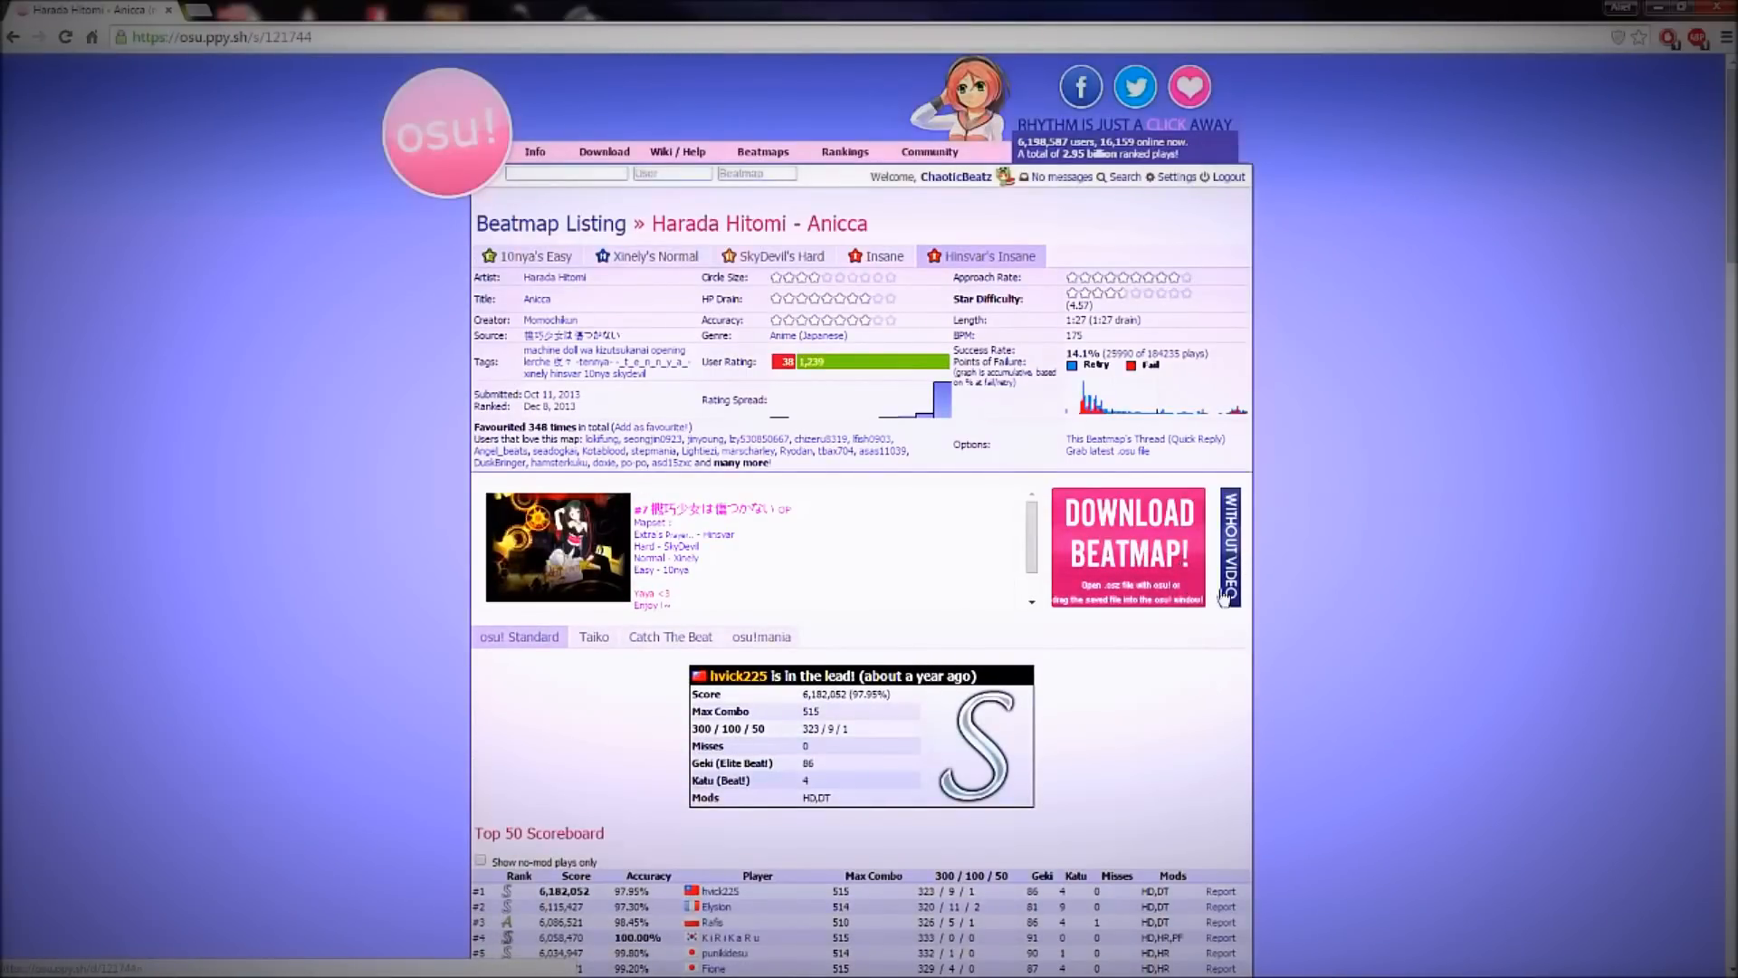
mouse_move(1251, 574)
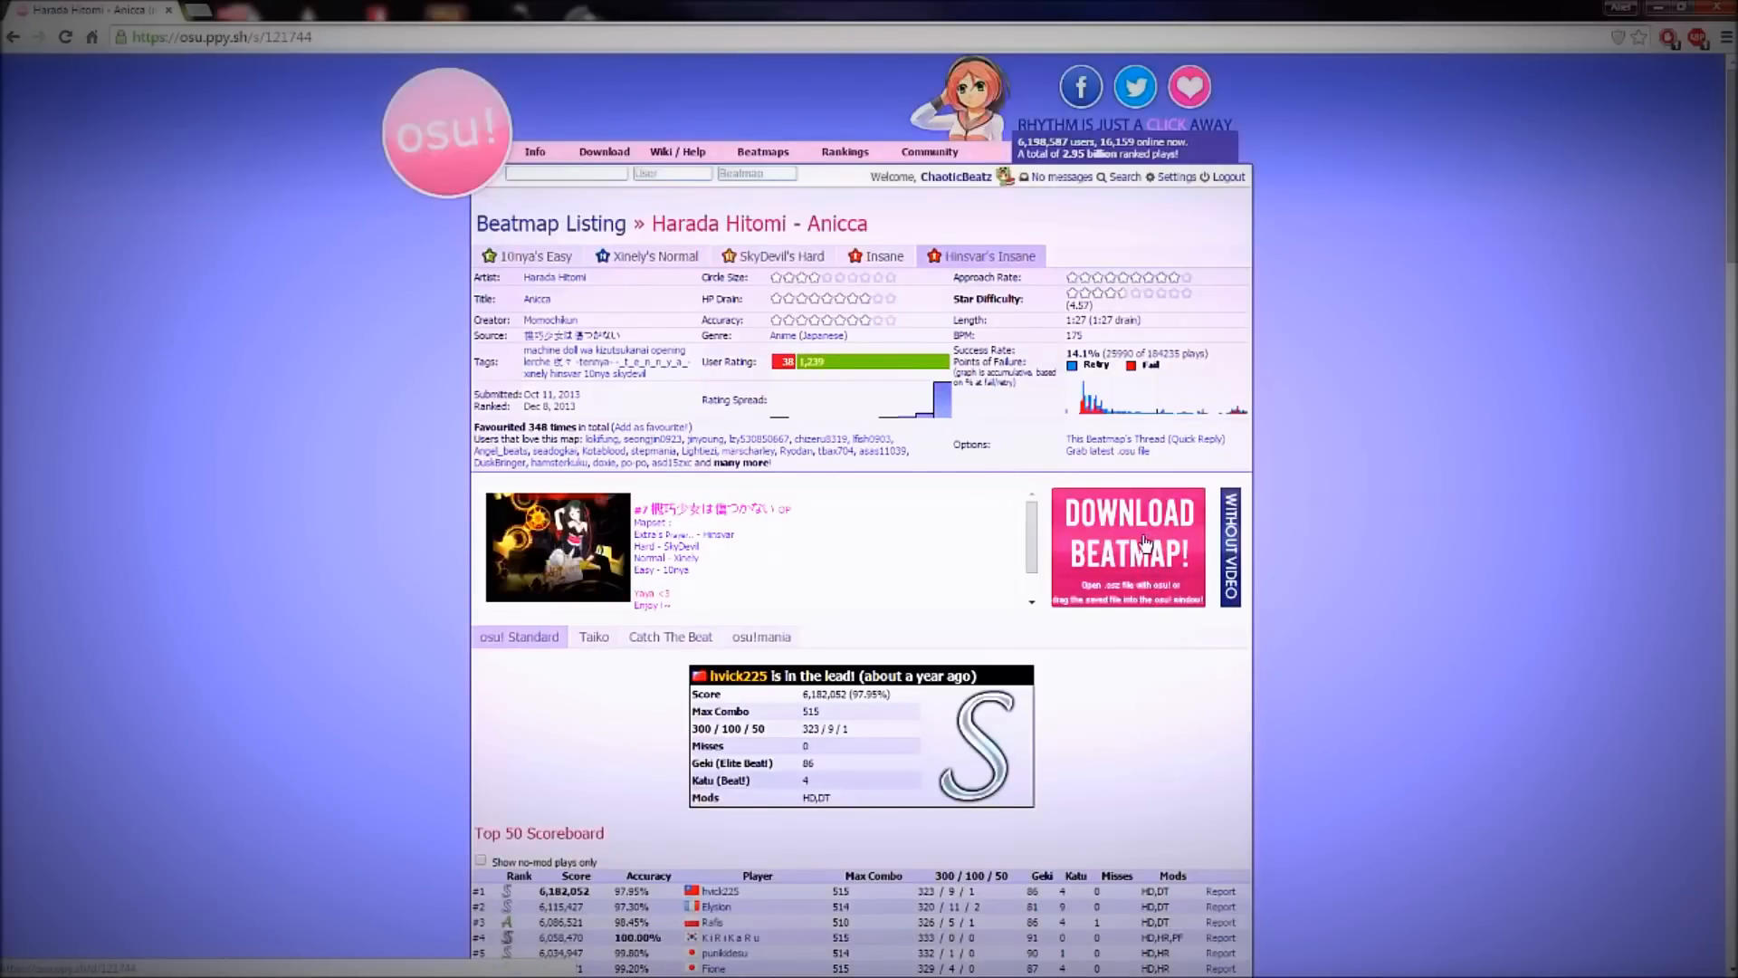
mouse_move(1137, 549)
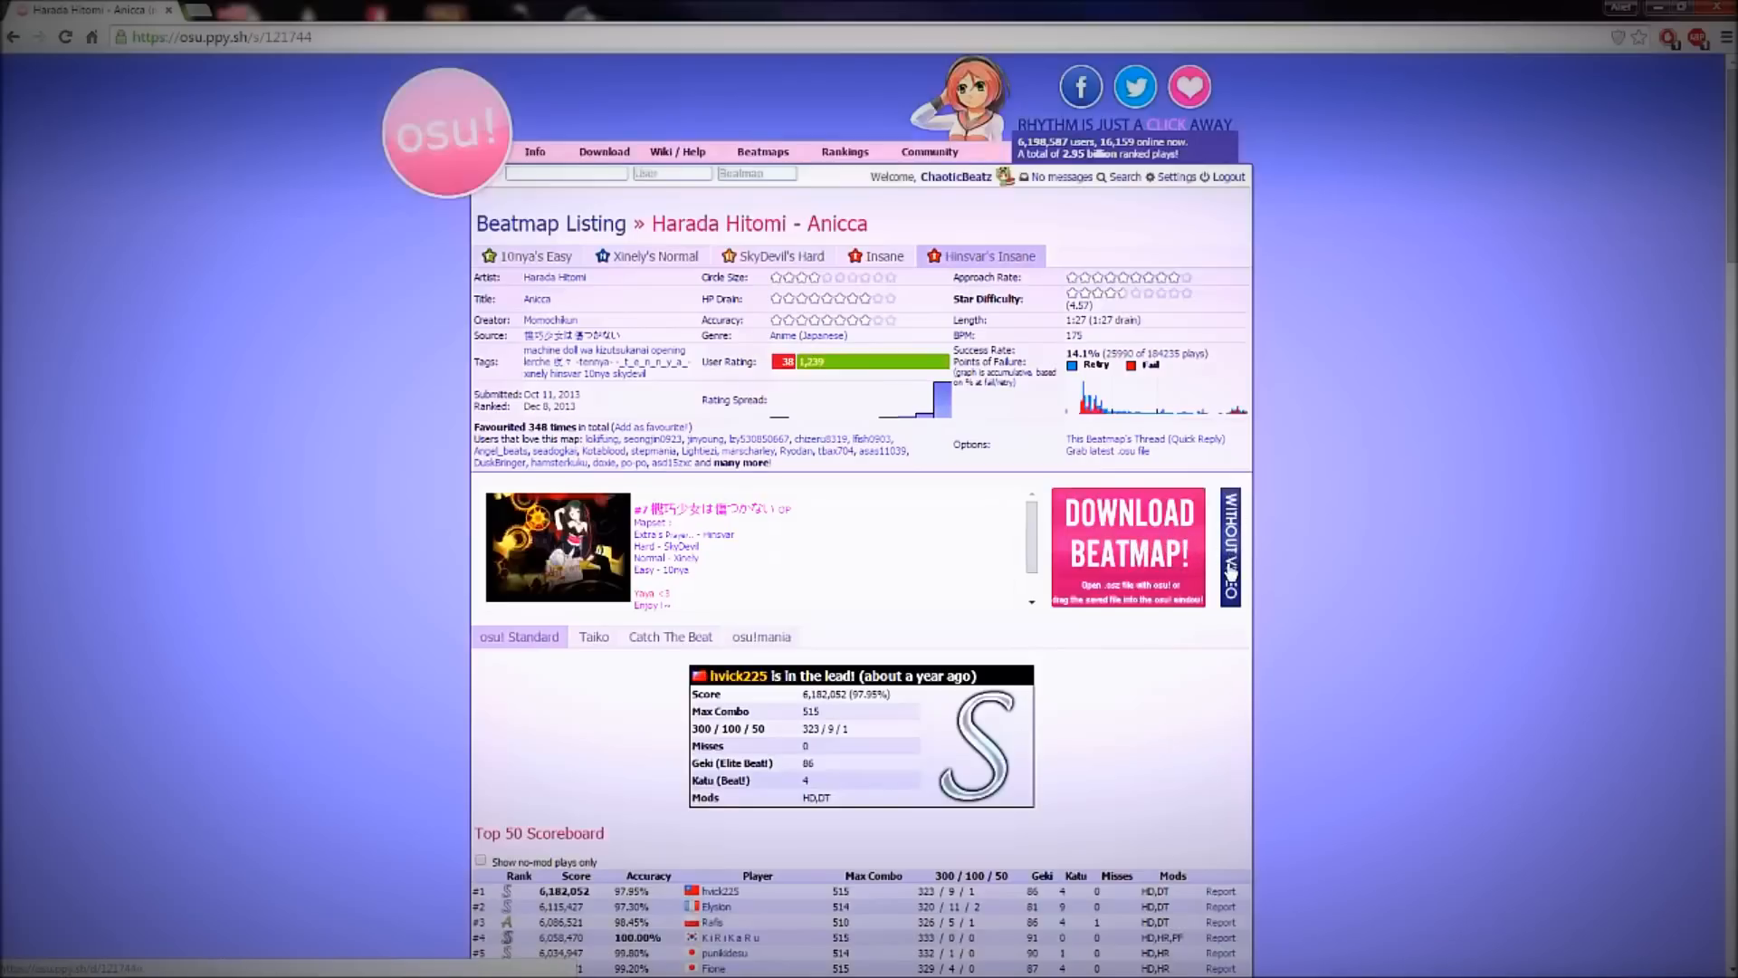
click(1231, 543)
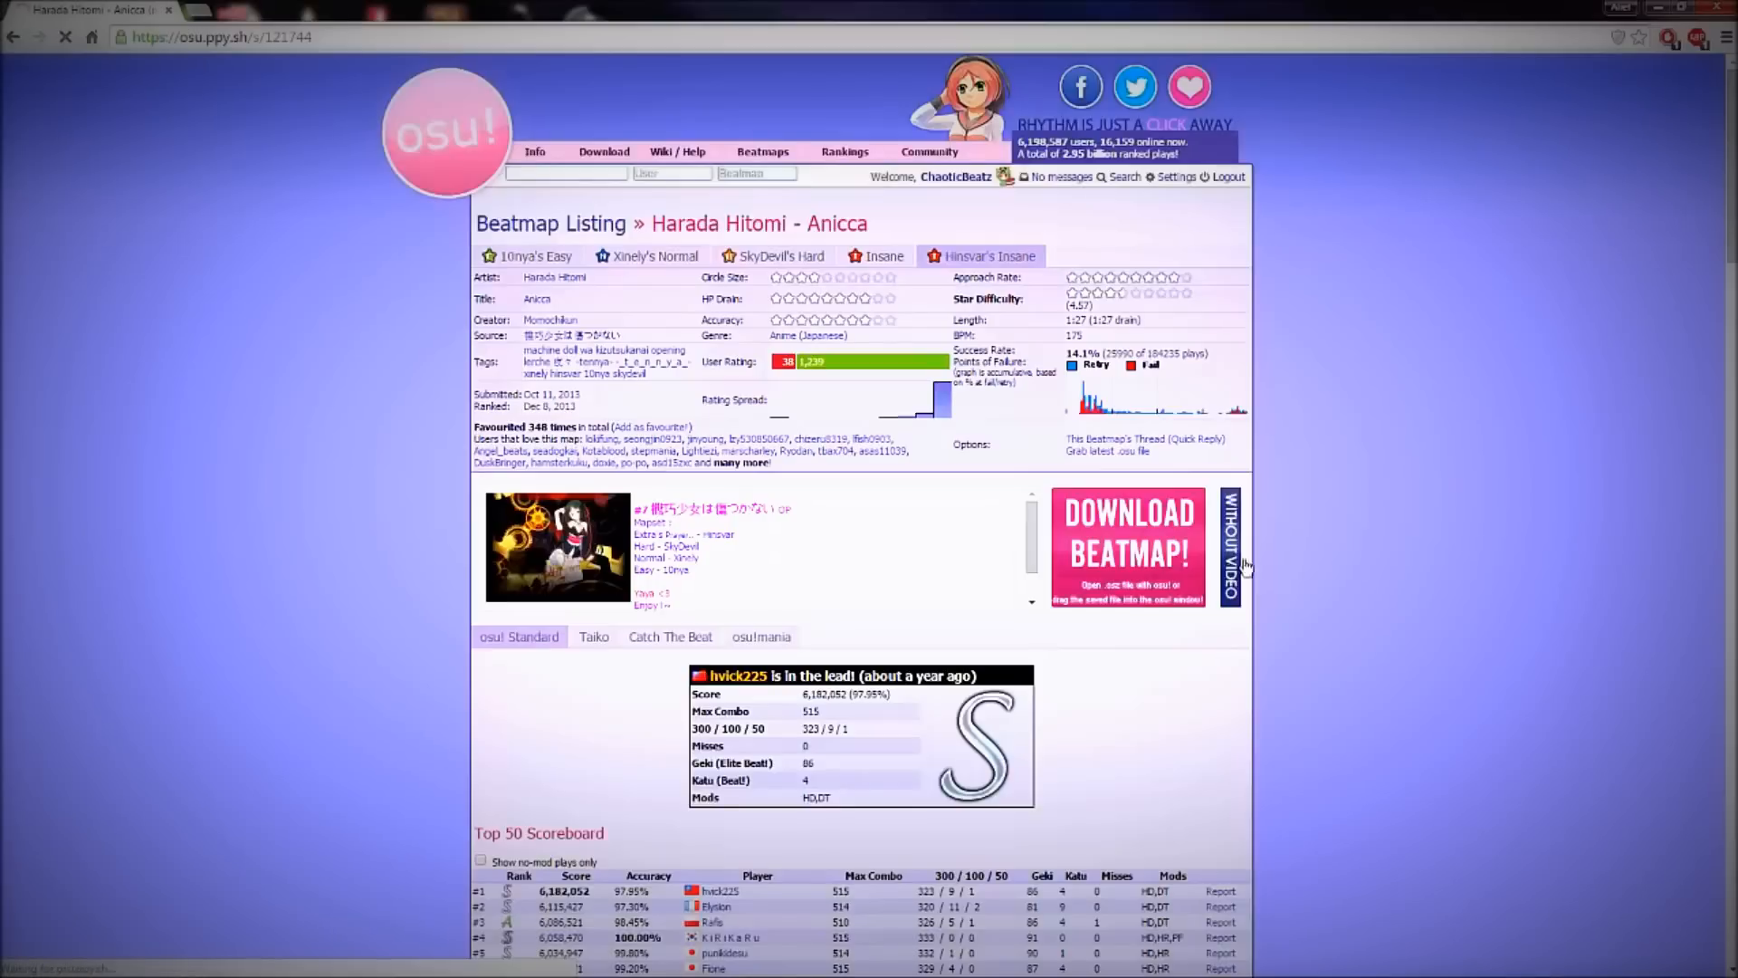
click(1126, 547)
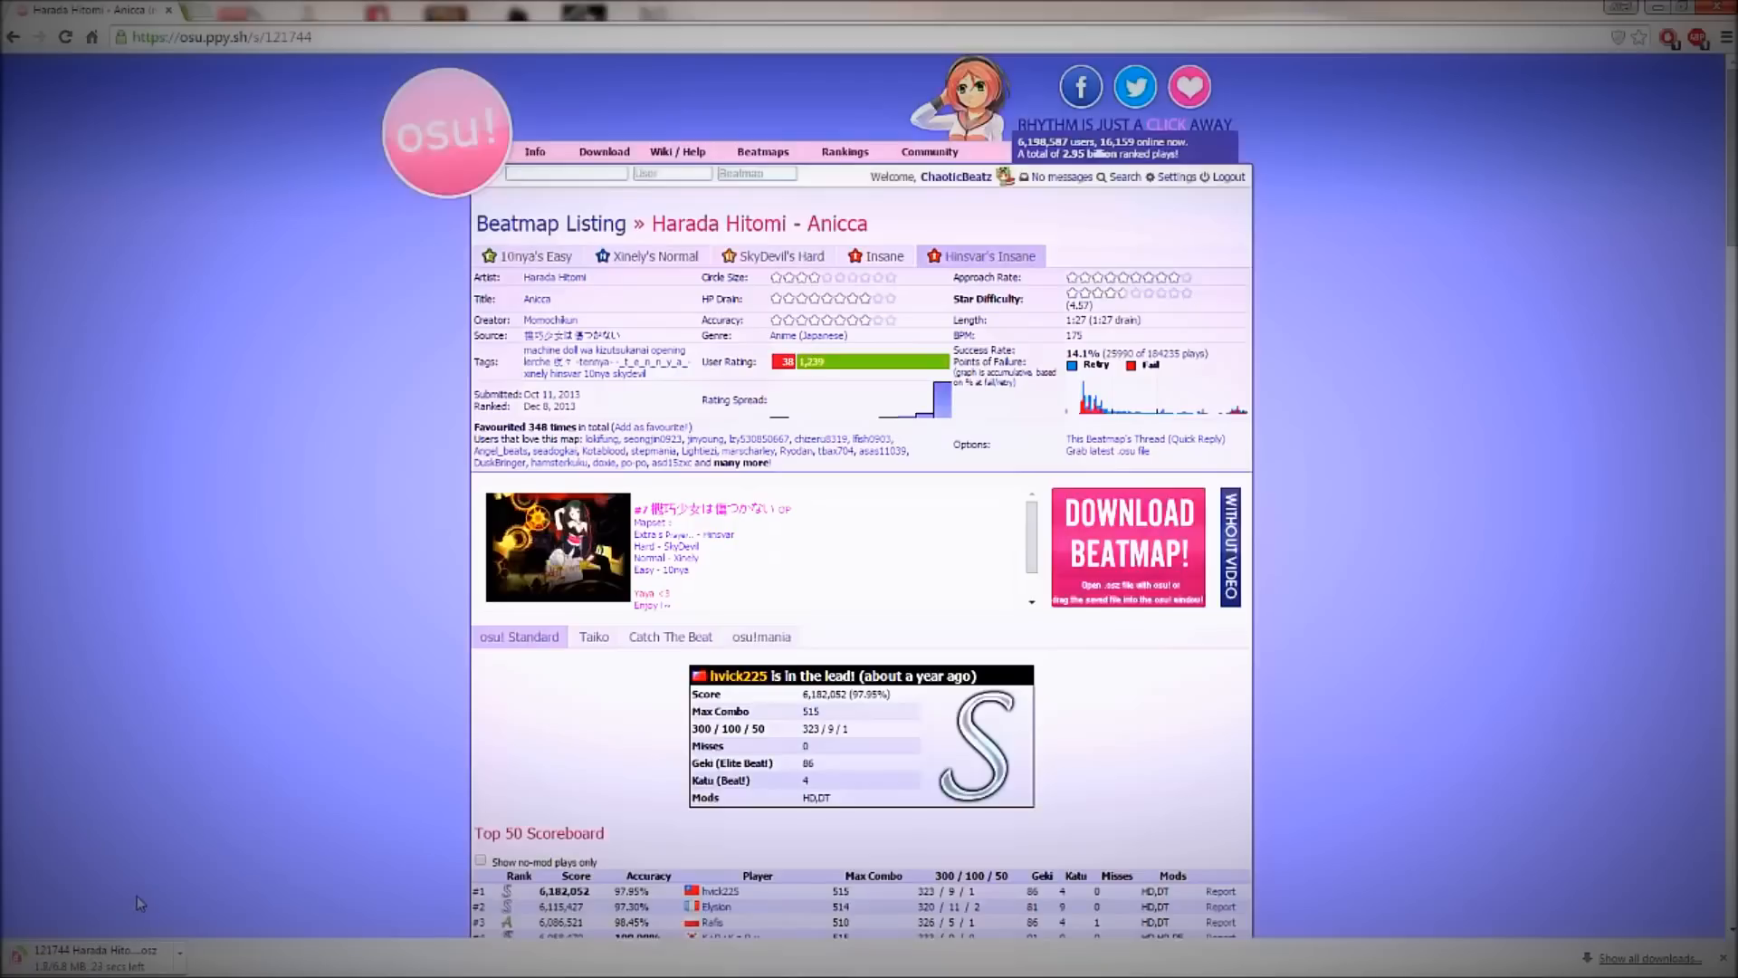
mouse_move(161, 886)
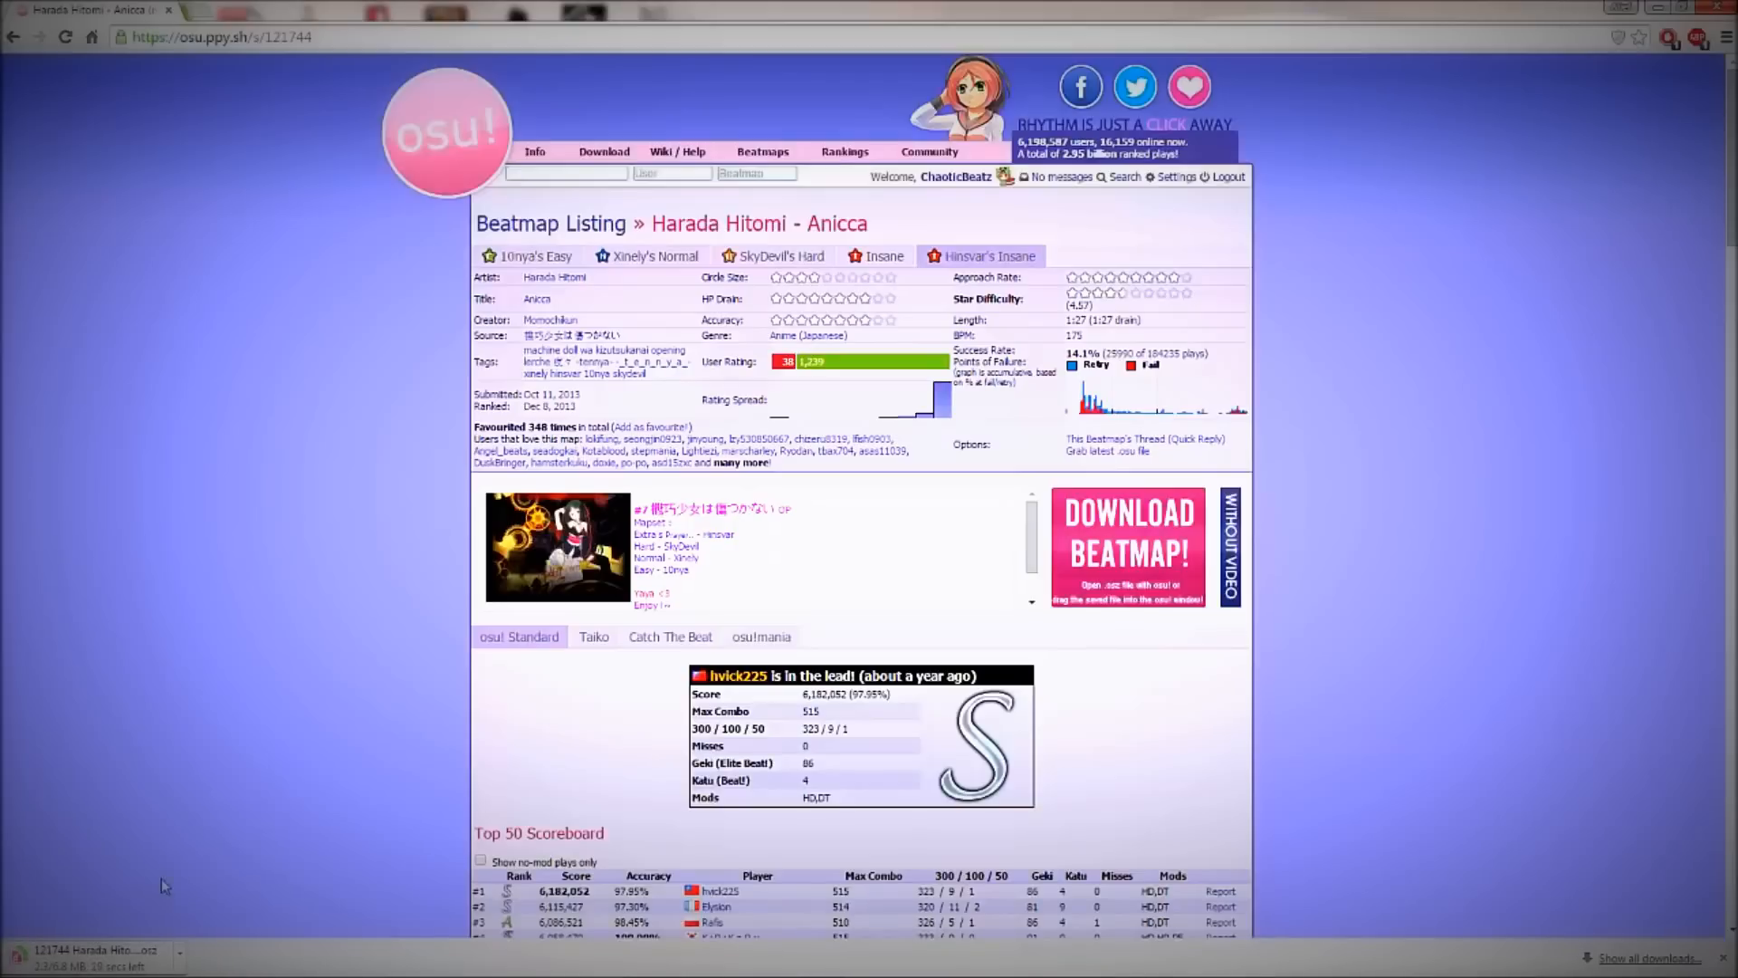
mouse_move(139, 753)
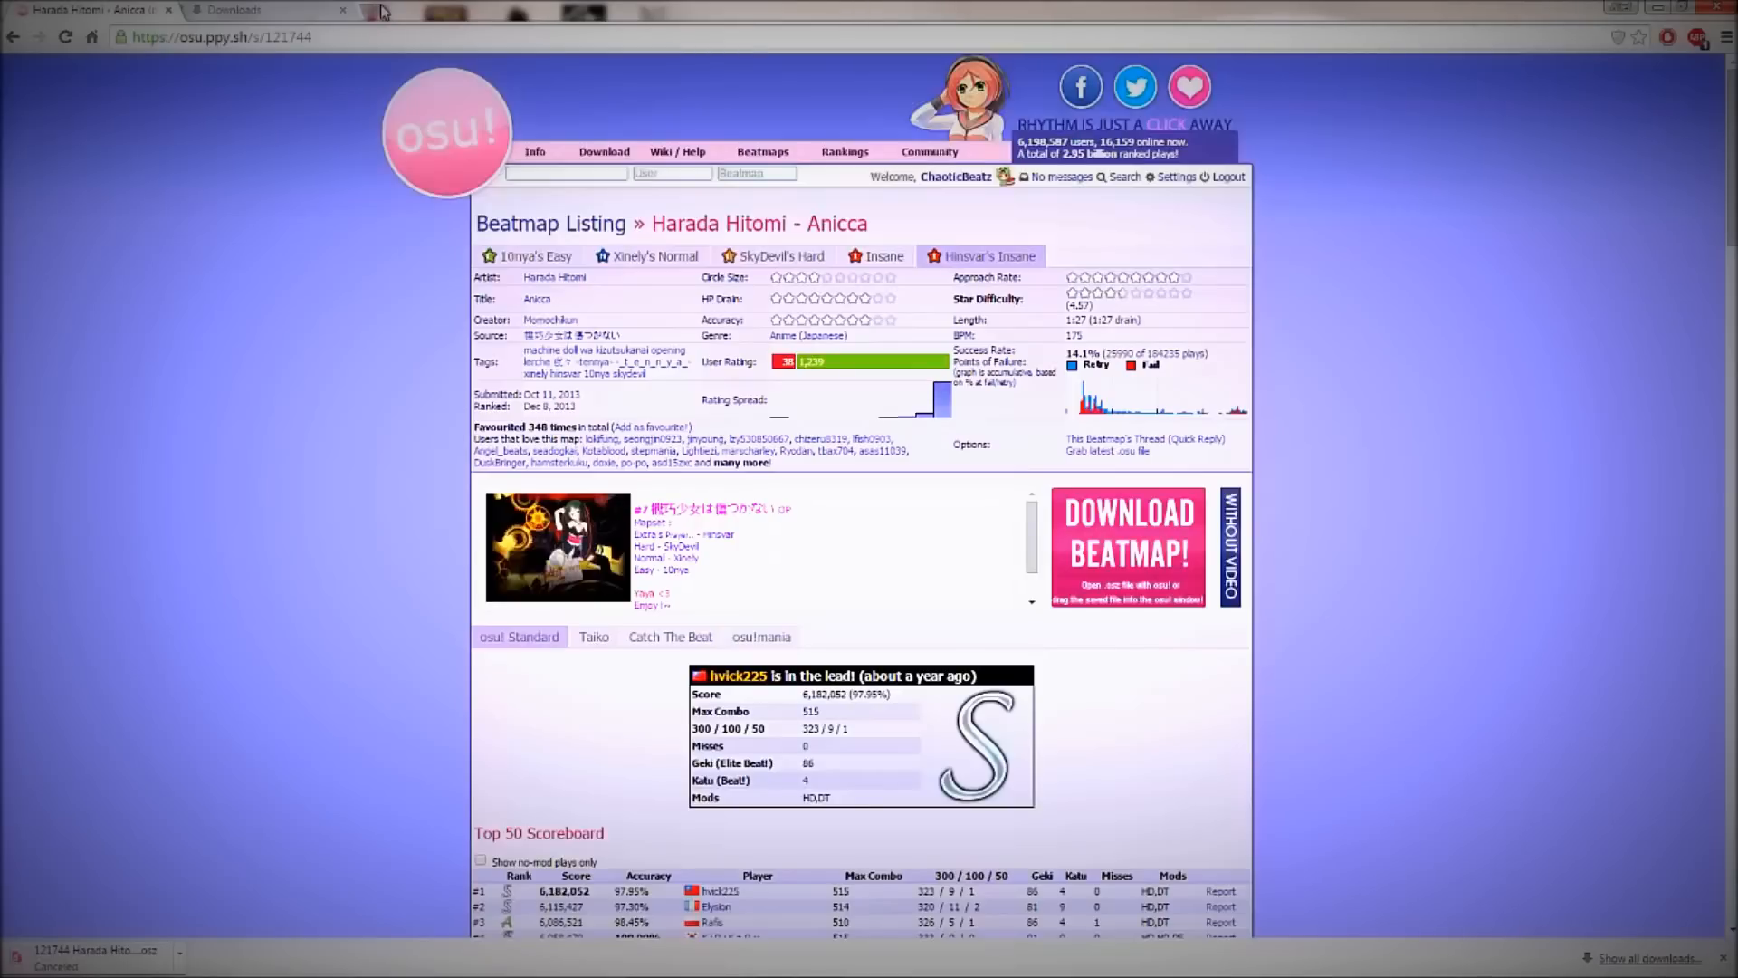
Run a Google search for 'no game no life osu skin' in a new tab.
click(438, 11)
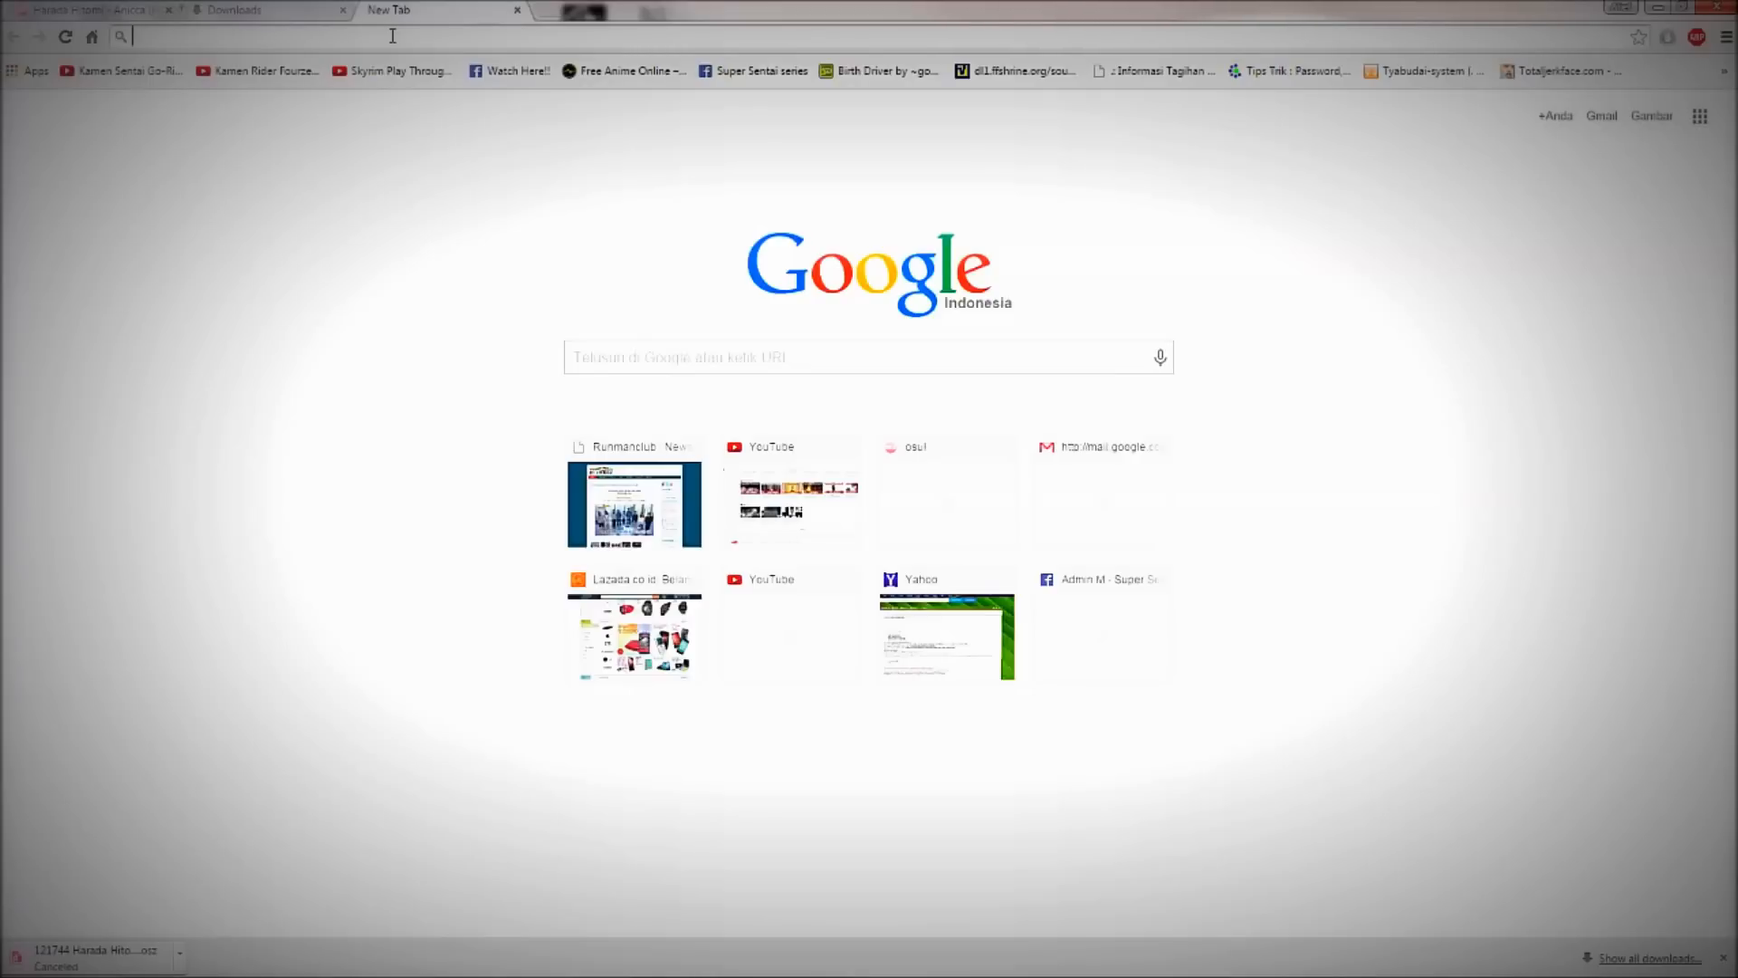
text(no)
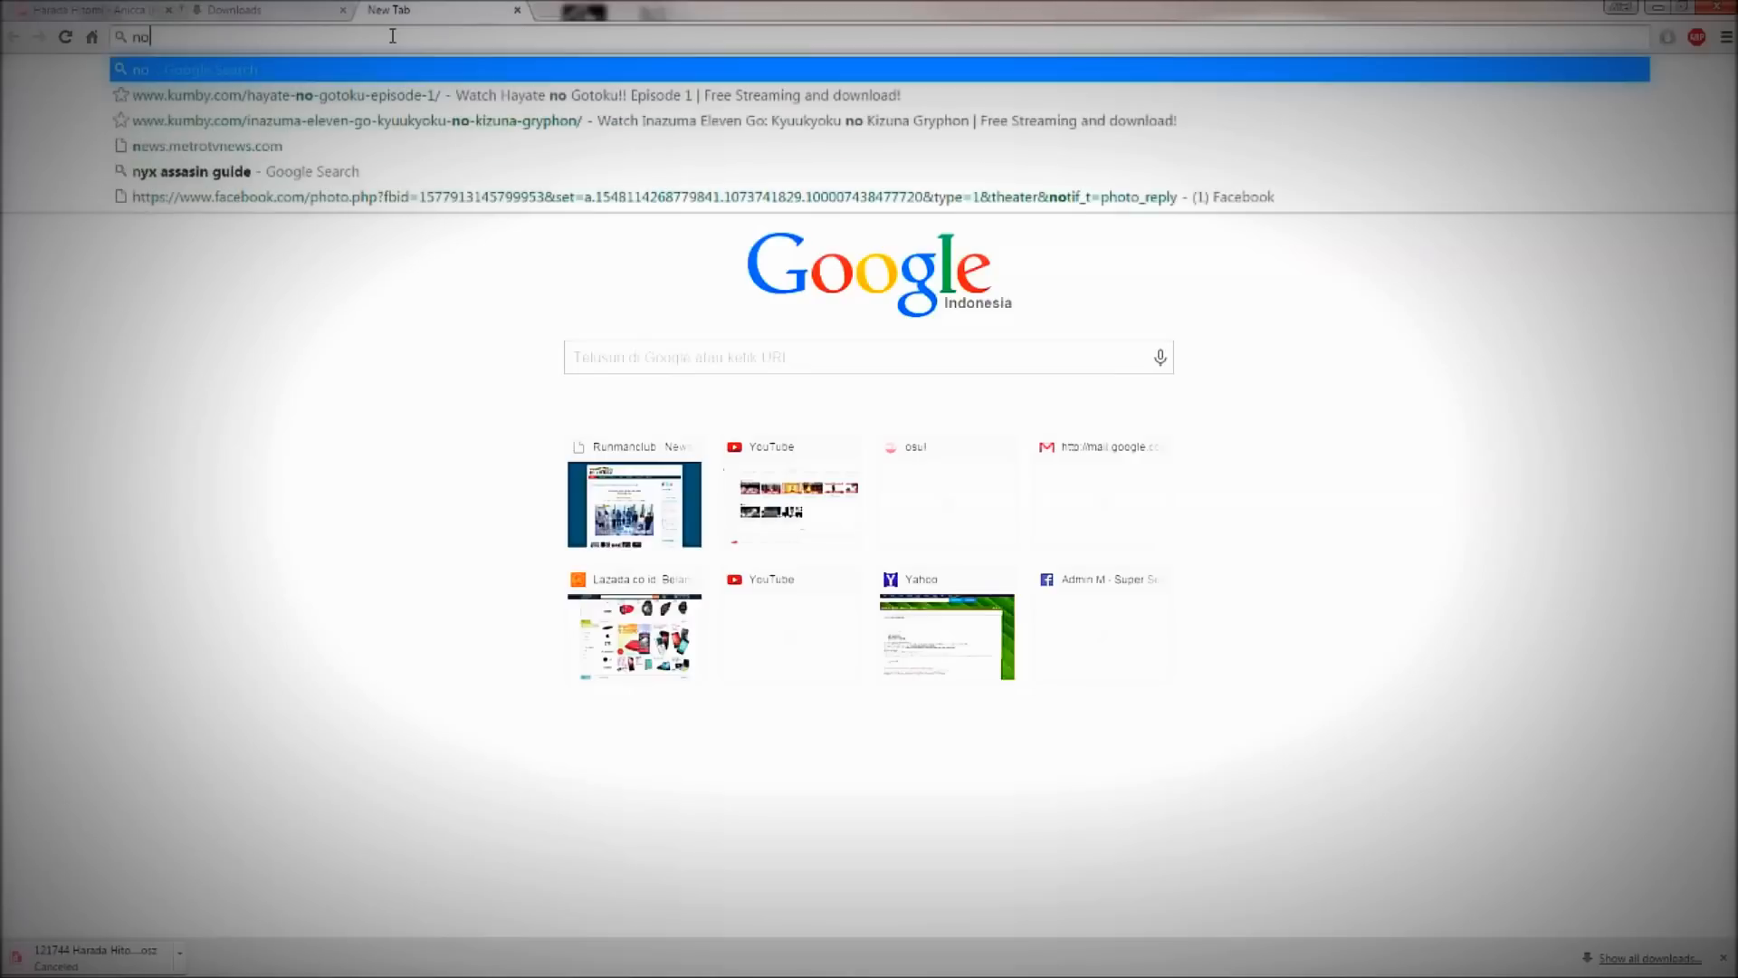
text(game)
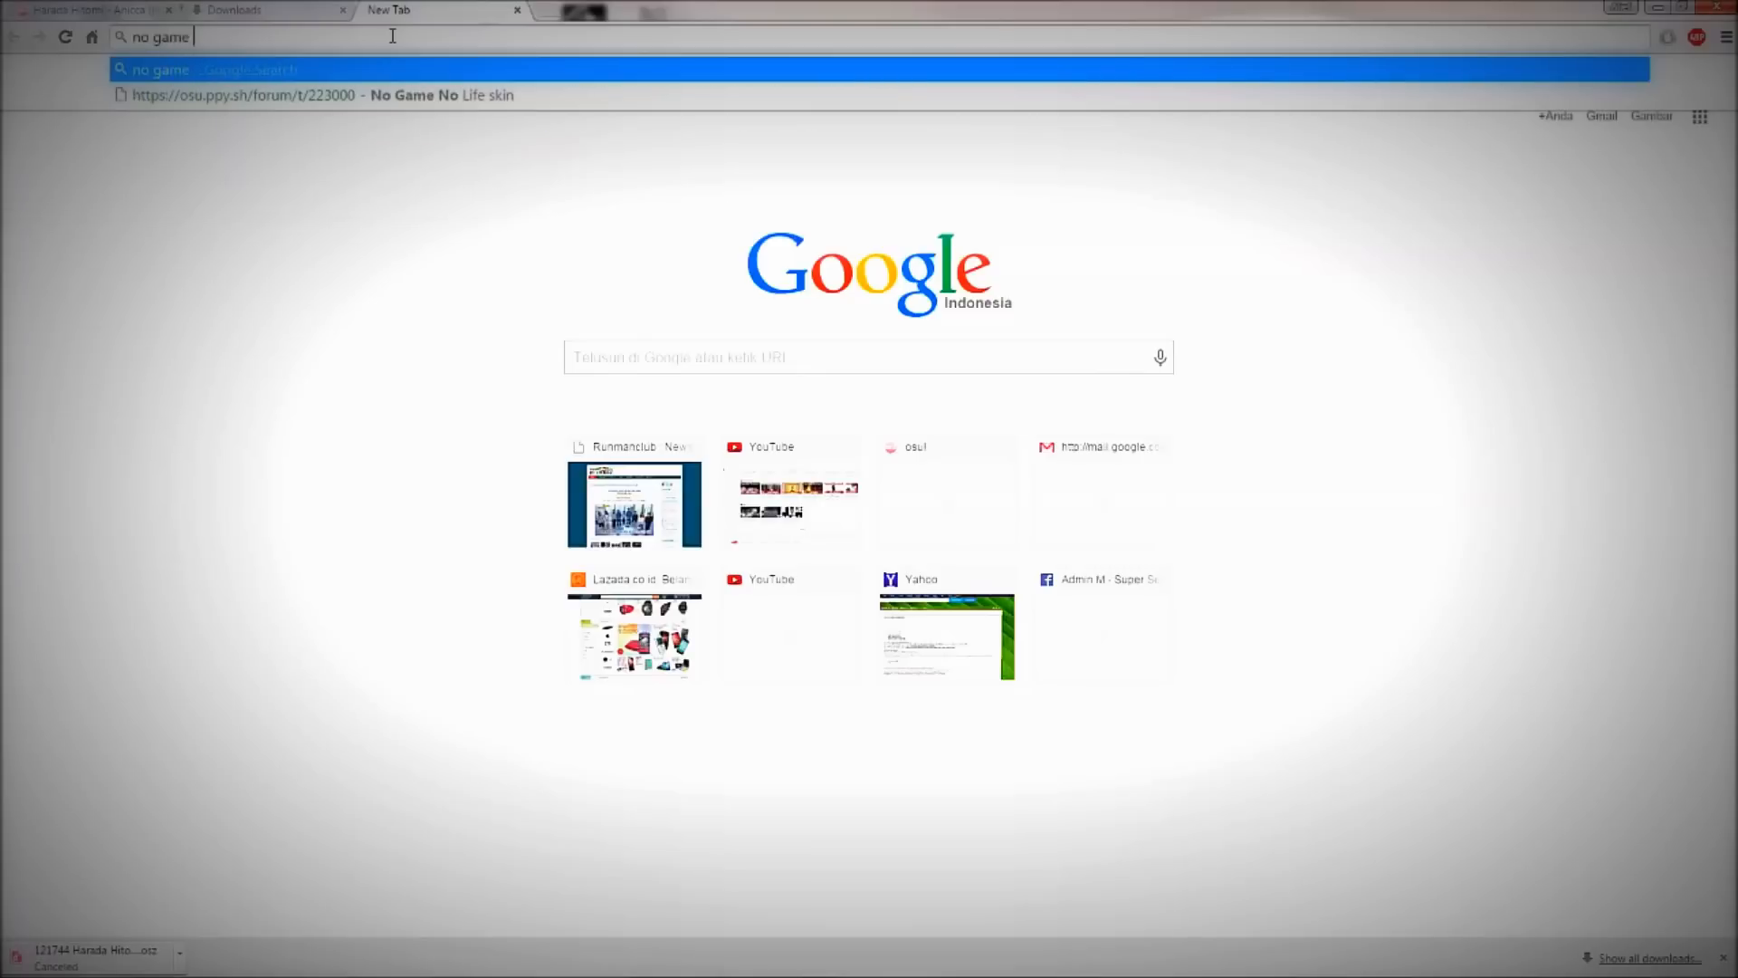
text(no life s)
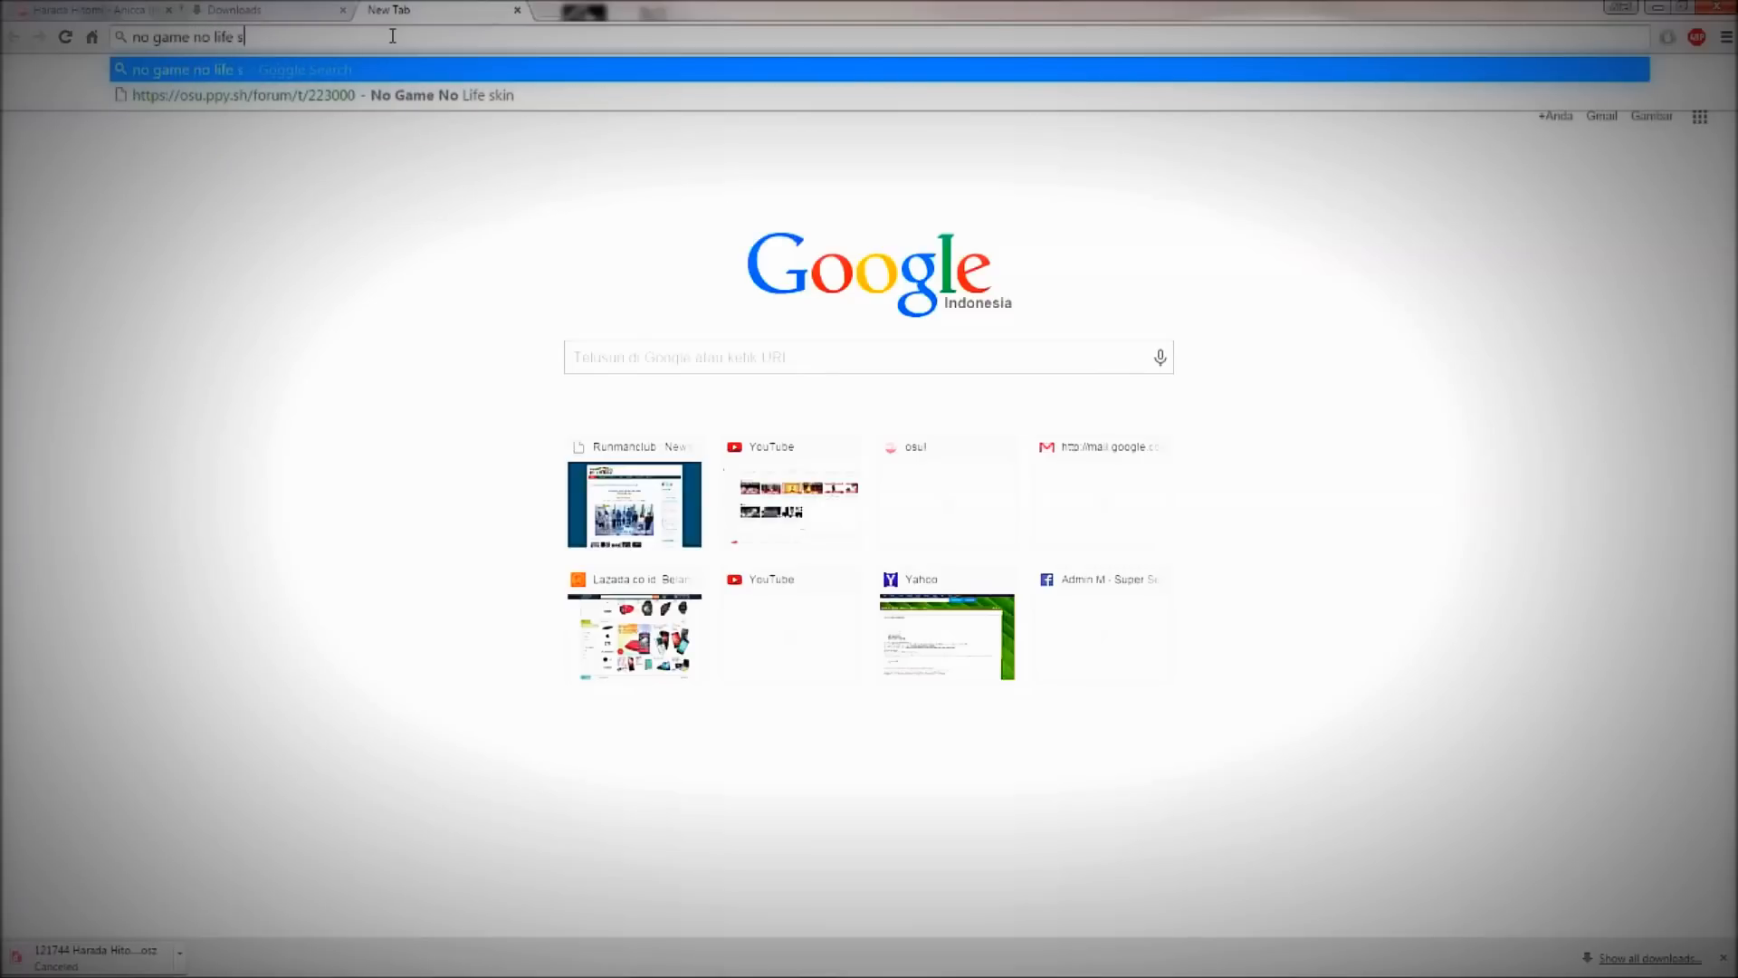
text(osu k)
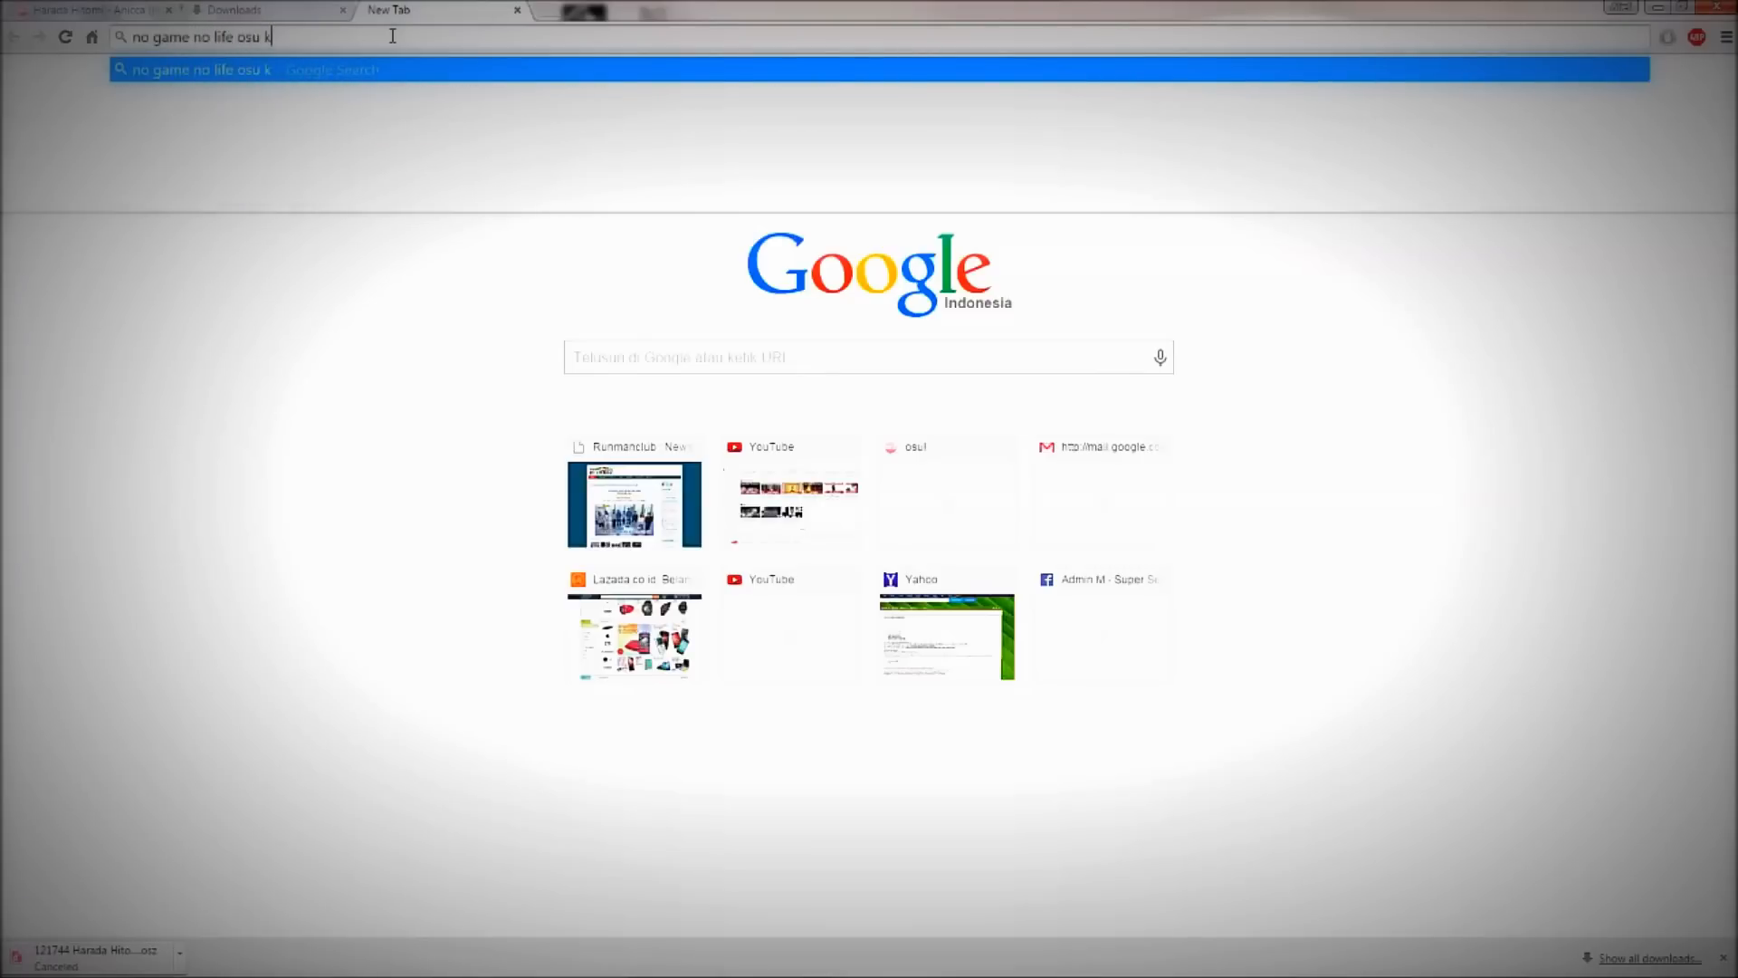
key(Return)
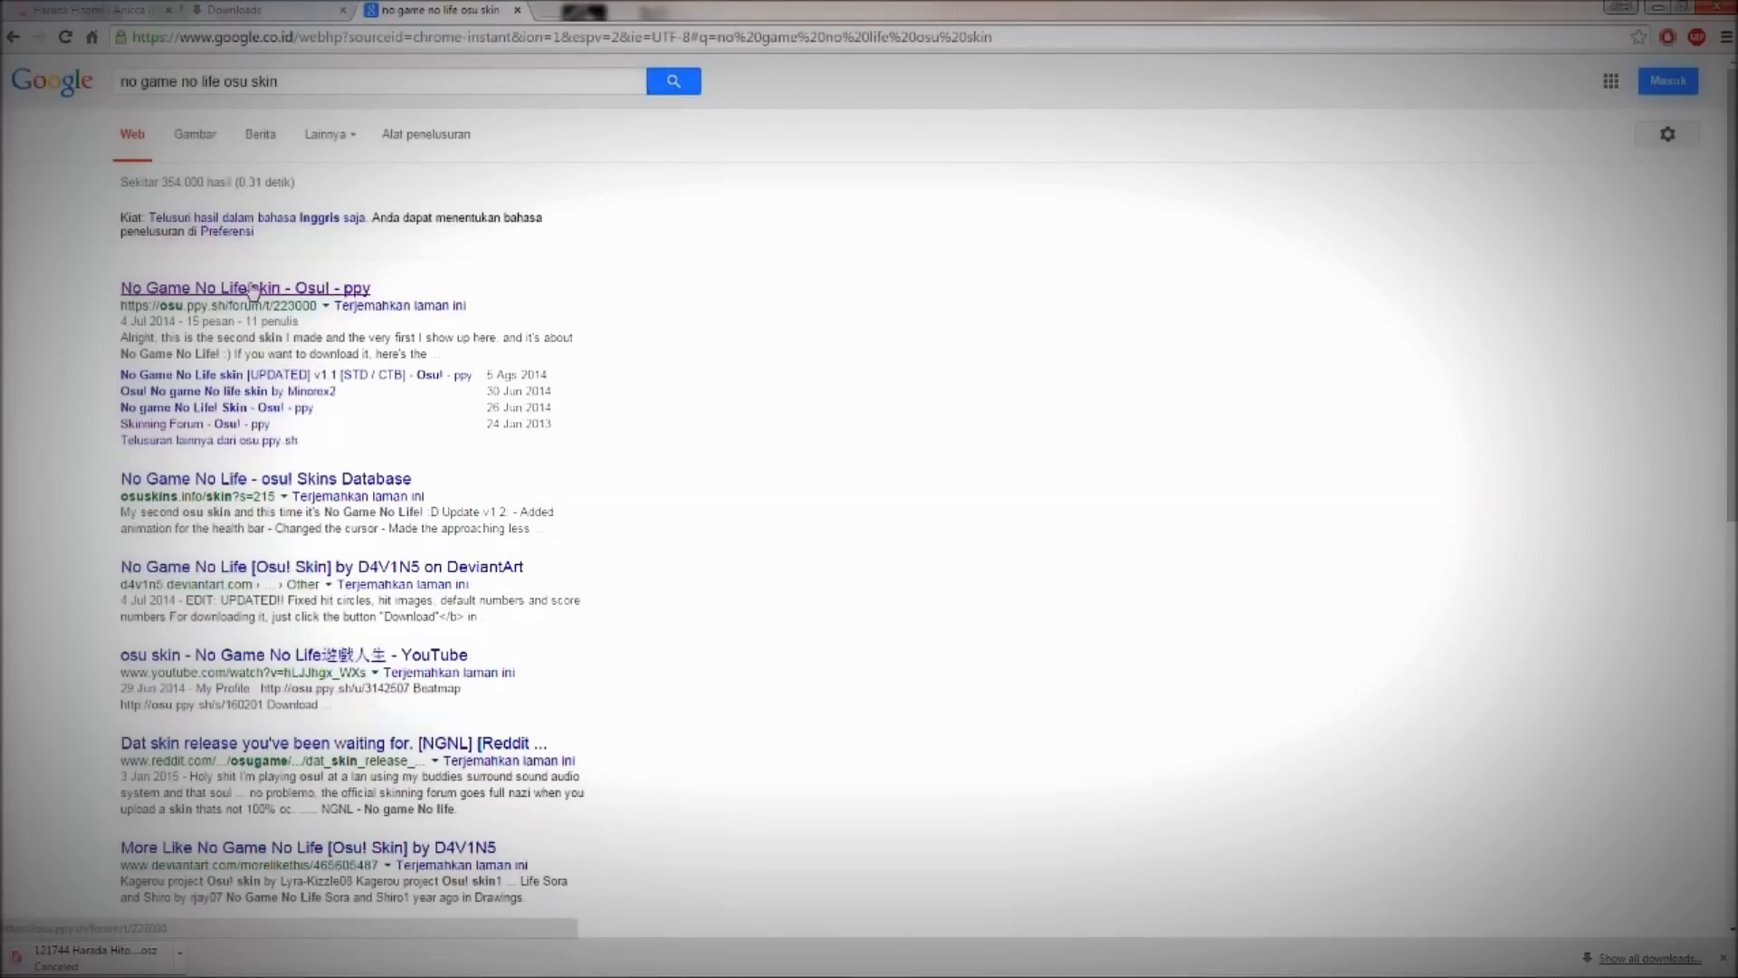
Load the 'No Game No Life skin' osu! forum topic from the search results.
click(244, 288)
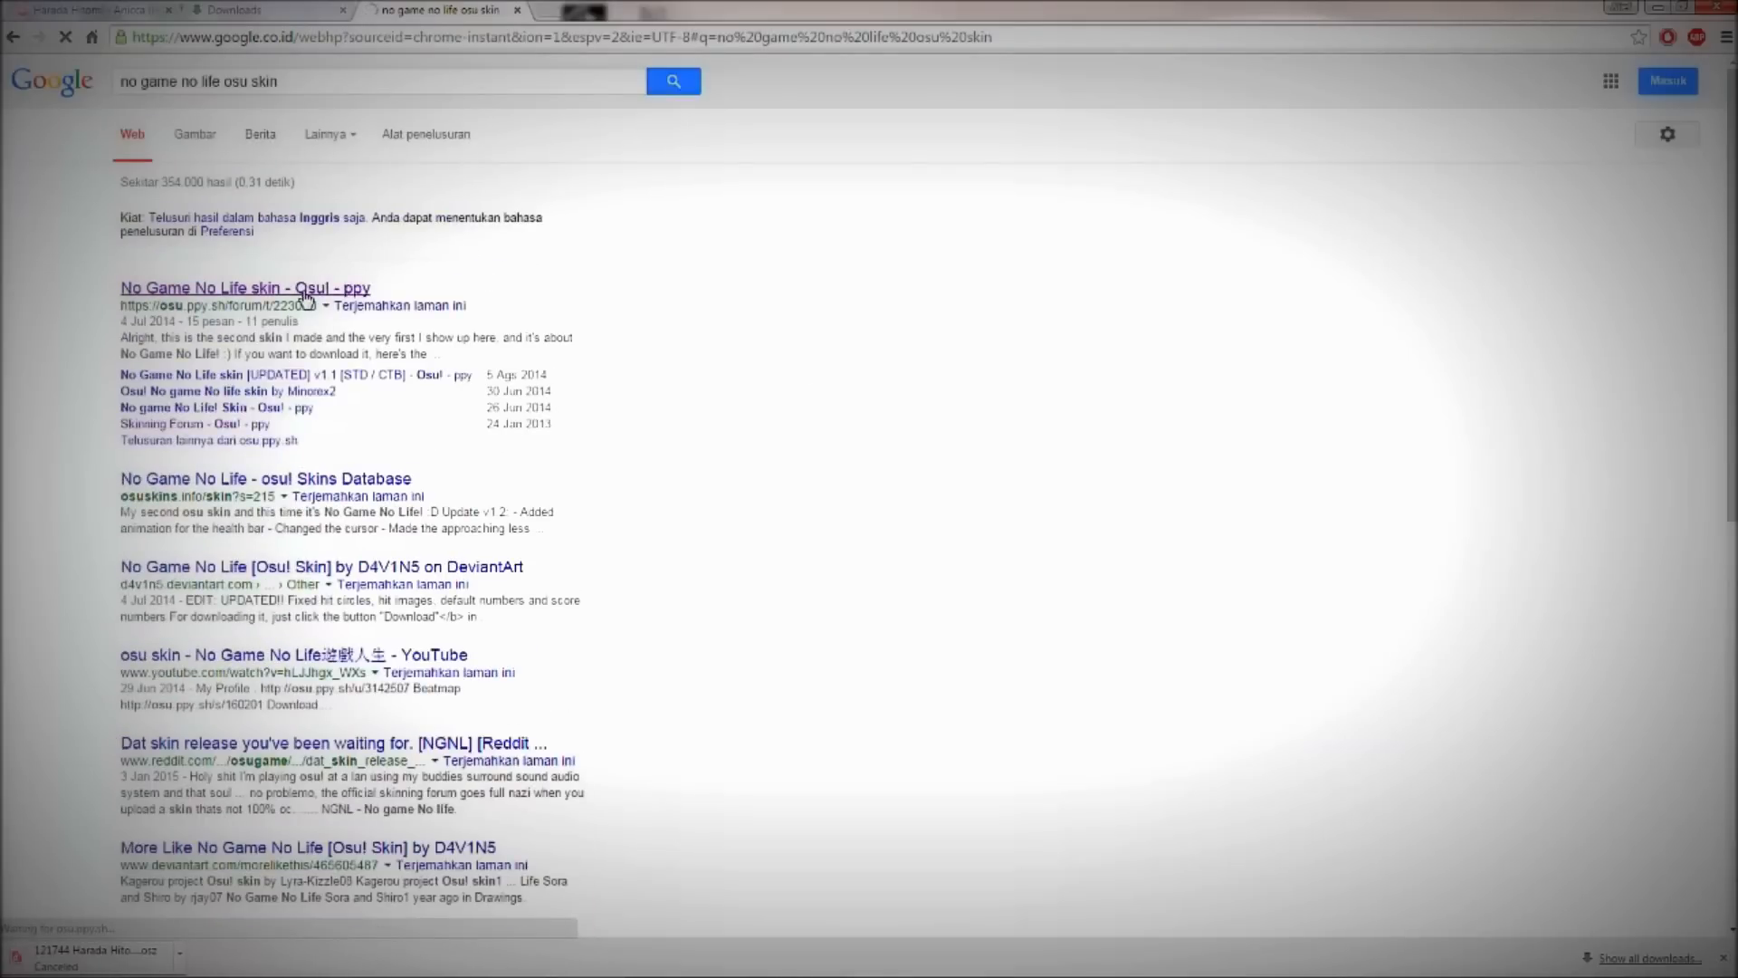
click(244, 288)
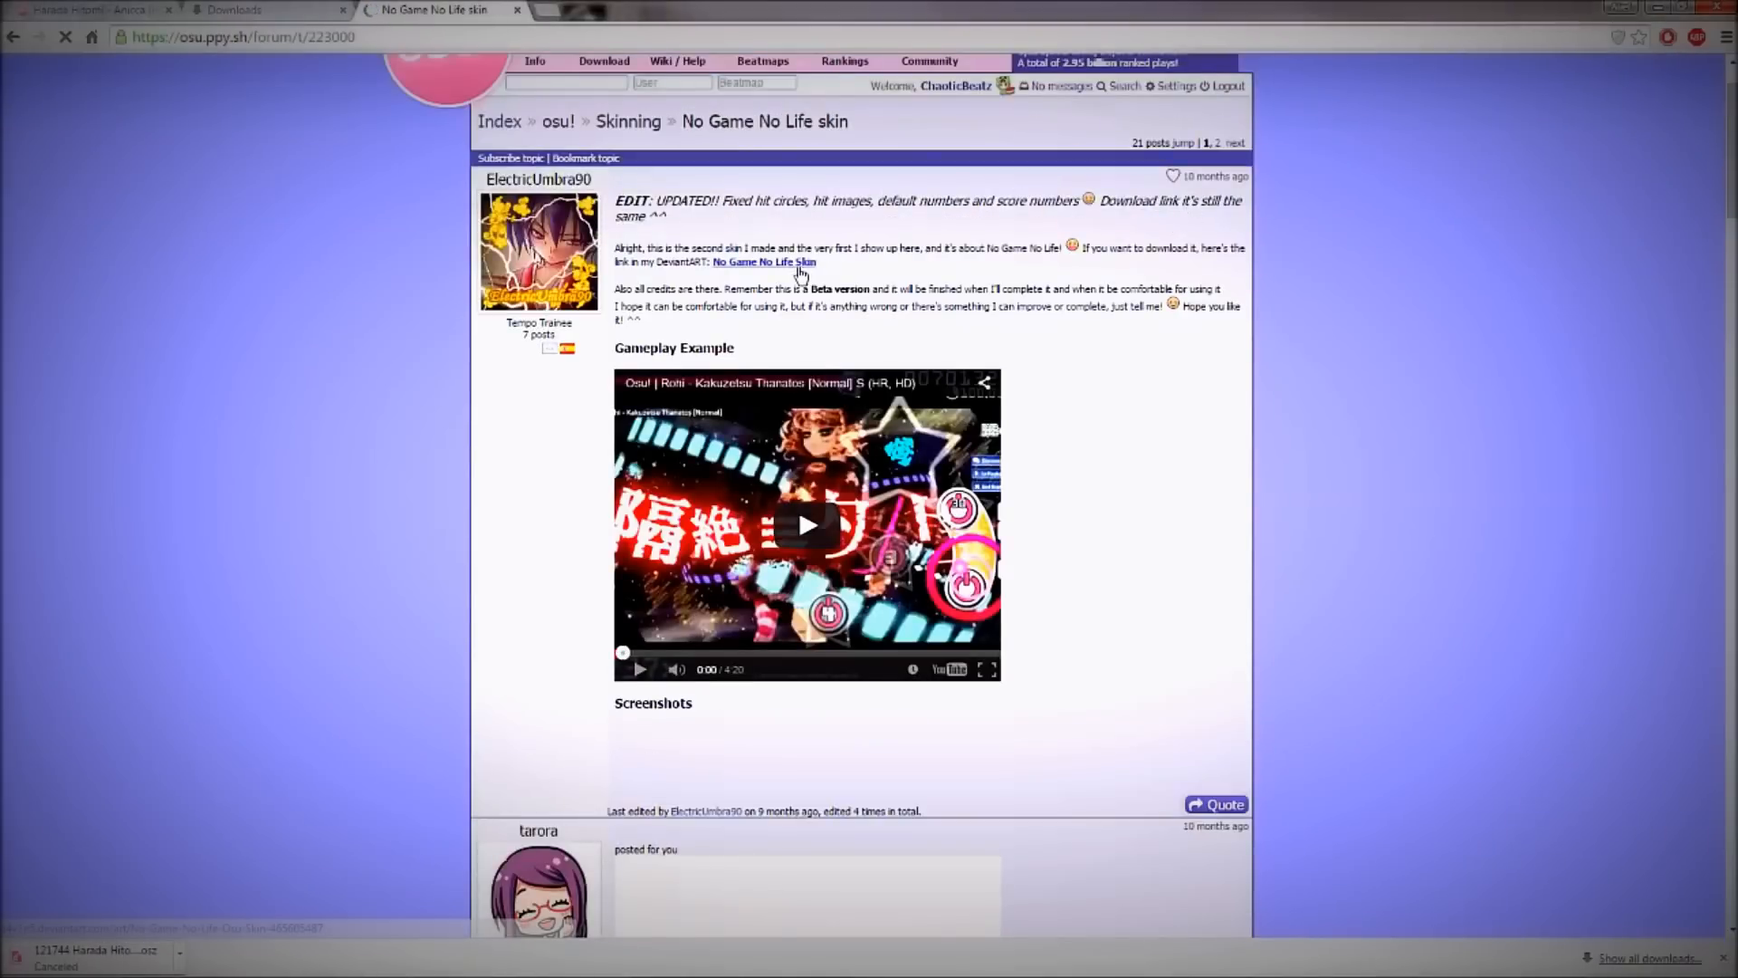
Follow the forum post's link to the No Game No Life skin page on DeviantArt.
scroll(down, 3)
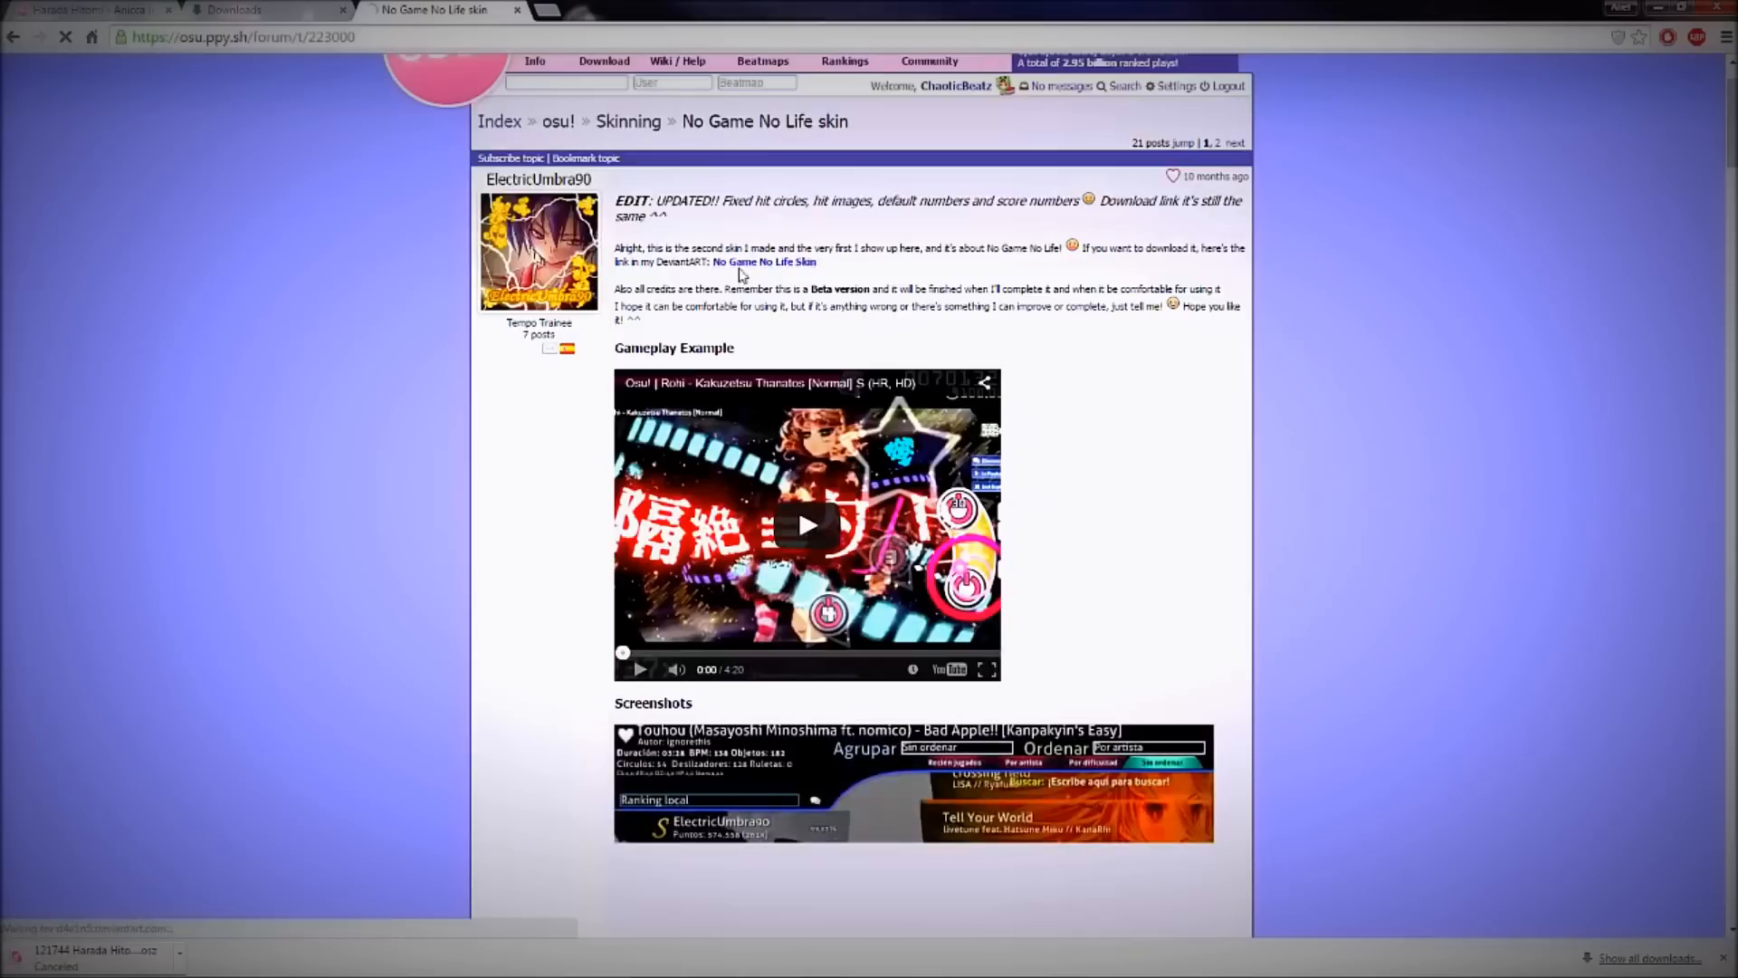
click(763, 261)
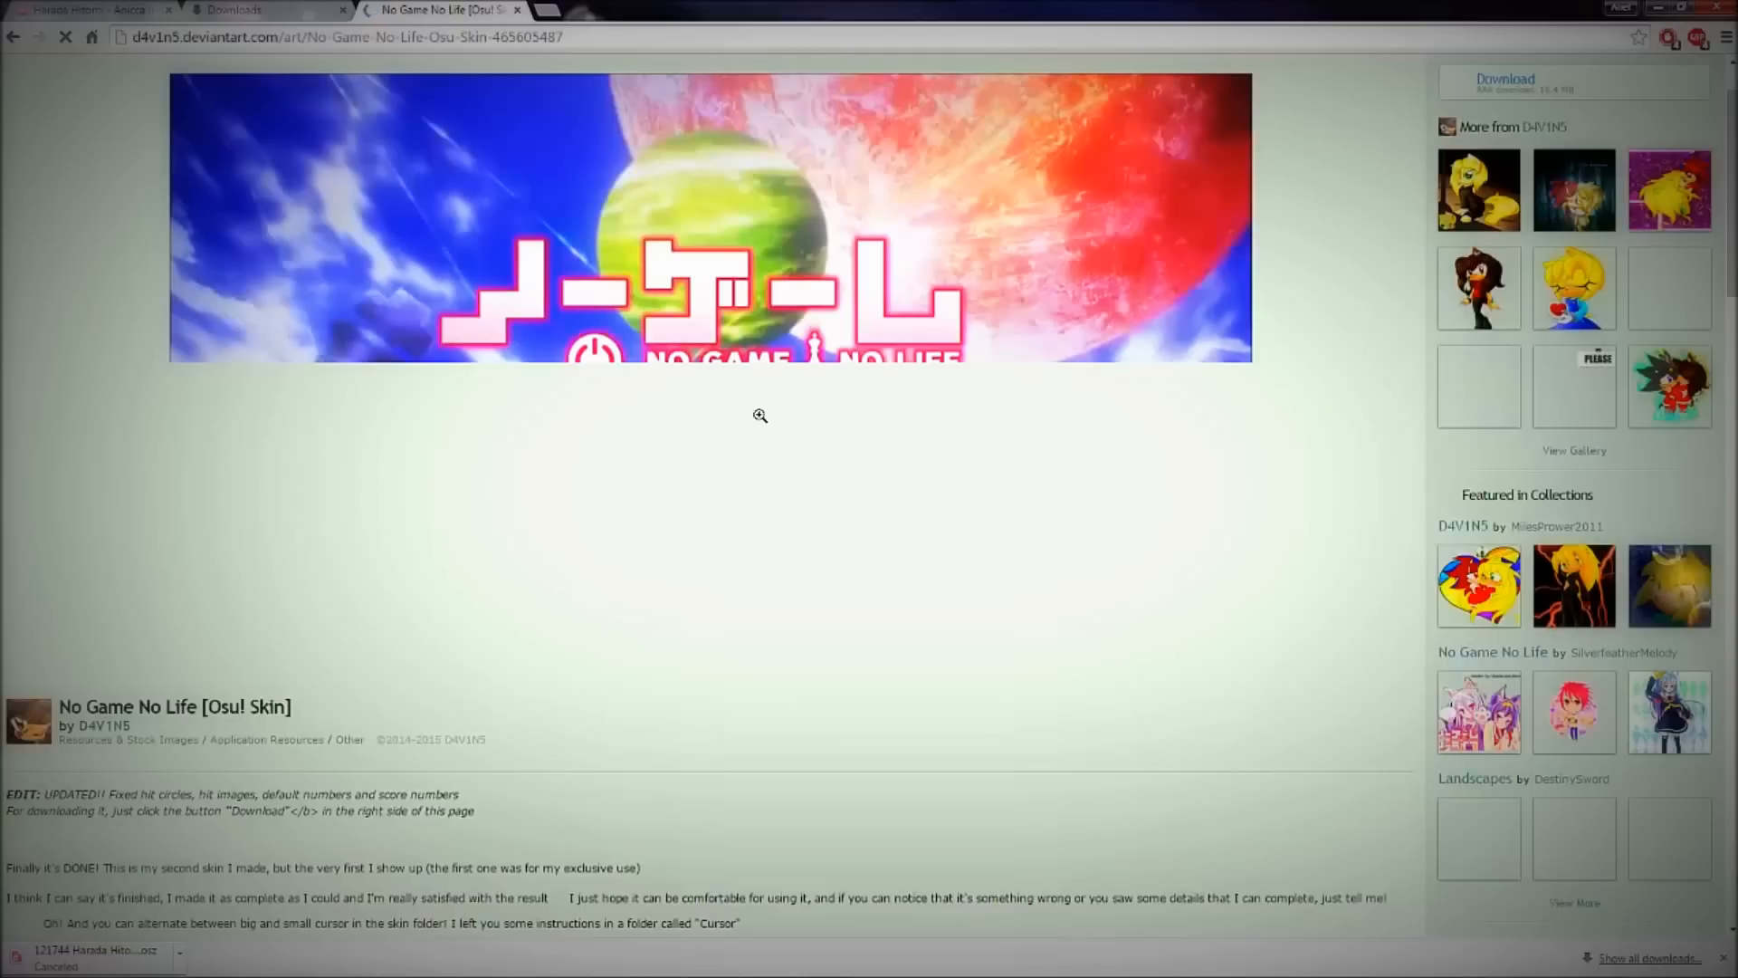
Start the skin's .rar archive download from the DeviantArt sidebar Download button.
scroll(down, 3)
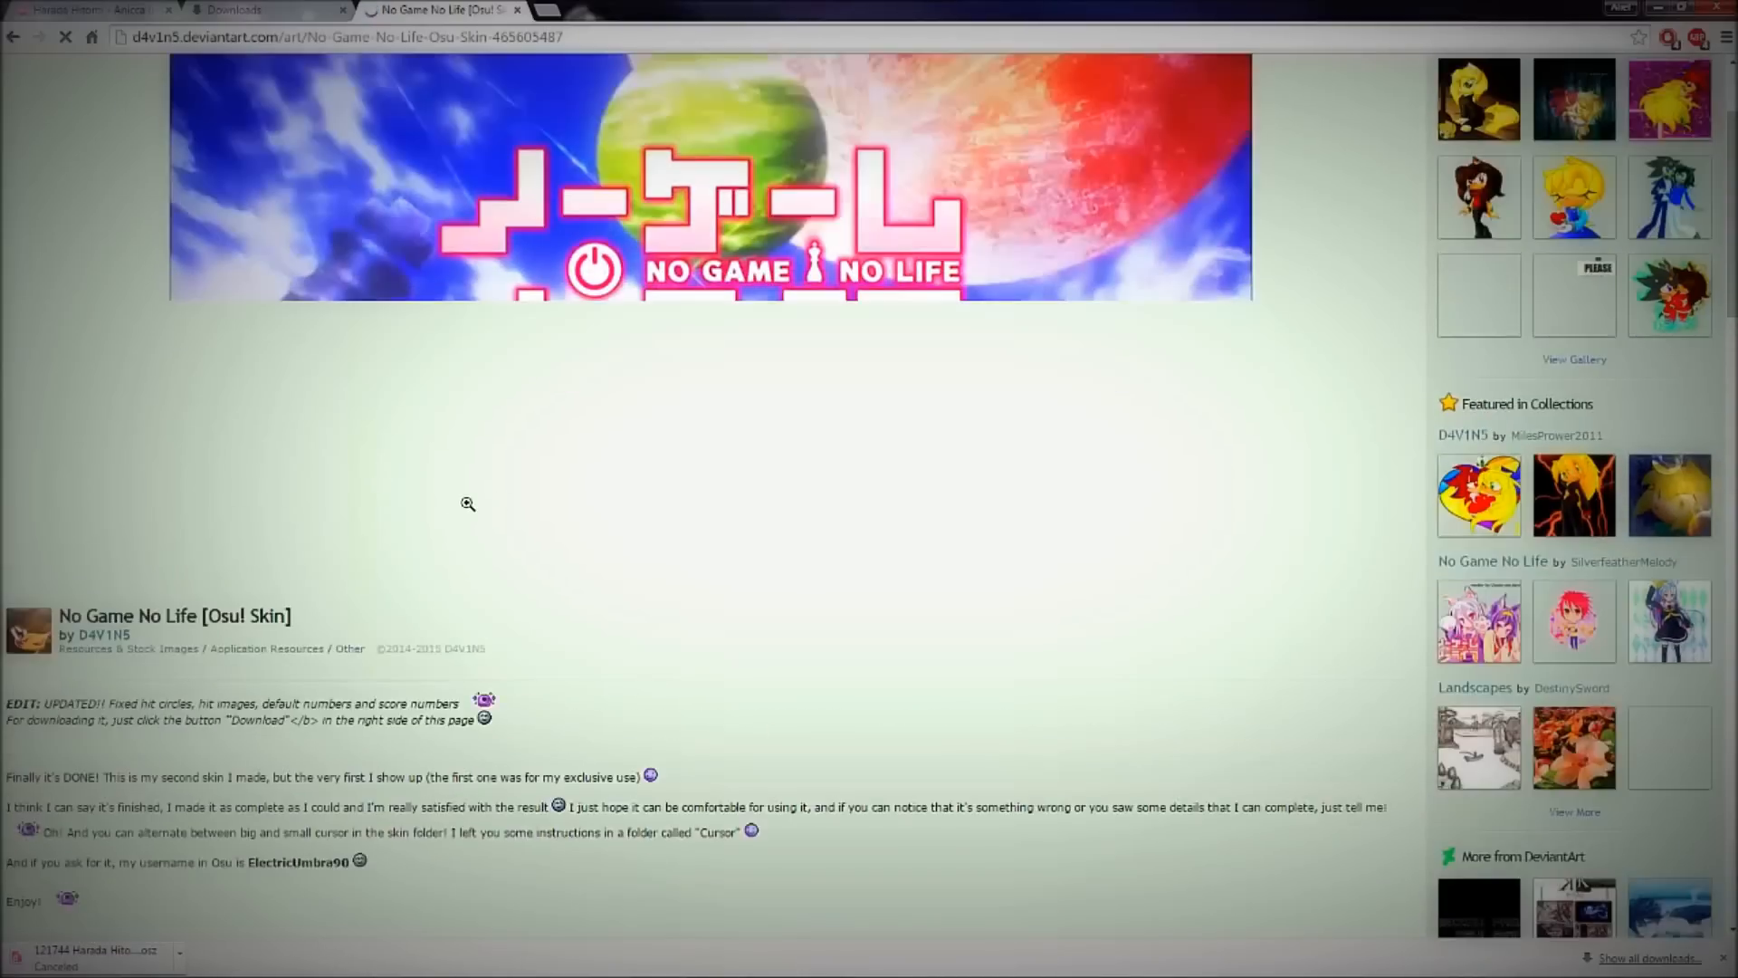
scroll(down, 3)
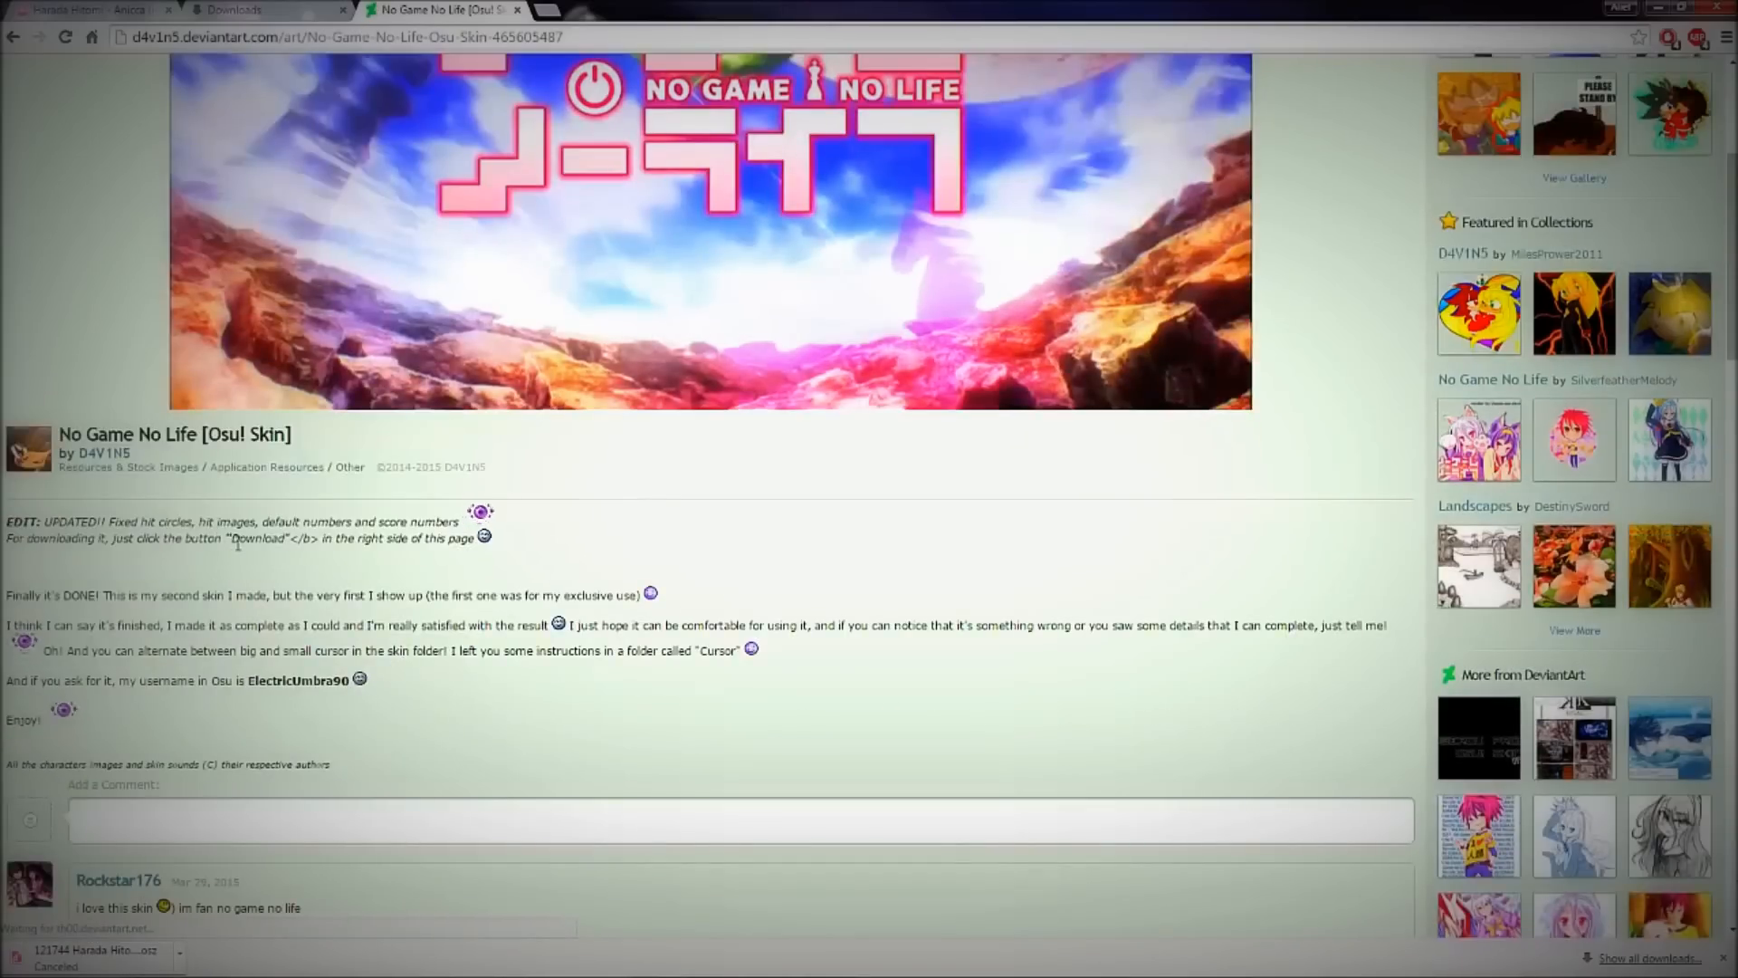
scroll(up, 3)
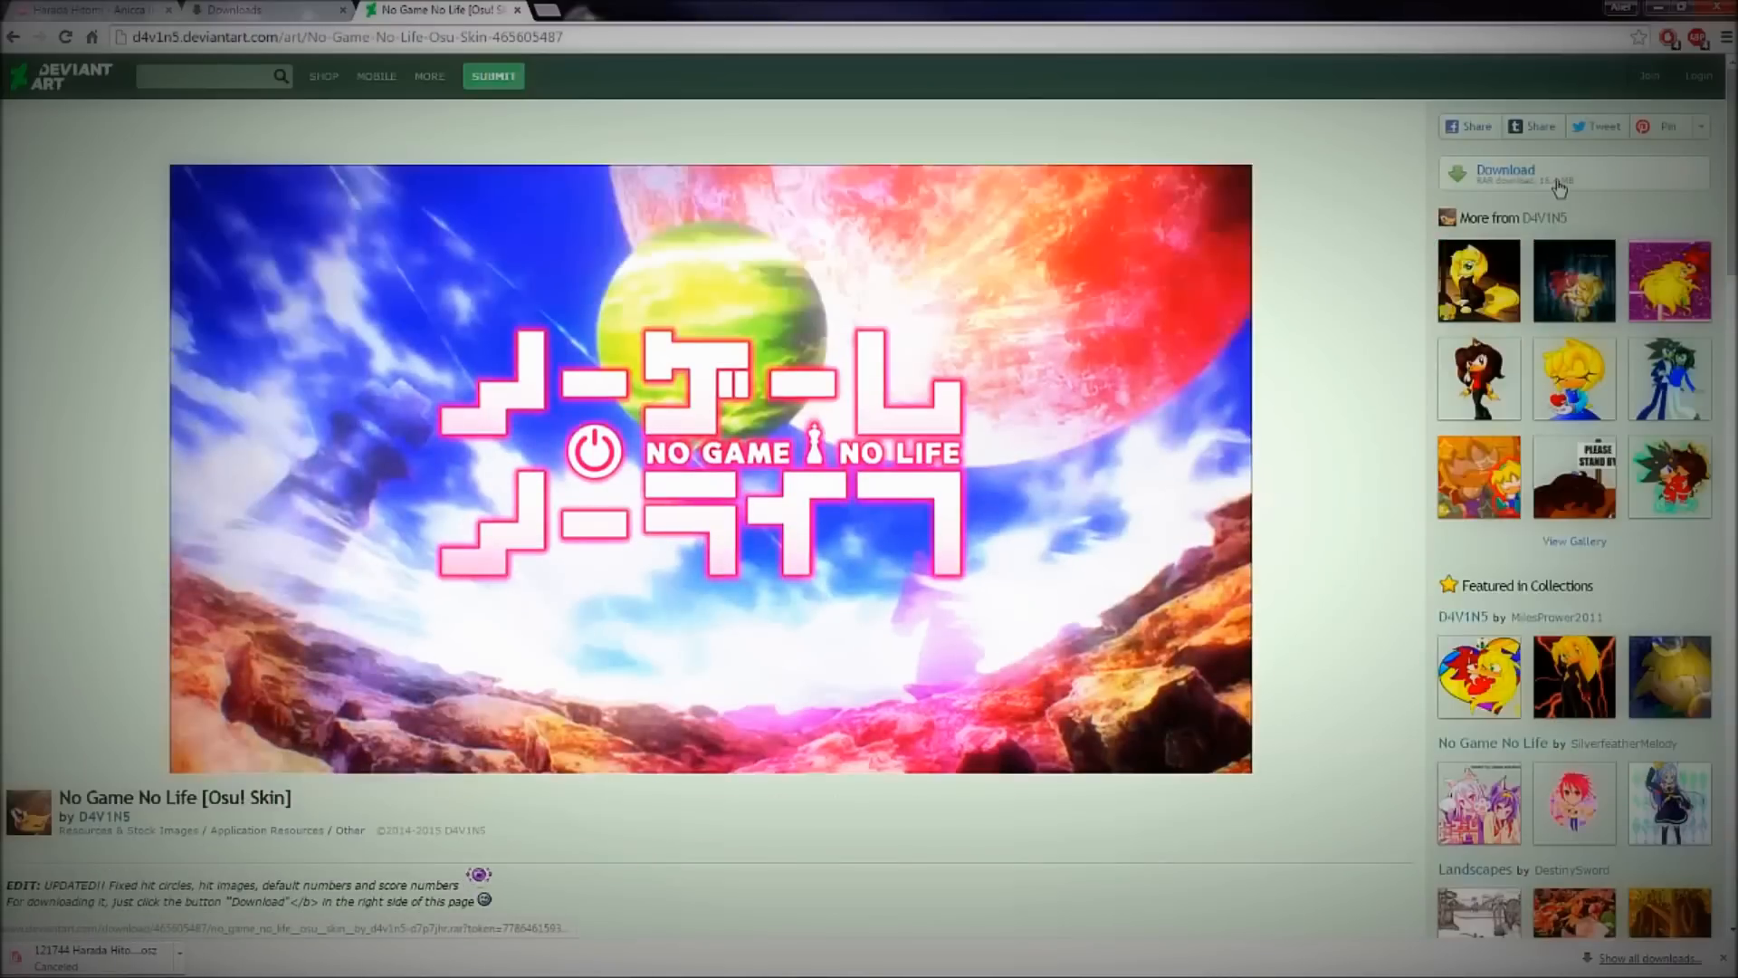
click(1504, 172)
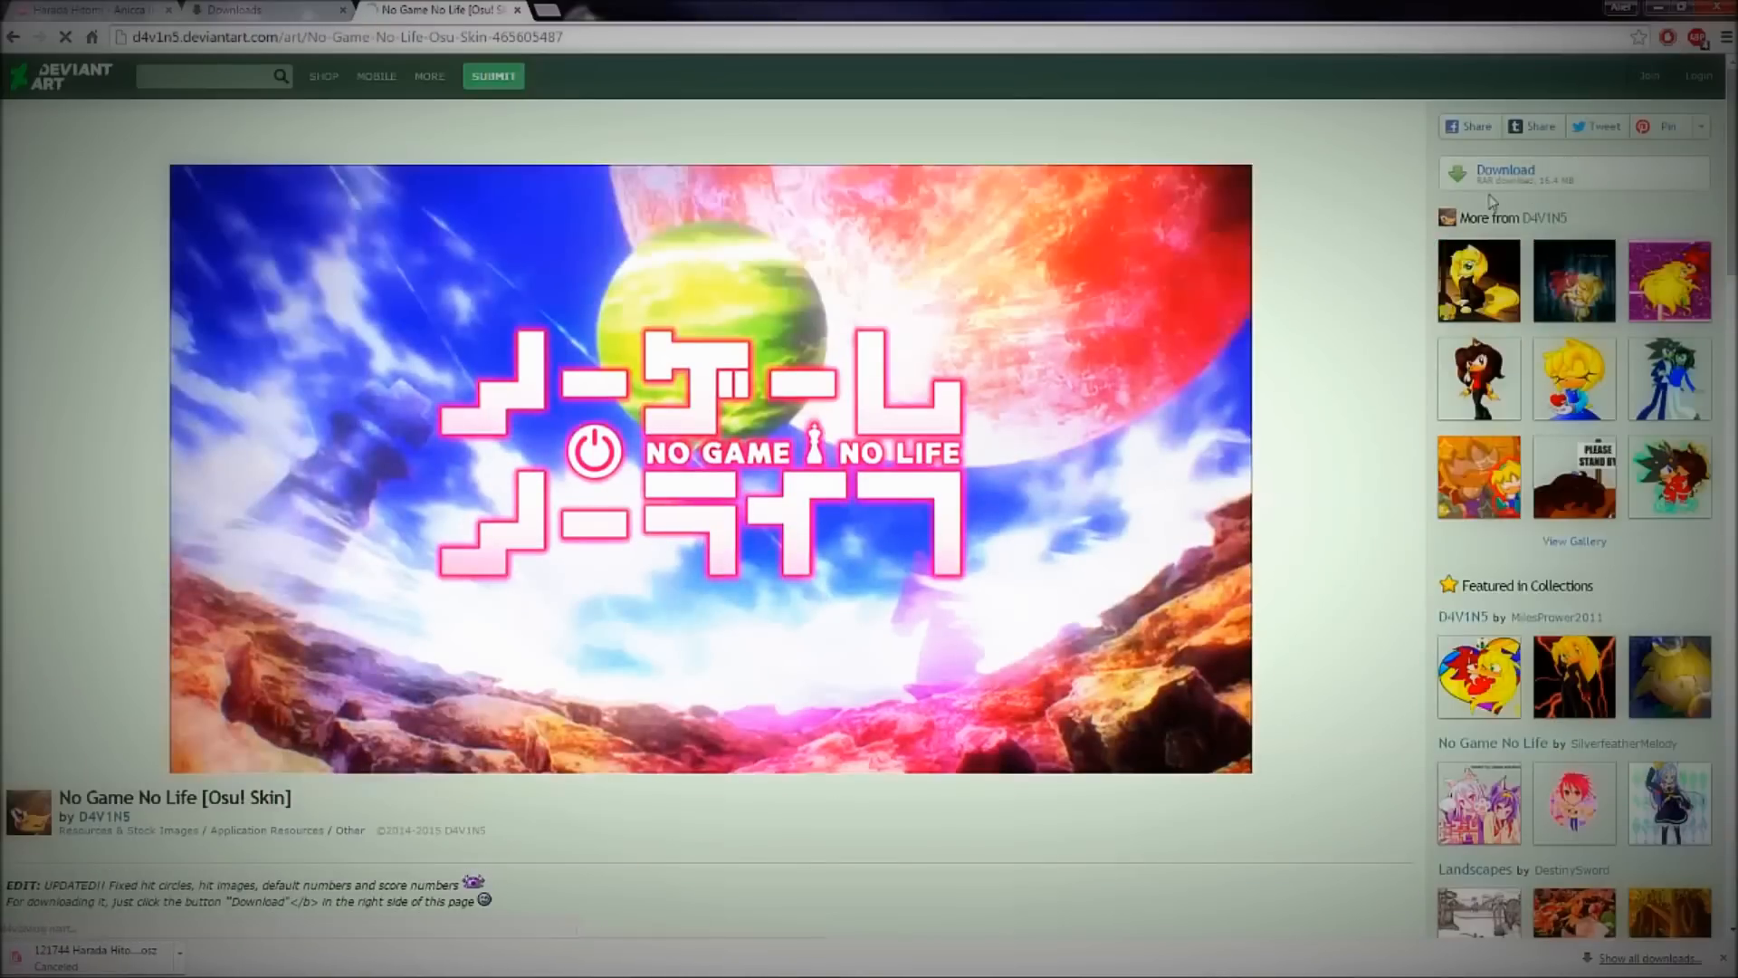
click(1504, 173)
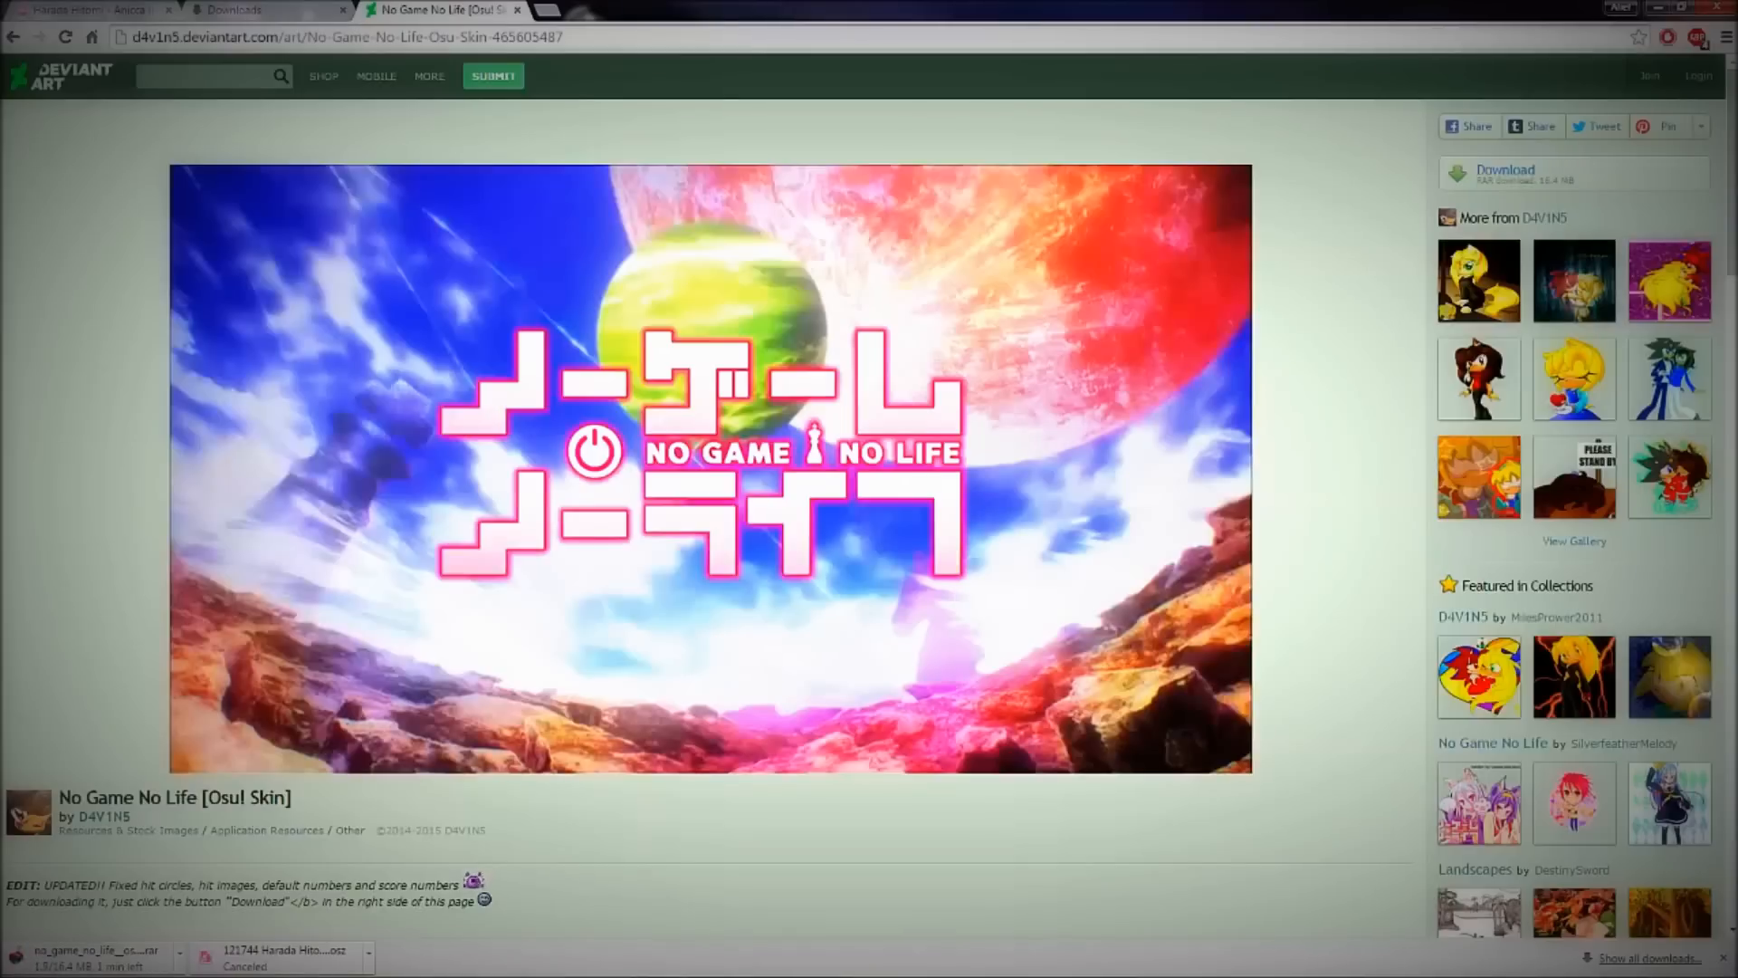
scroll(down, 3)
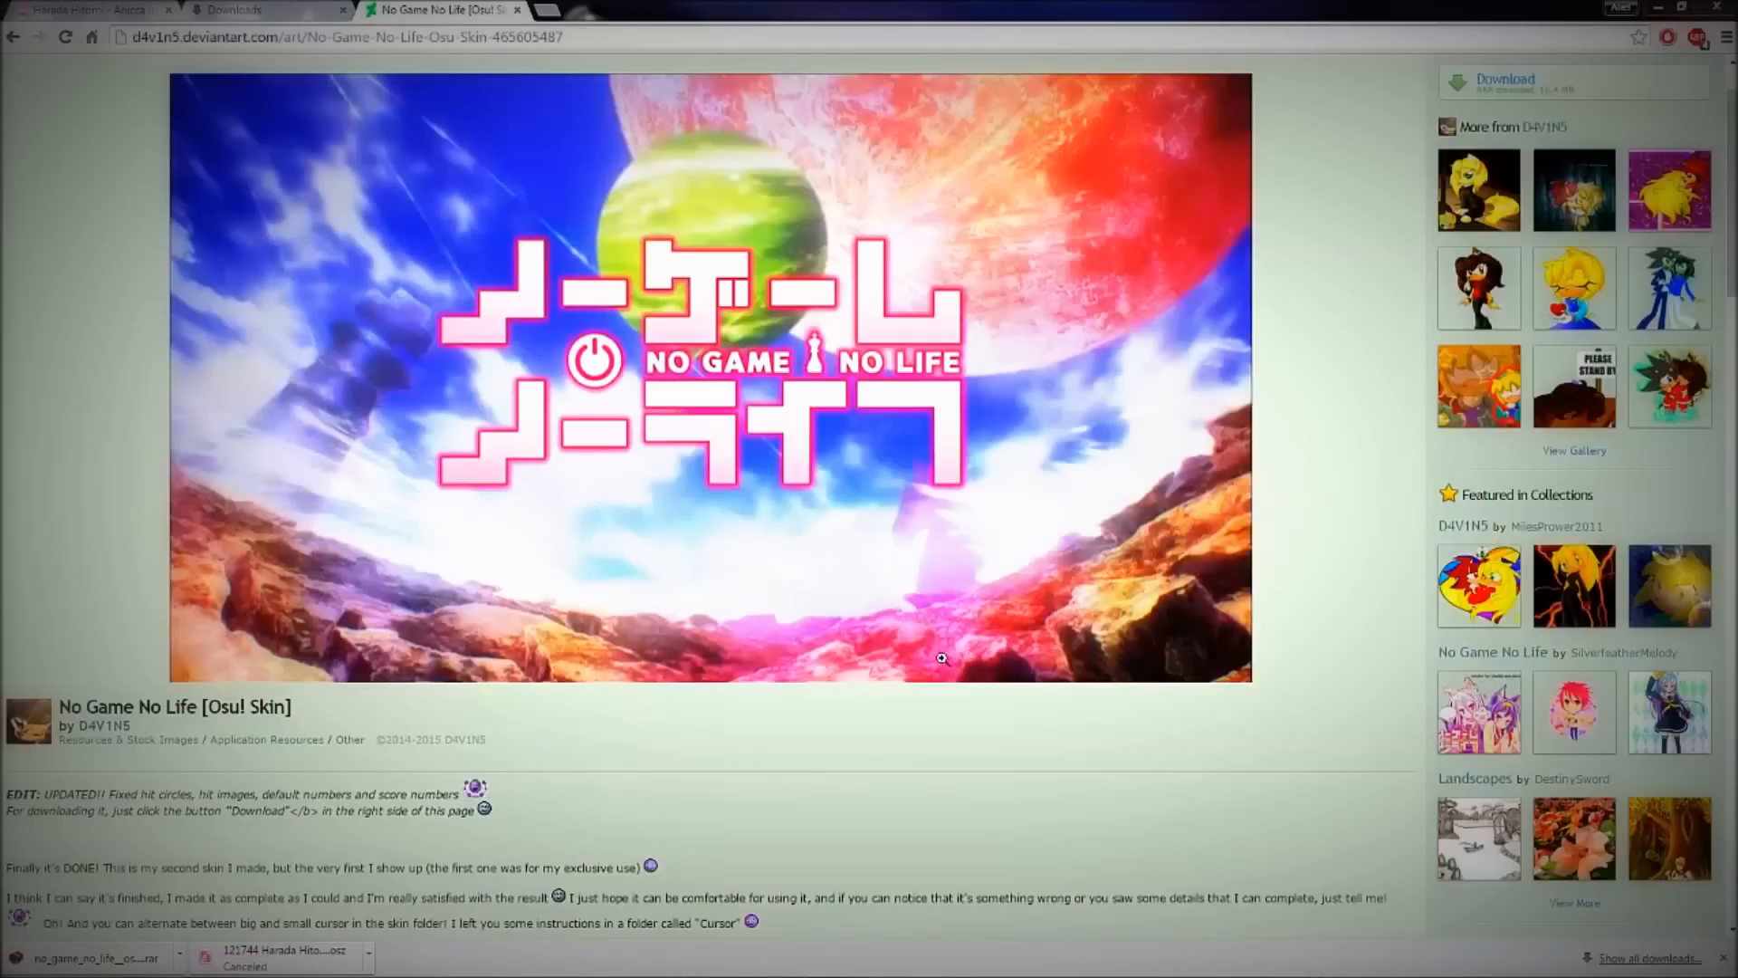
mouse_move(63, 653)
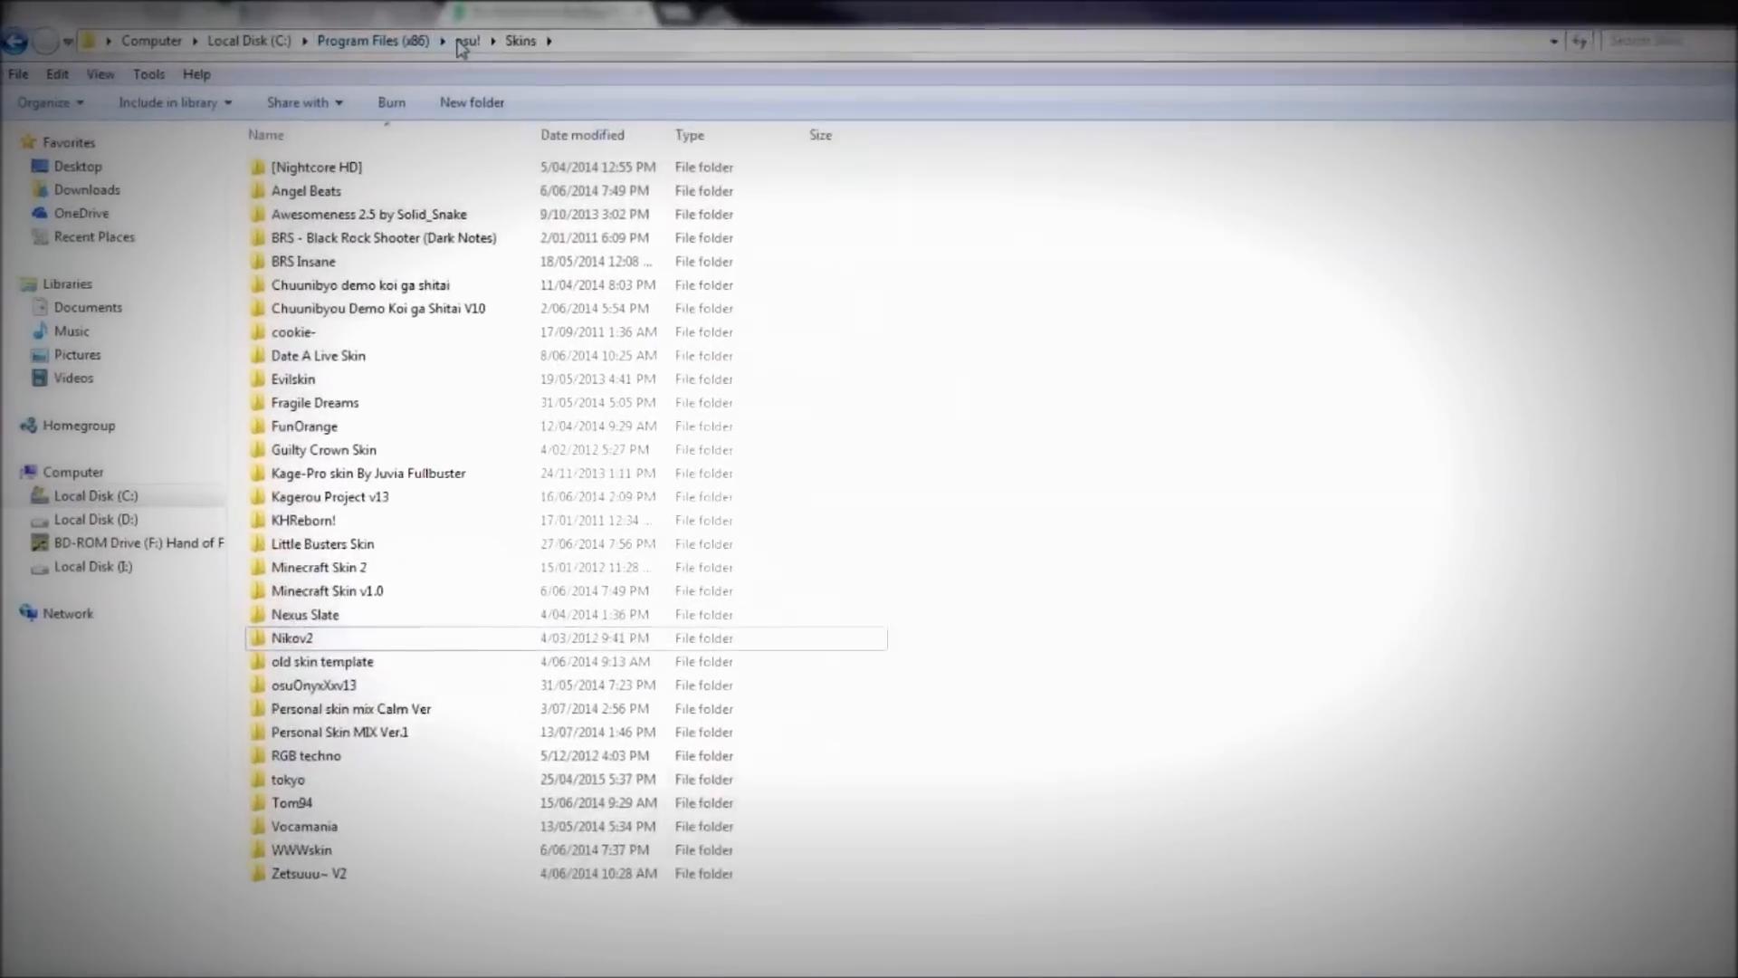
Navigate up to the osu! folder and into its Skins folder.
click(467, 42)
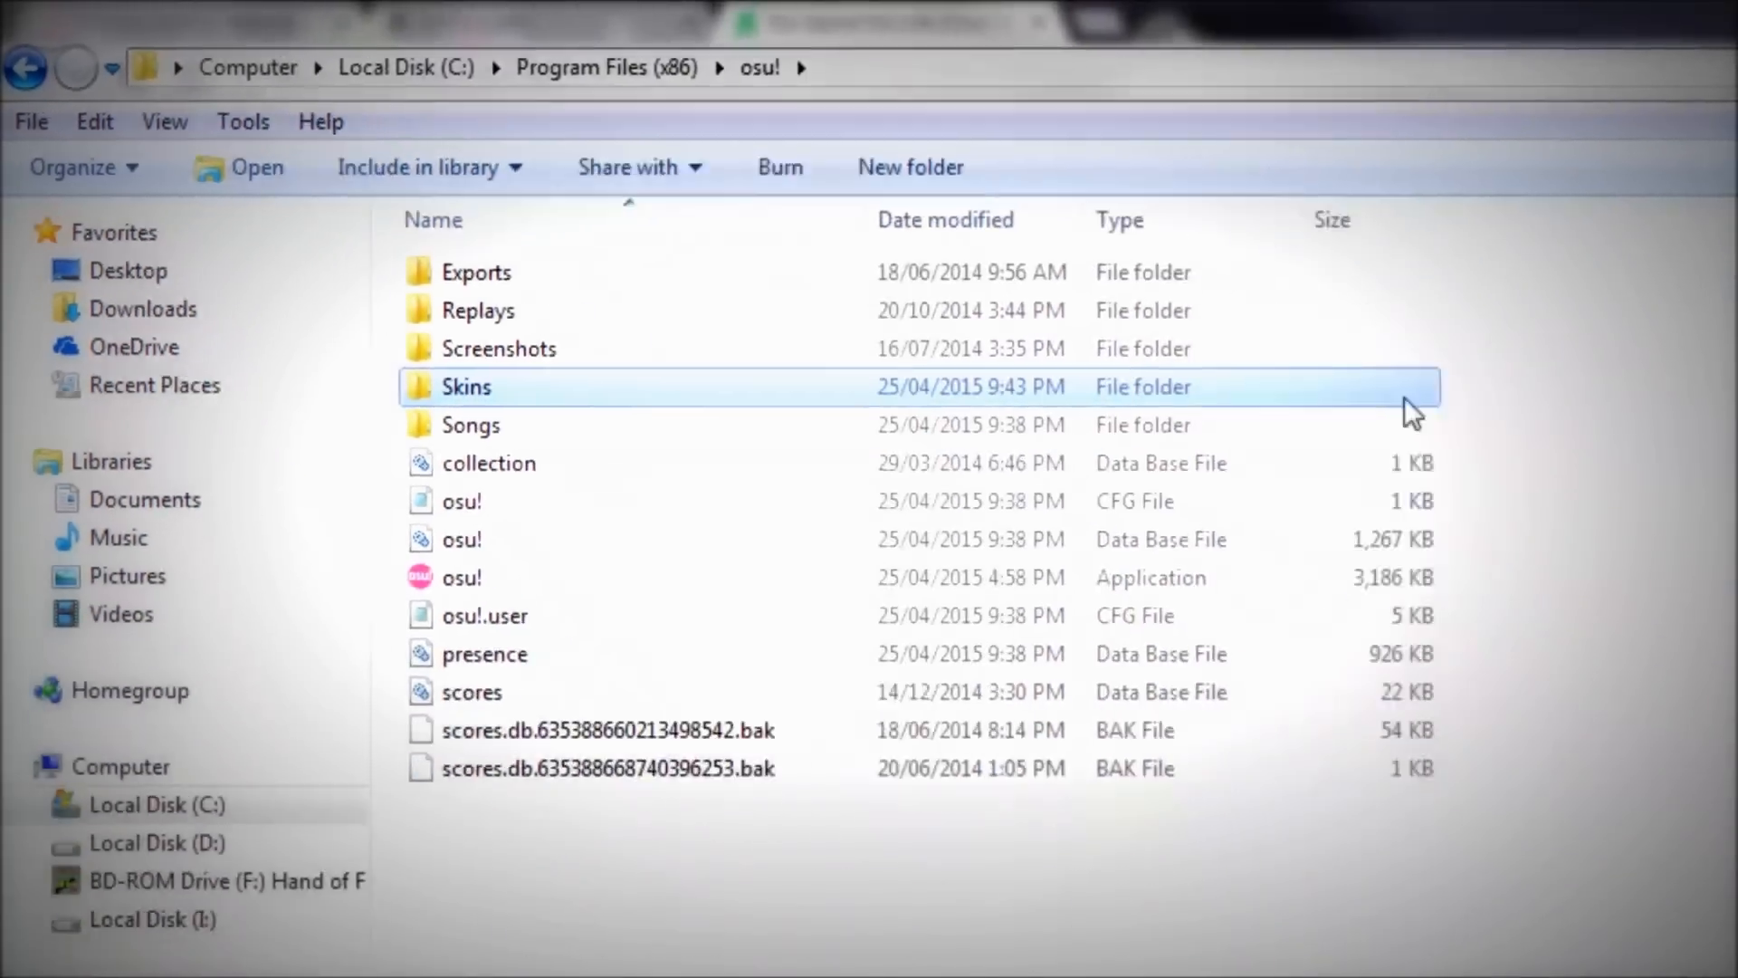
double_click(465, 385)
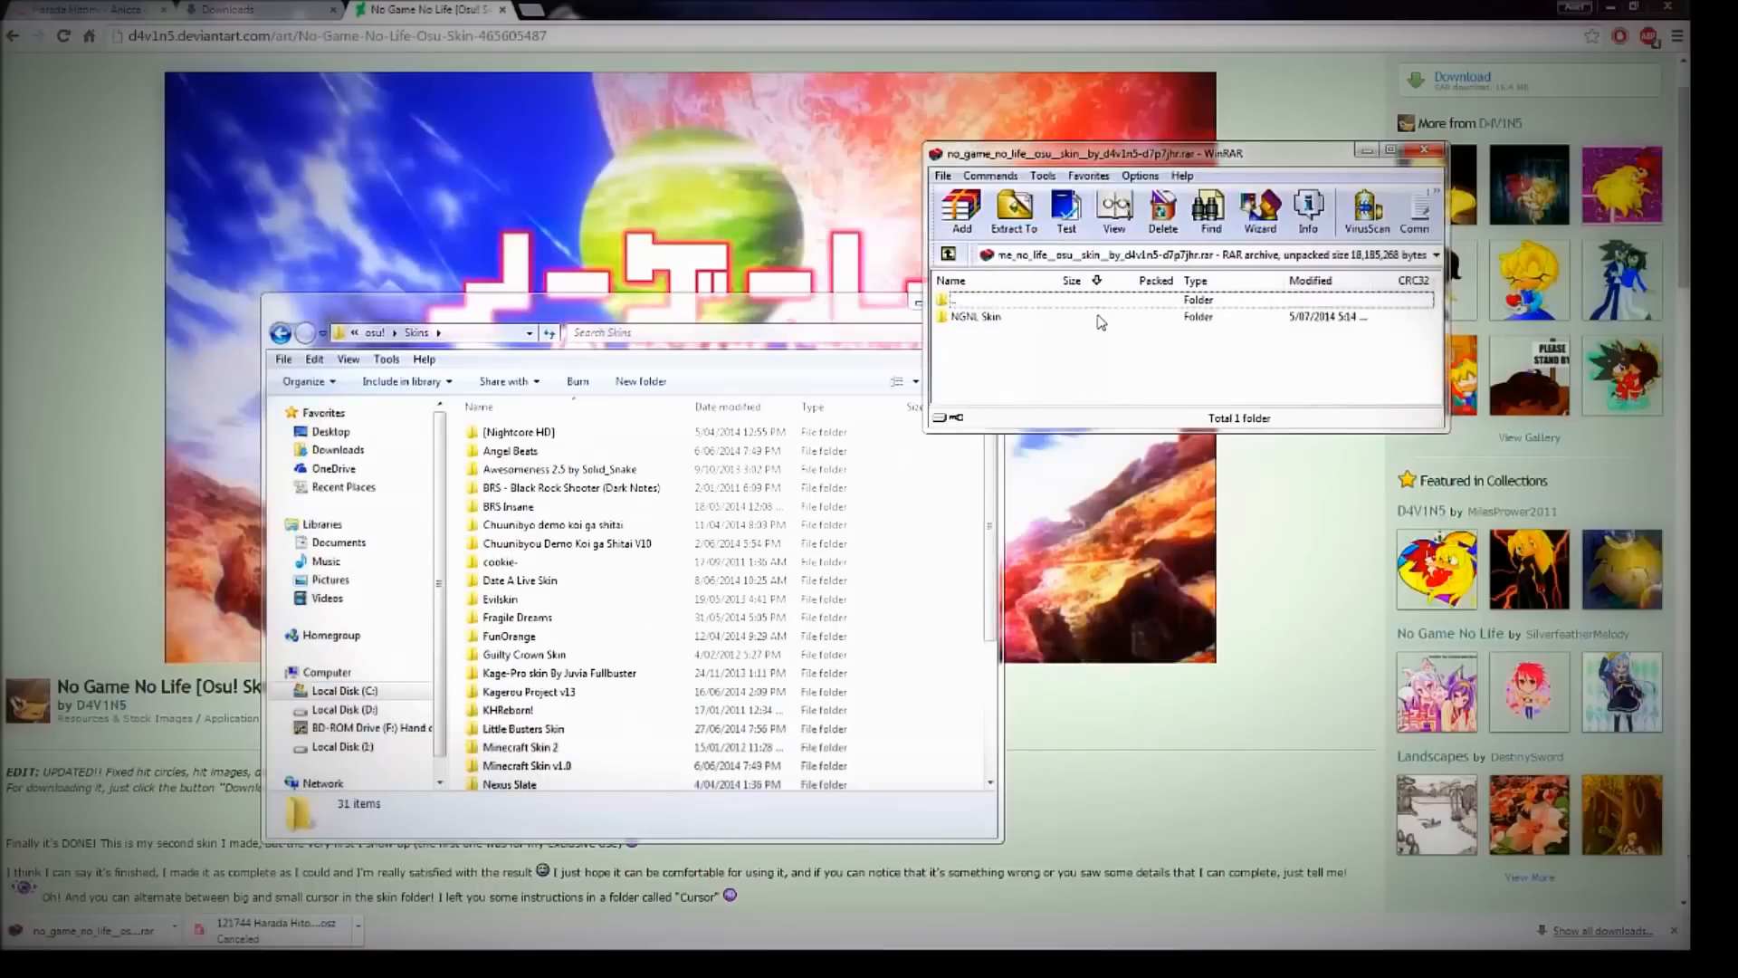
Select the NGNL Skin folder in WinRAR for extraction into Skins.
click(975, 315)
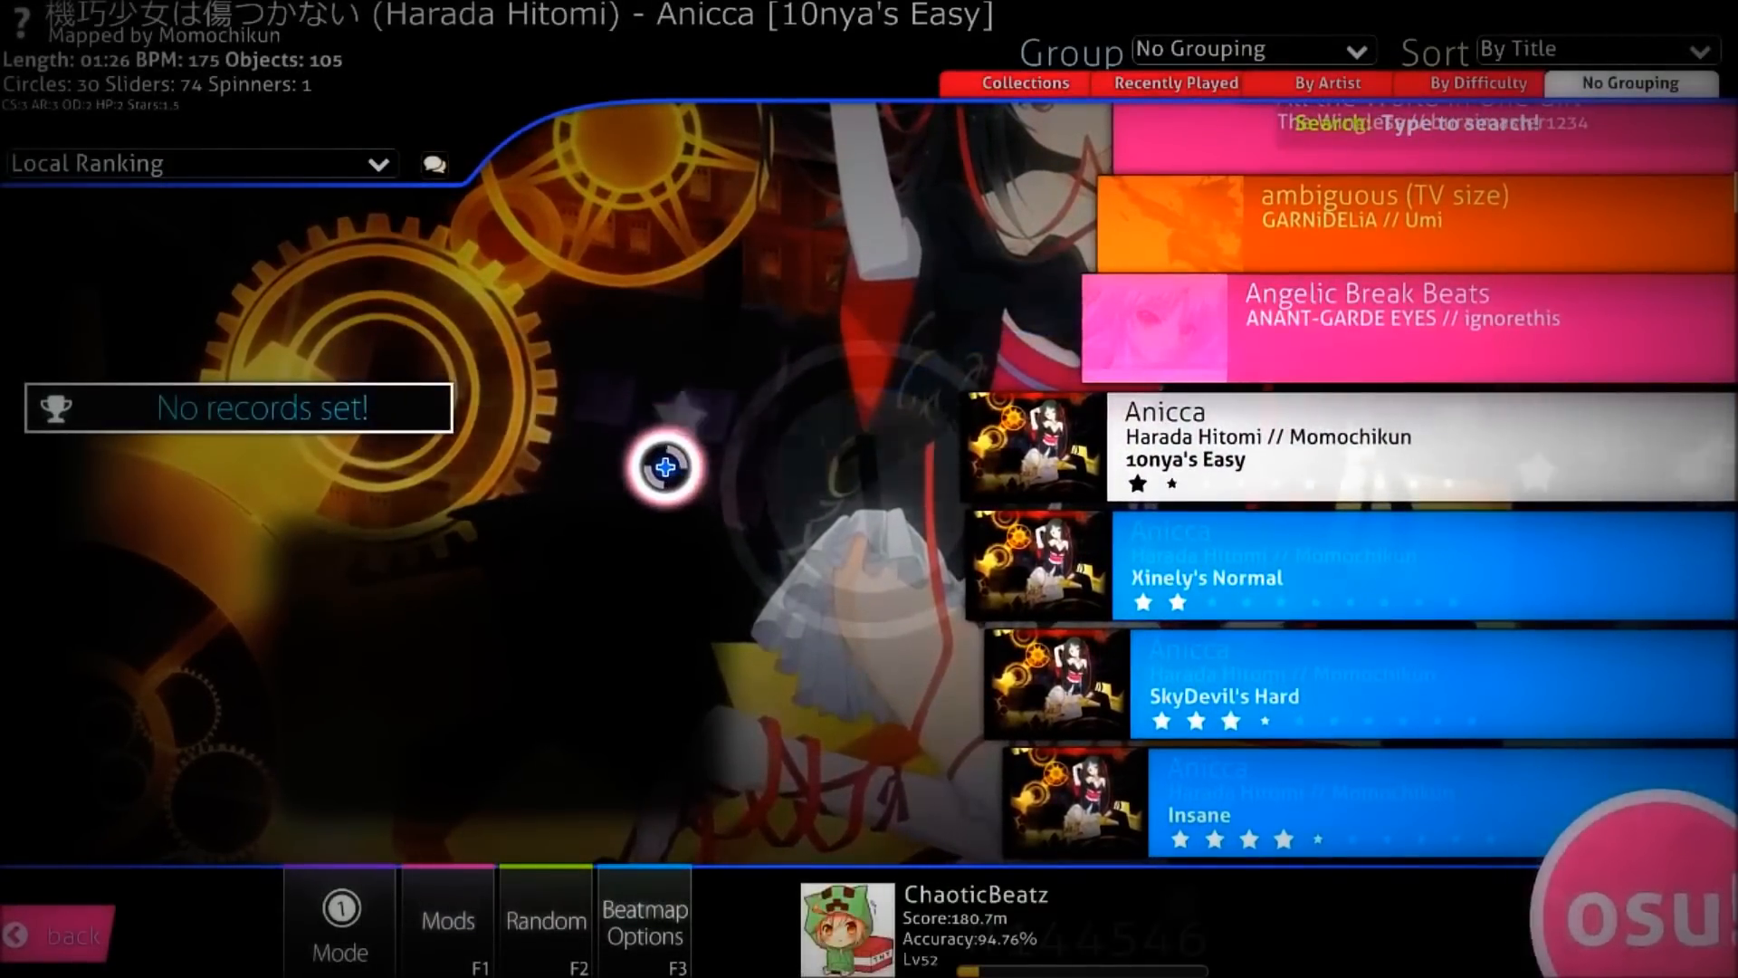
mouse_move(687, 302)
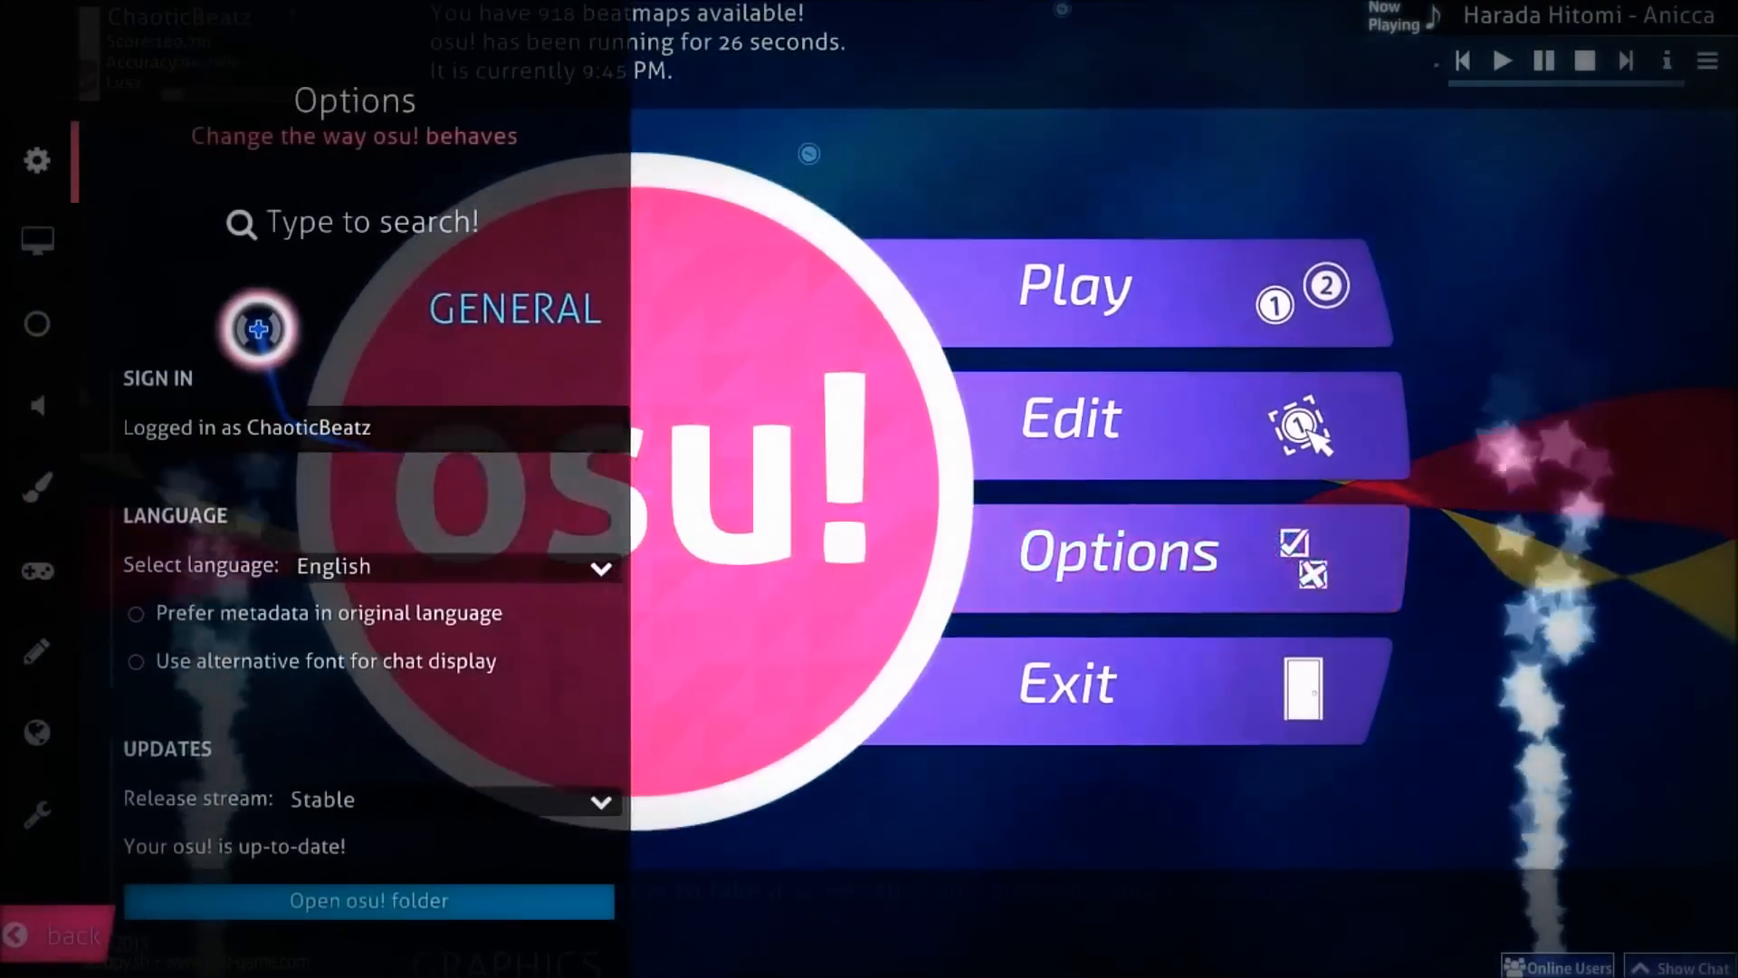
Search Options for 'skin' and set the Current skin to NGNL Skin.
text(skin)
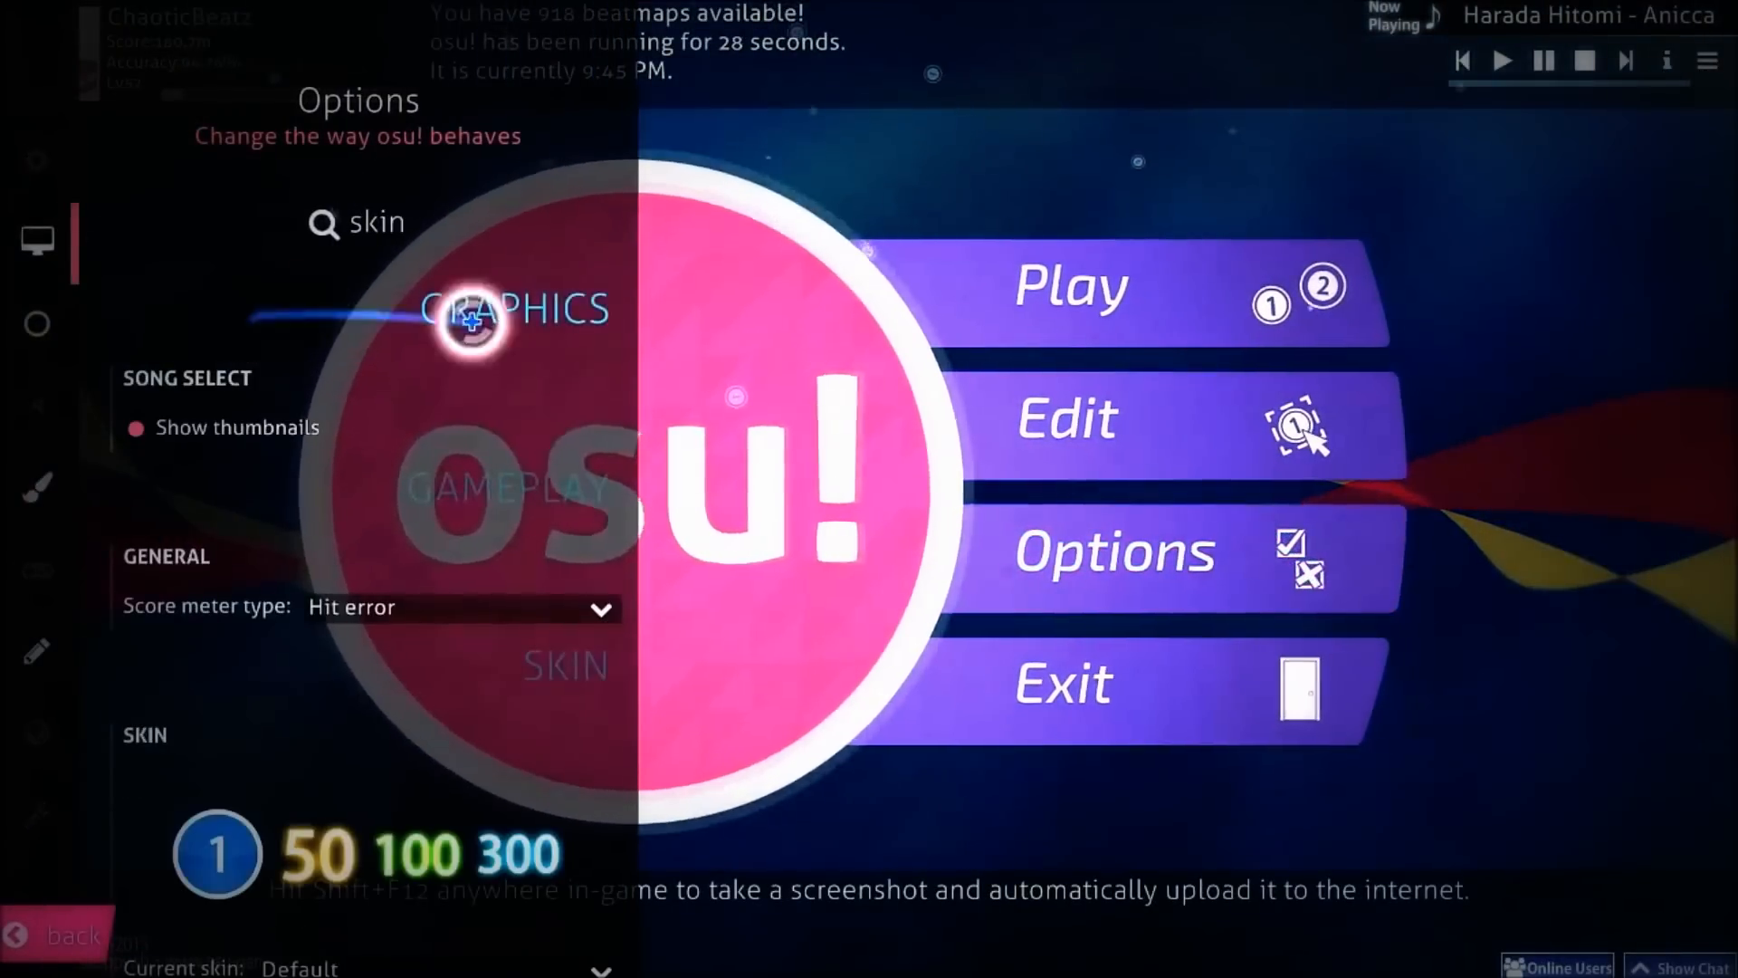
scroll(down, 3)
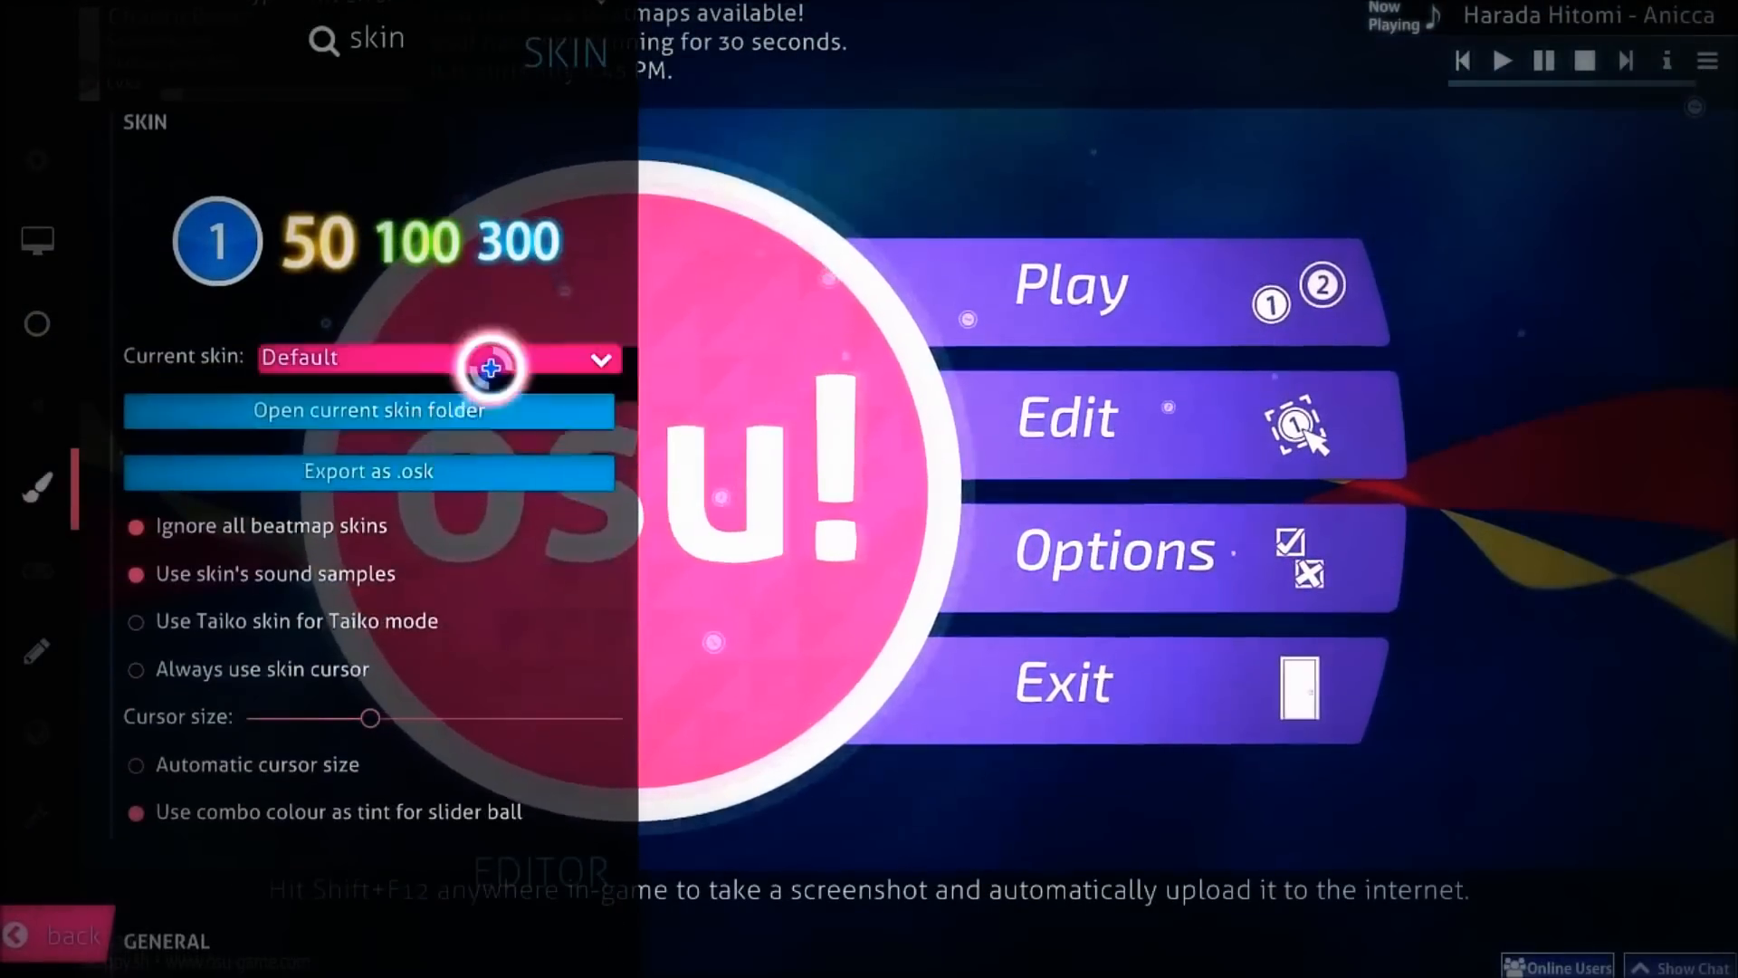
click(601, 357)
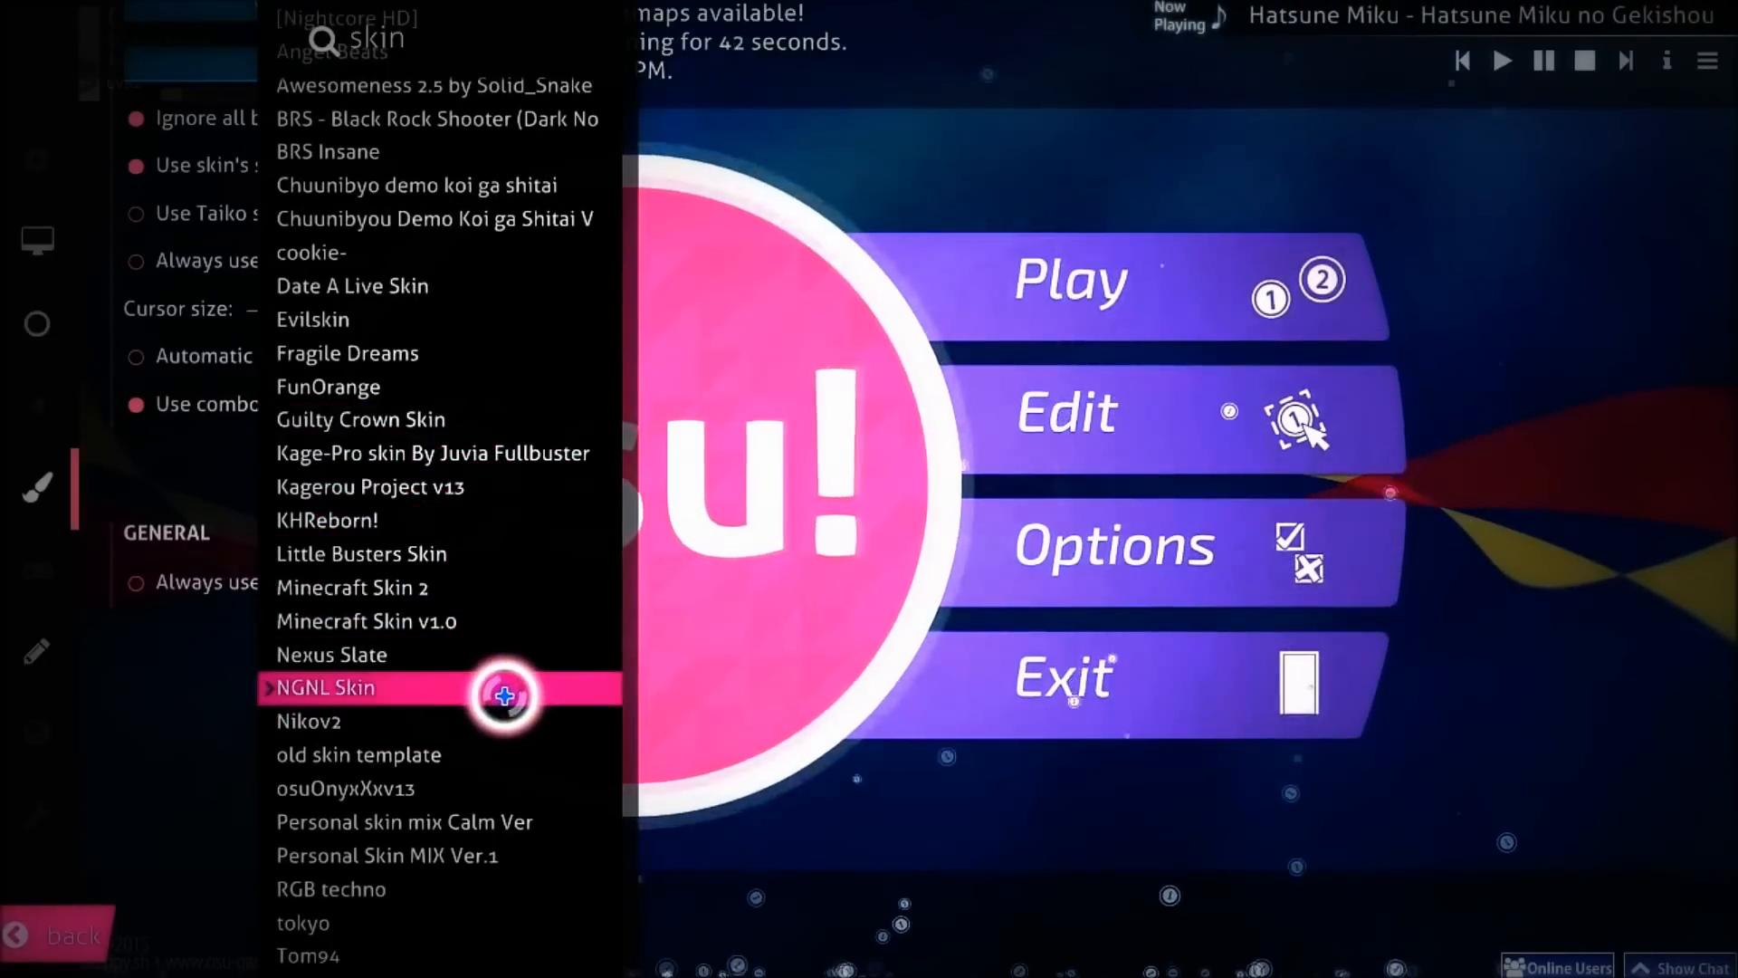
click(325, 687)
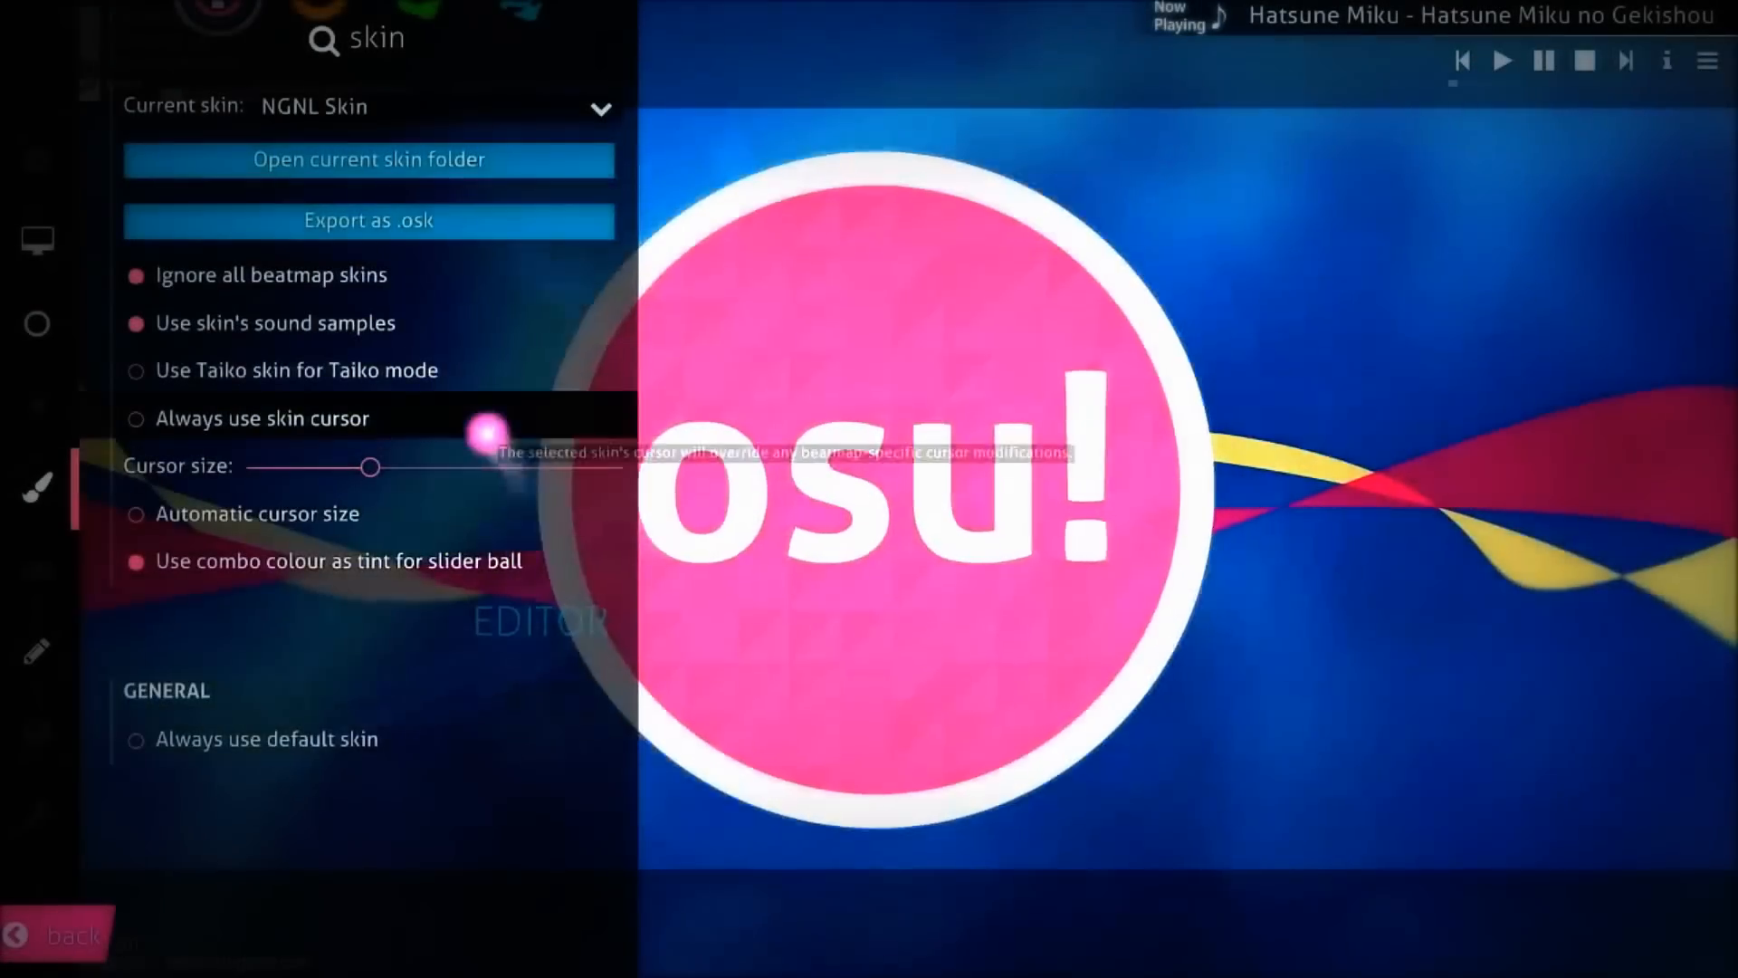
scroll(up, 3)
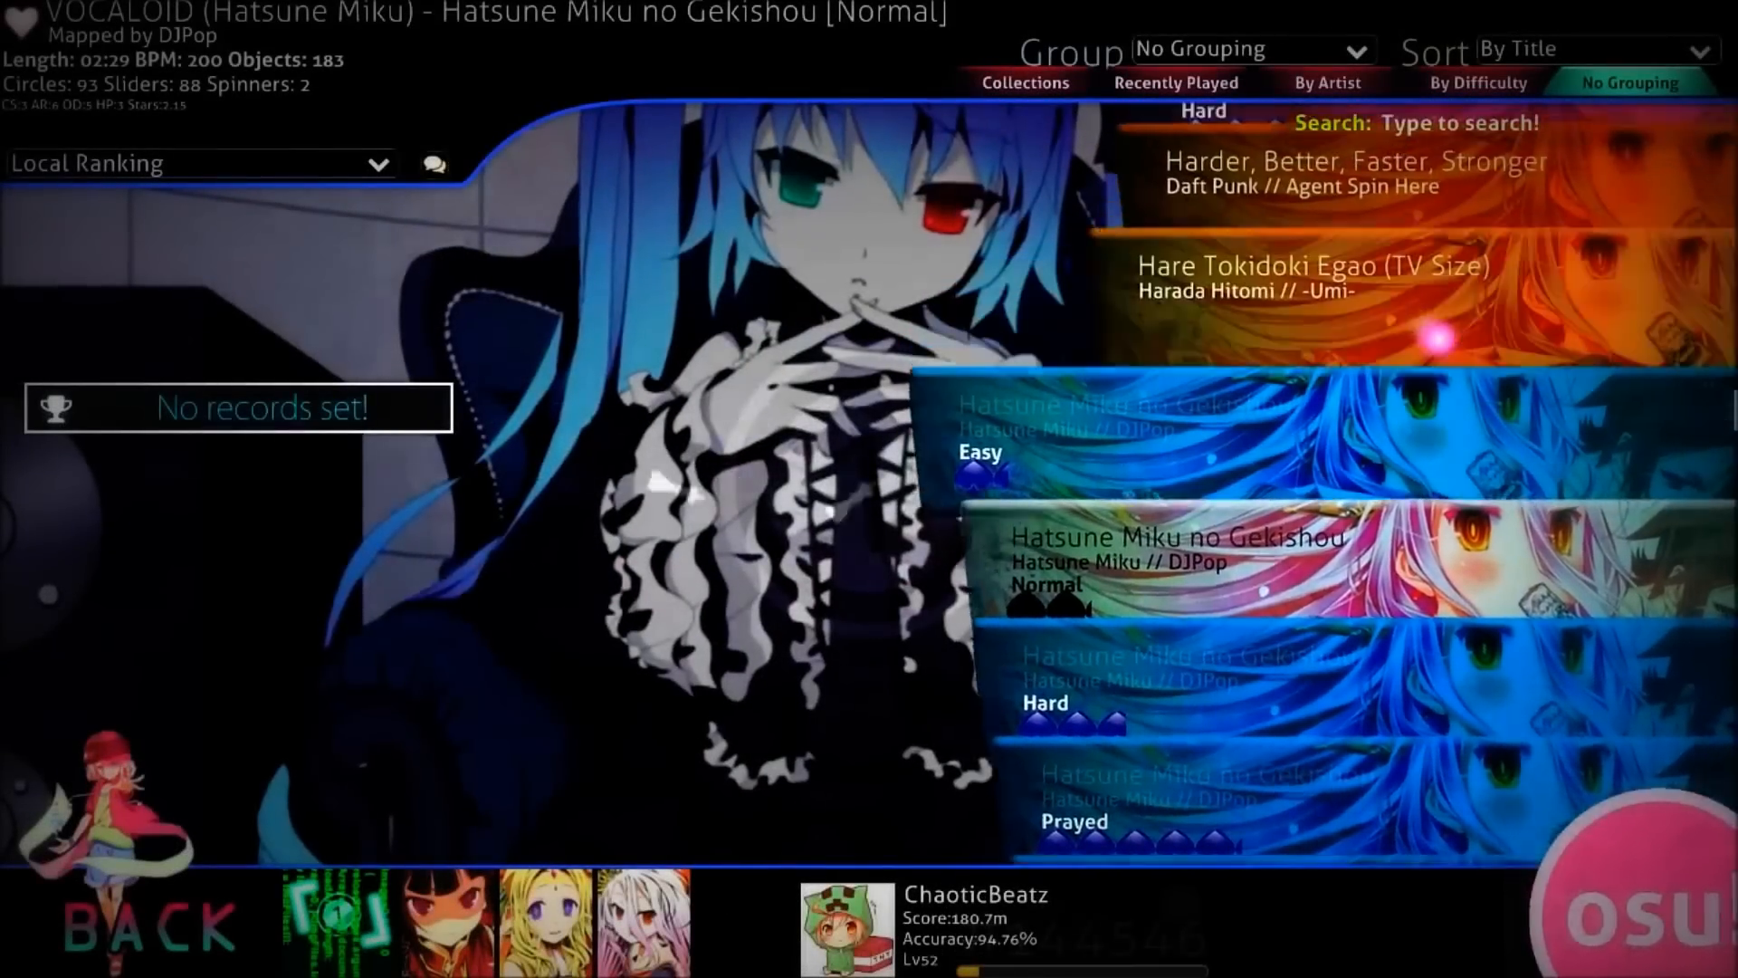
scroll(down, 3)
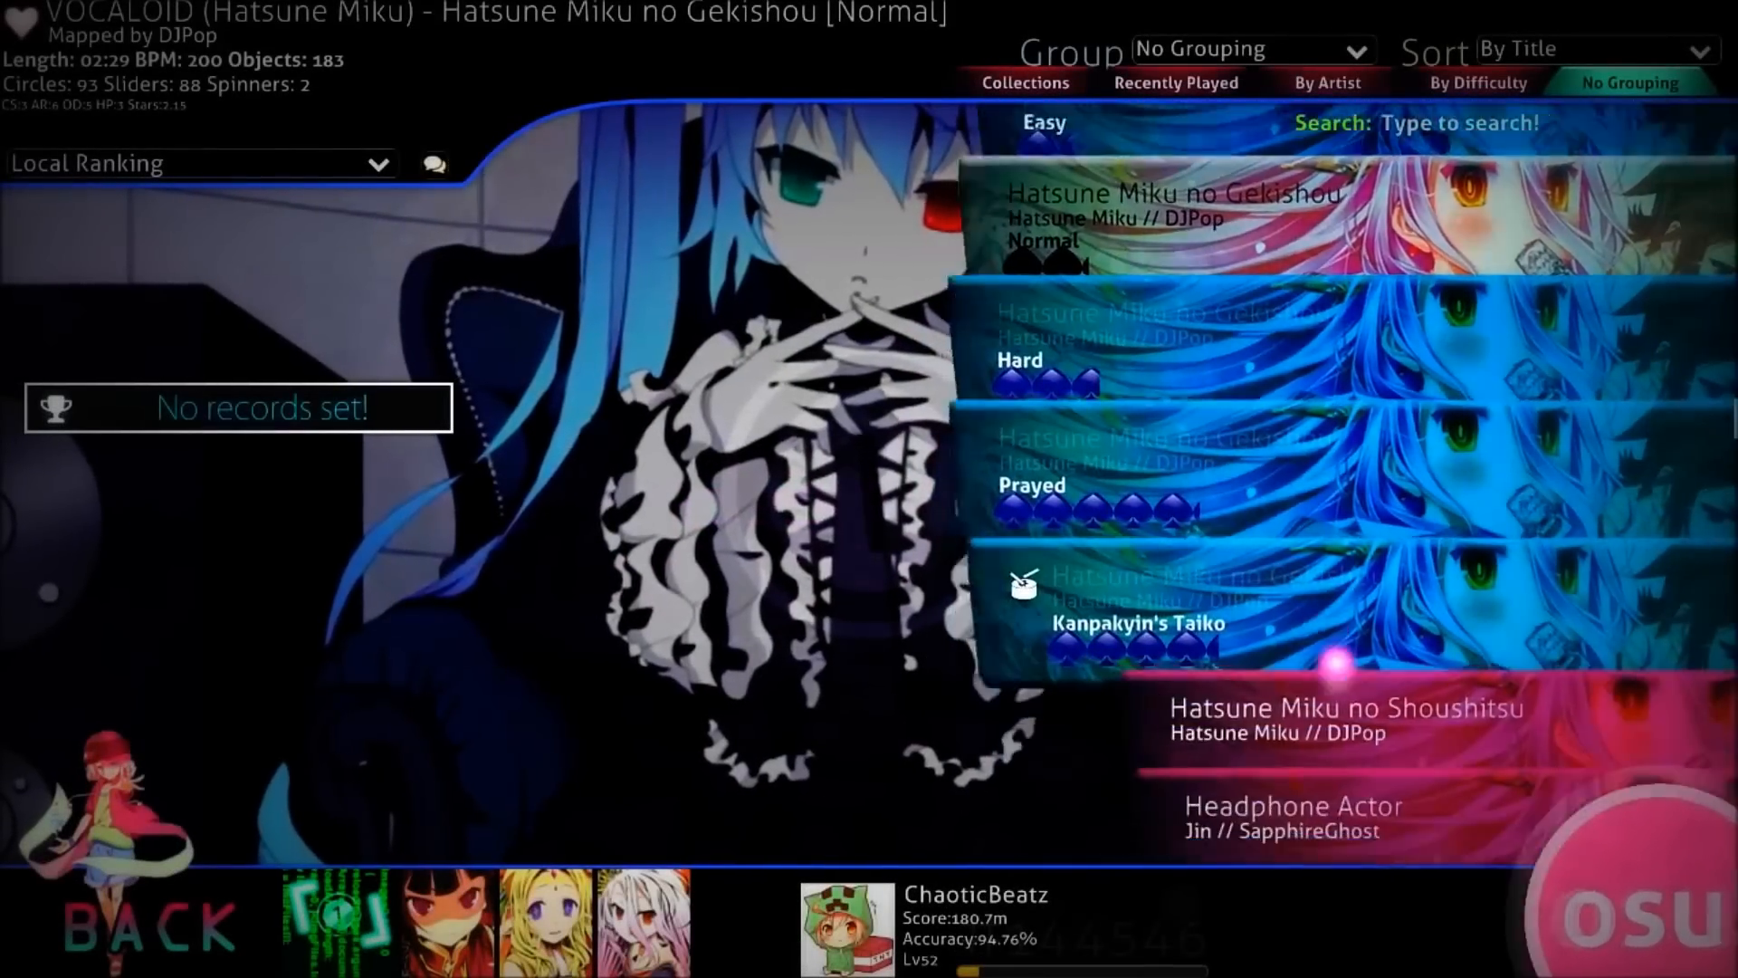
scroll(up, 3)
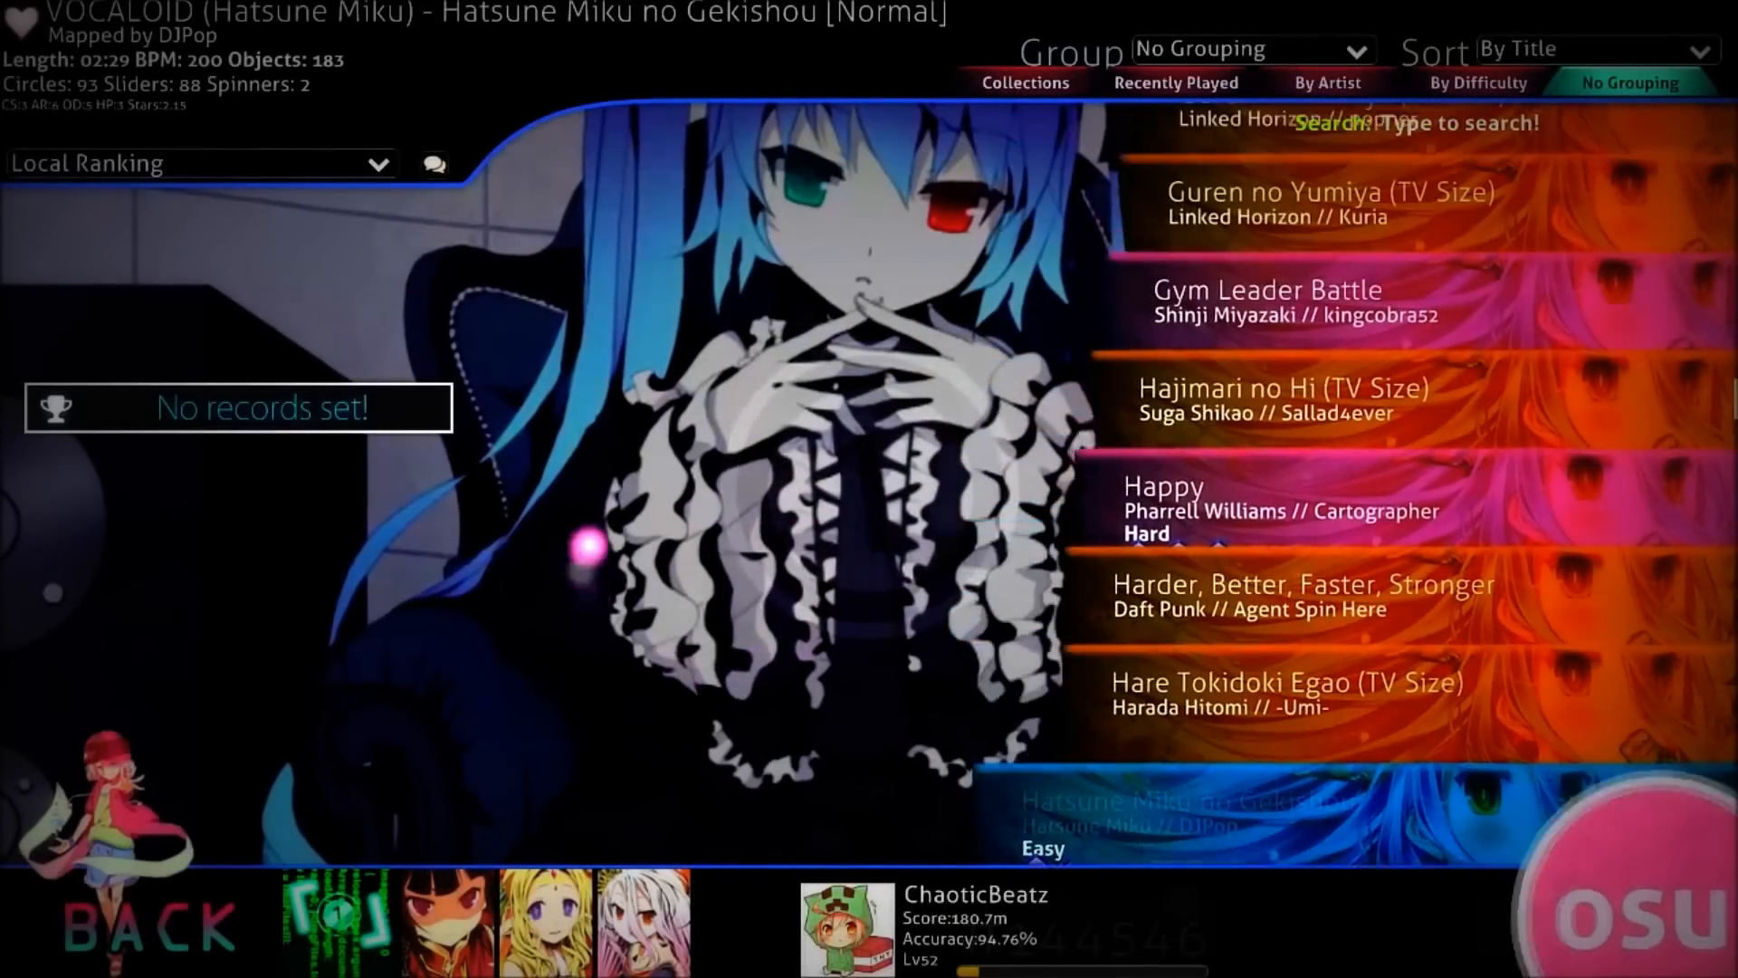
scroll(up, 3)
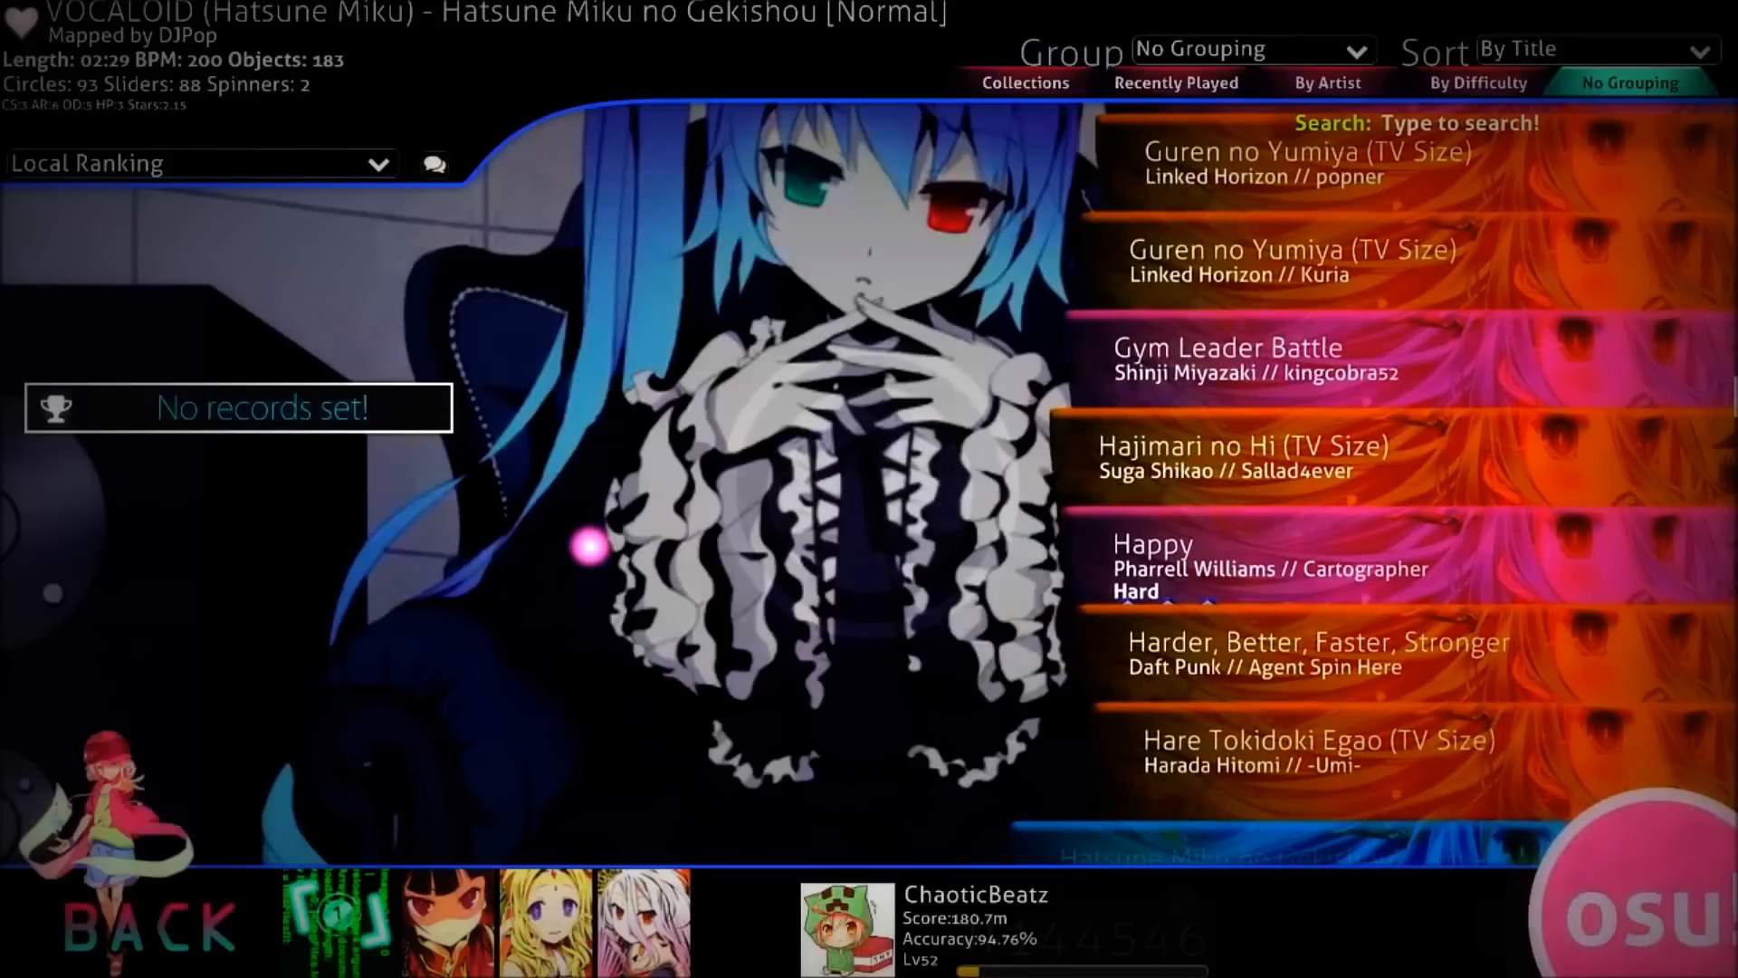